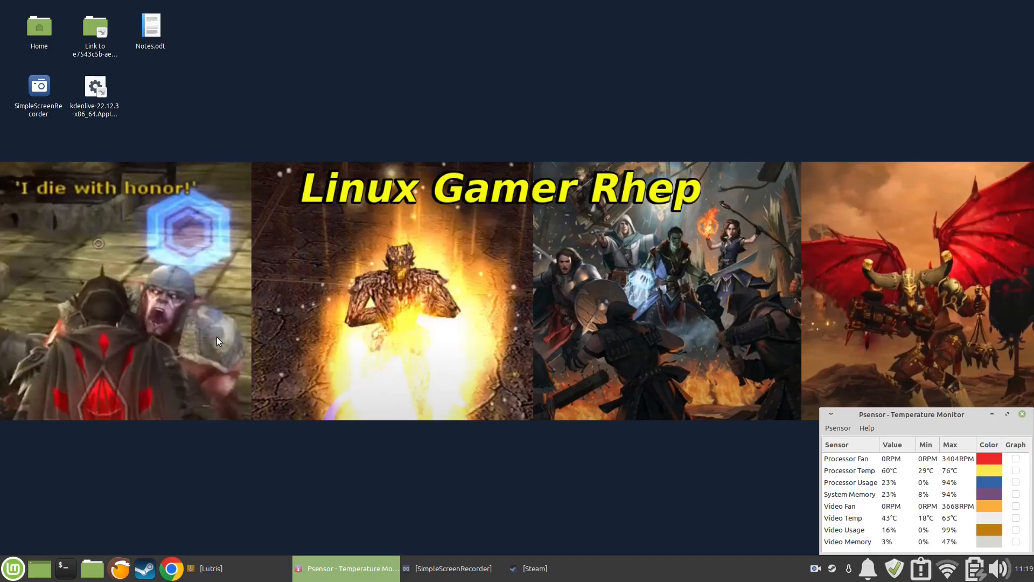
{"action": "mouse_move", "coordinate": [297, 434]}
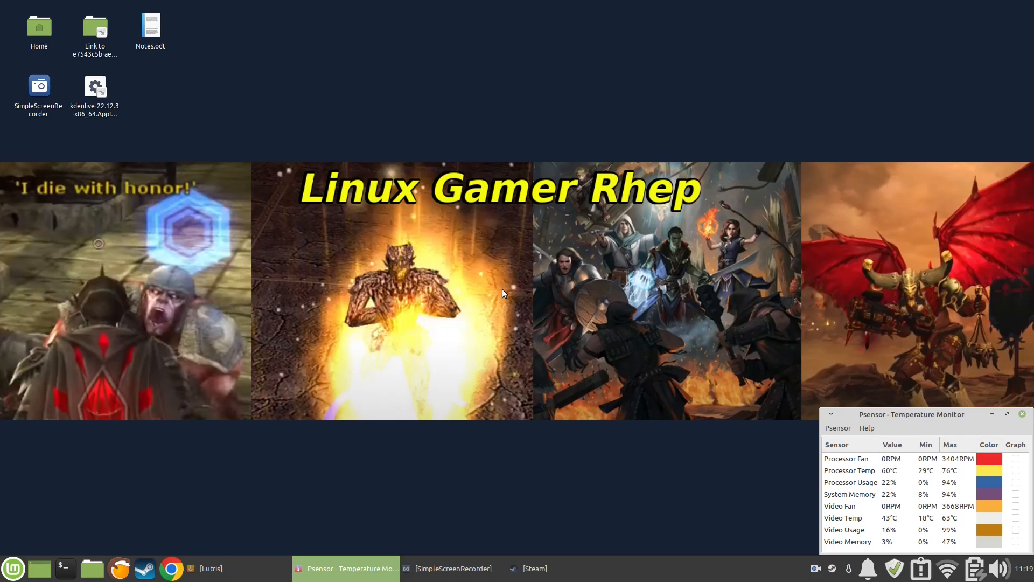
{"action": "mouse_move", "coordinate": [242, 555]}
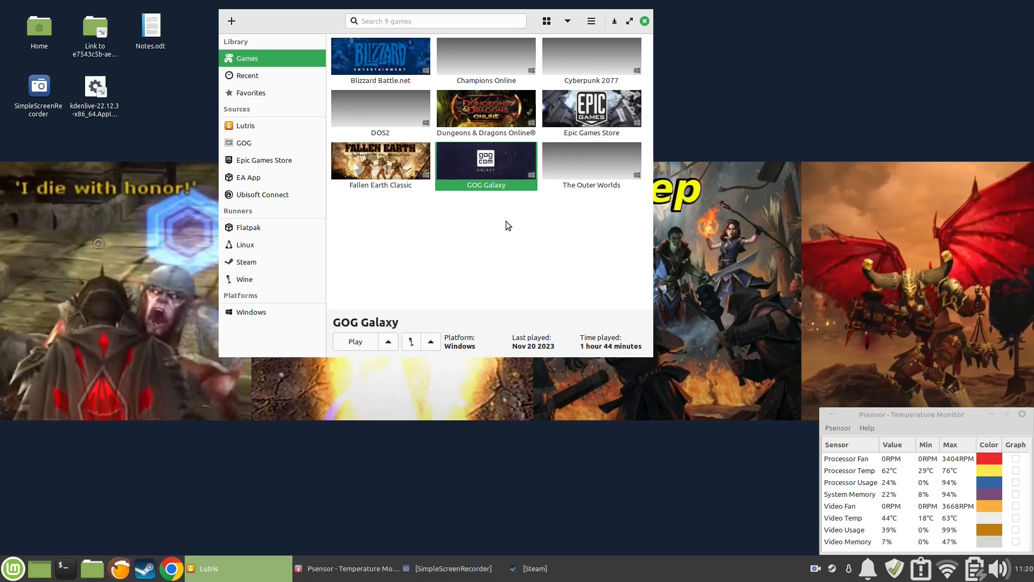
{"action": "mouse_move", "coordinate": [511, 196]}
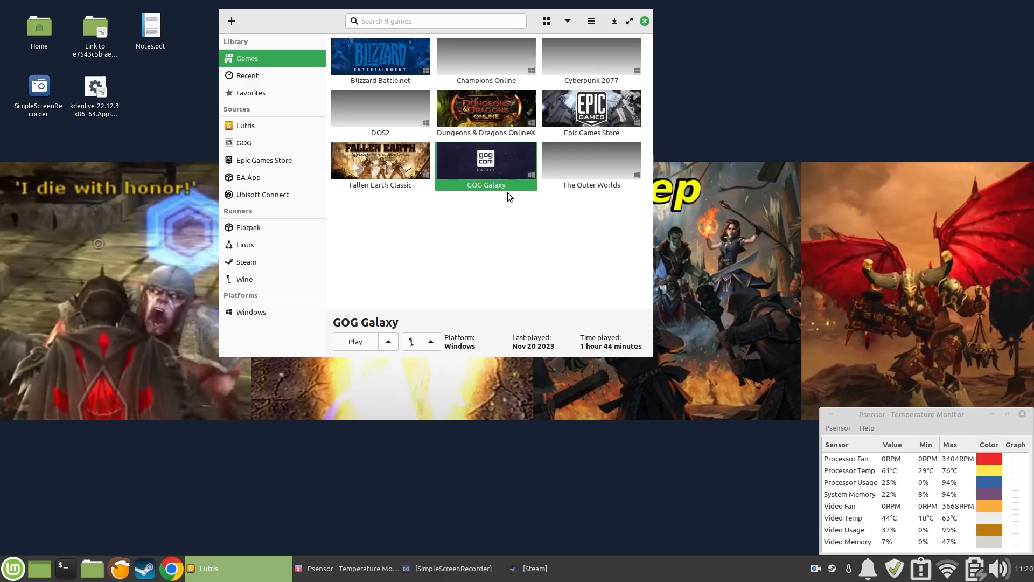
{"action": "mouse_move", "coordinate": [244, 28]}
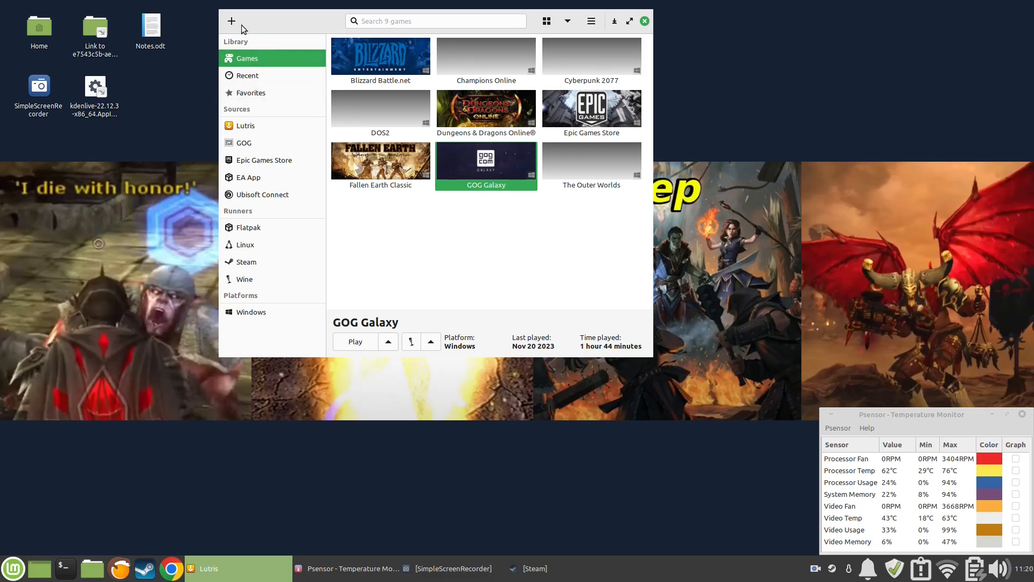
- Search Lutris community installers for 'go', then abandon adding a game
{"action": "left_click", "coordinate": [232, 21]}
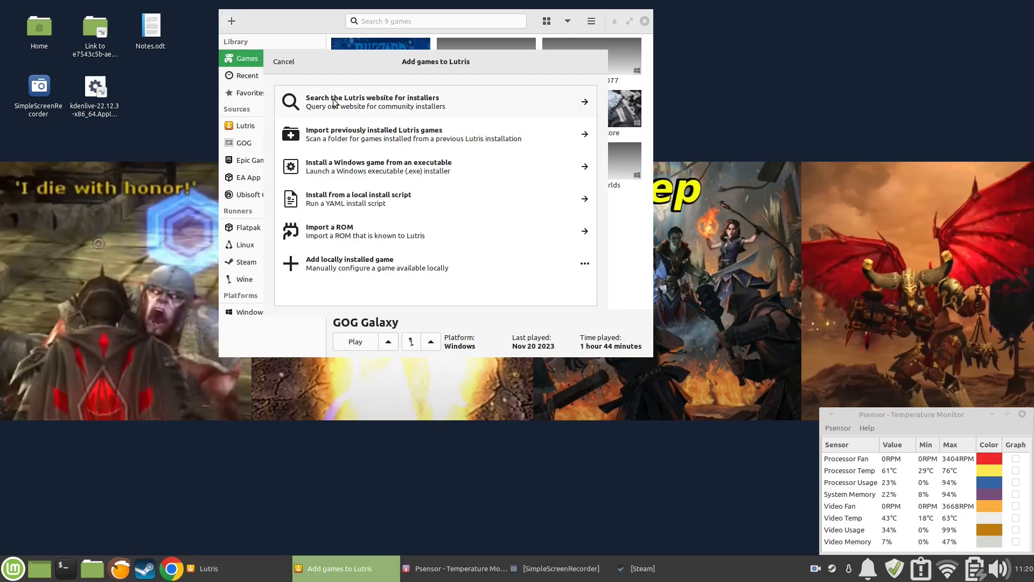
{"action": "left_click", "coordinate": [372, 101]}
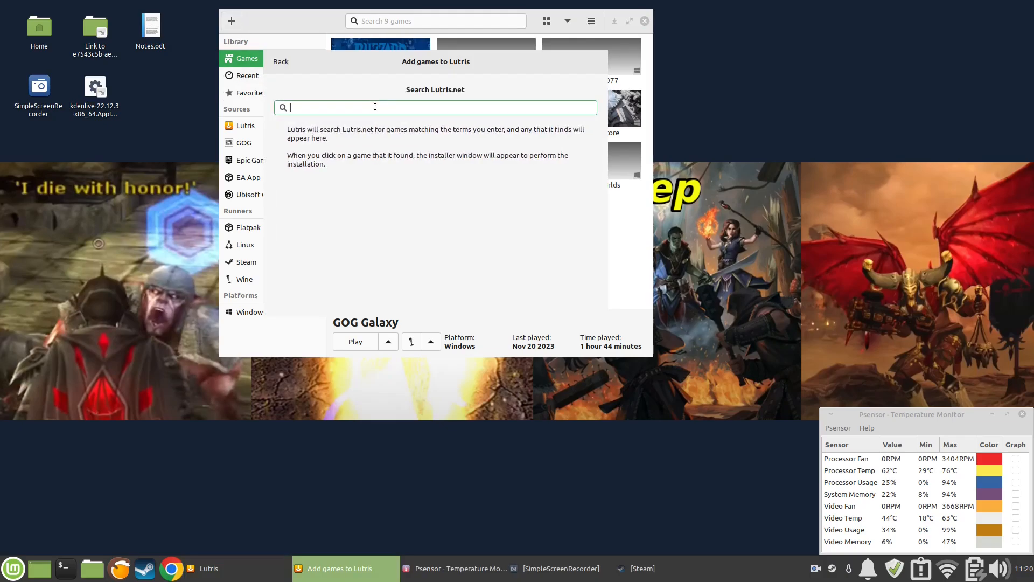
{"action": "type", "text": "gog"}
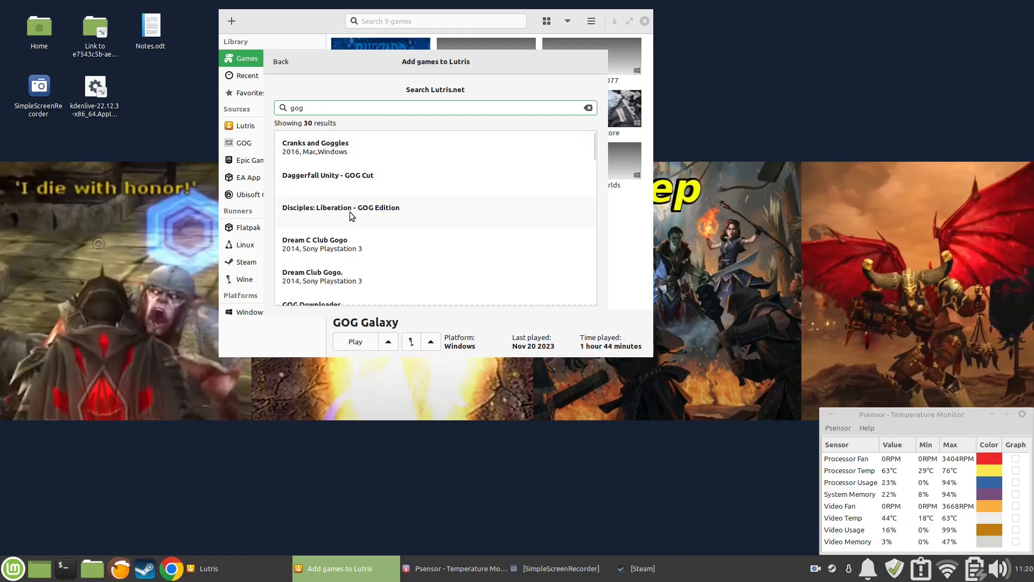
{"action": "scroll", "scroll_direction": "down", "scroll_amount": 3}
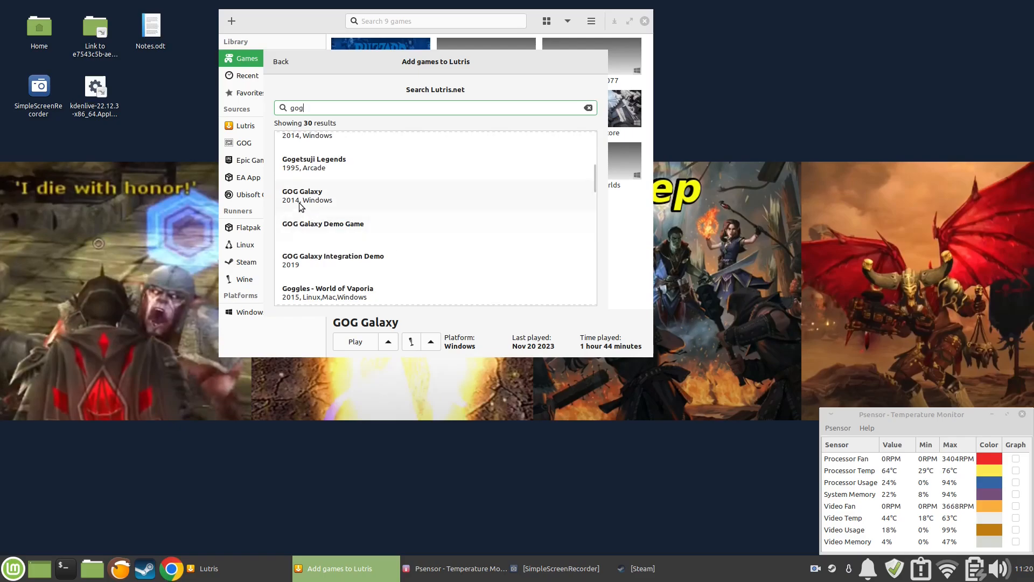
{"action": "mouse_move", "coordinate": [390, 219]}
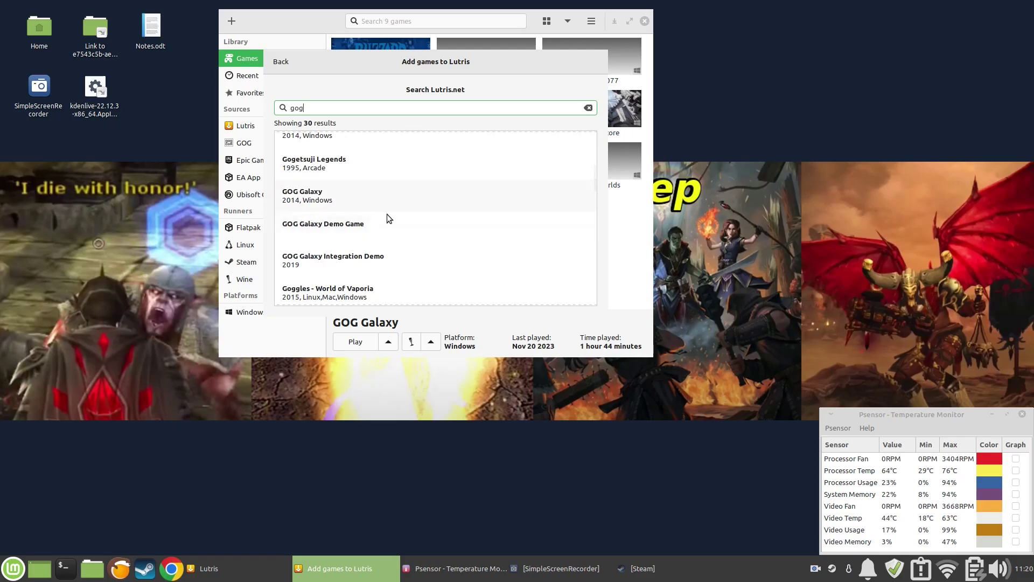
{"action": "left_click", "coordinate": [281, 61]}
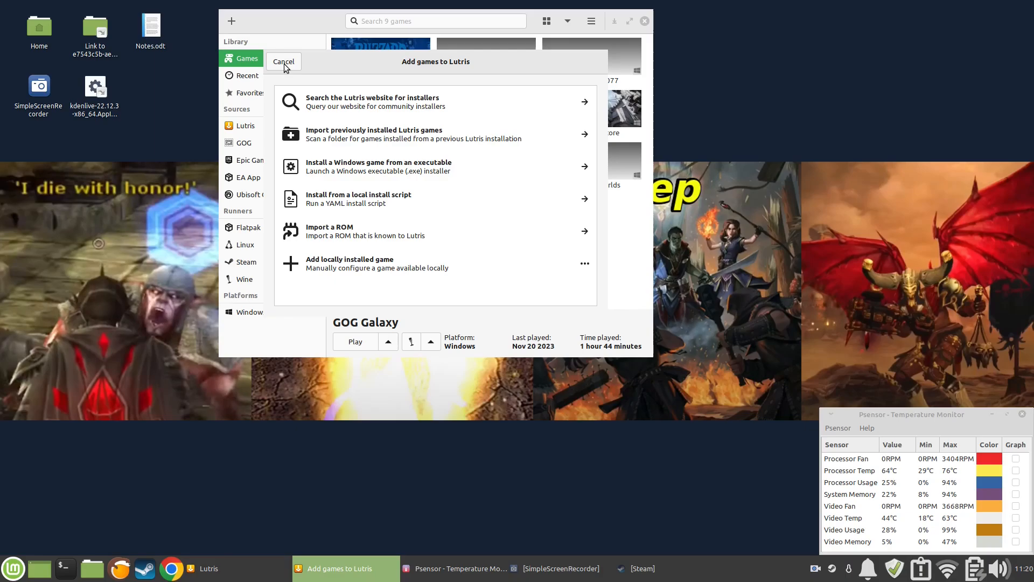
{"action": "left_click", "coordinate": [284, 61]}
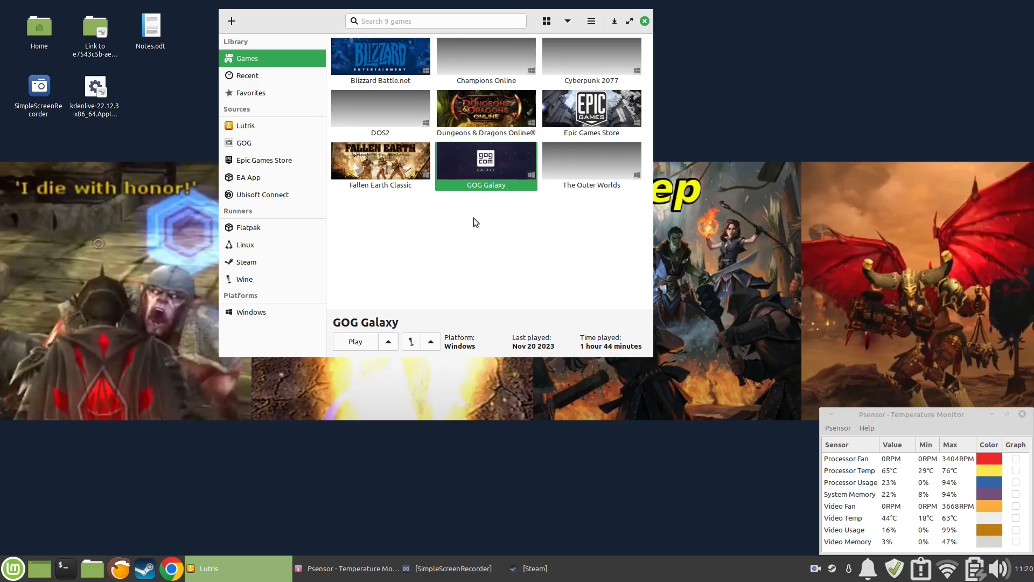
- Review GOG Galaxy's Wine runner settings unchanged, then launch it and dismiss the offline notice
{"action": "right_click", "coordinate": [485, 160]}
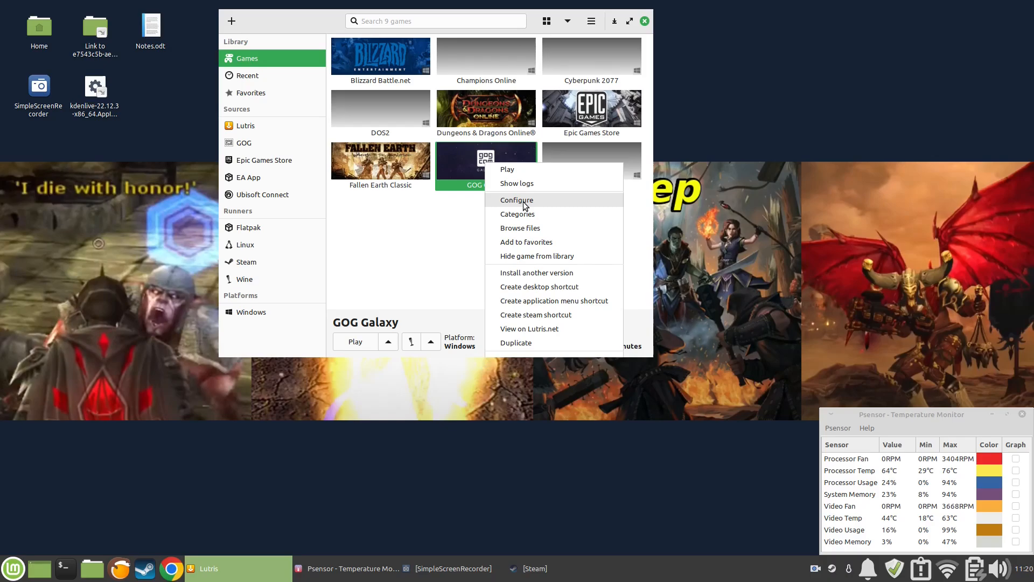
{"action": "left_click", "coordinate": [516, 200]}
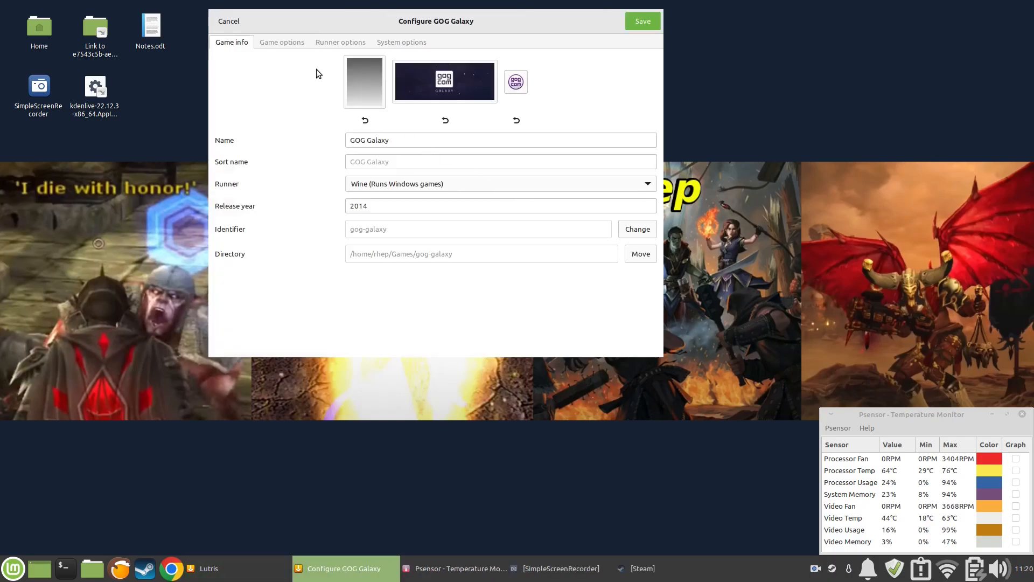
{"action": "left_click", "coordinate": [340, 42]}
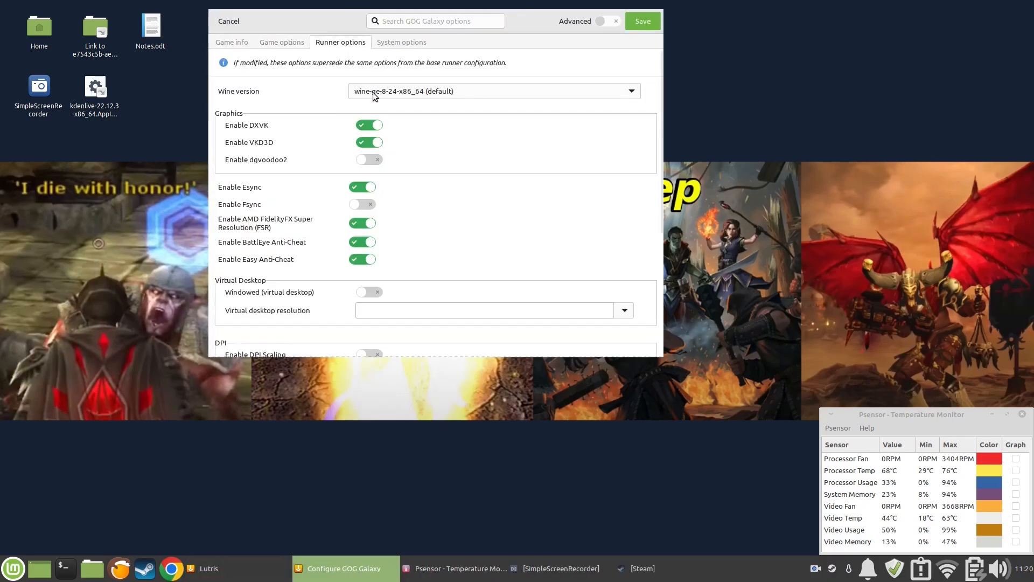
{"action": "mouse_move", "coordinate": [374, 102]}
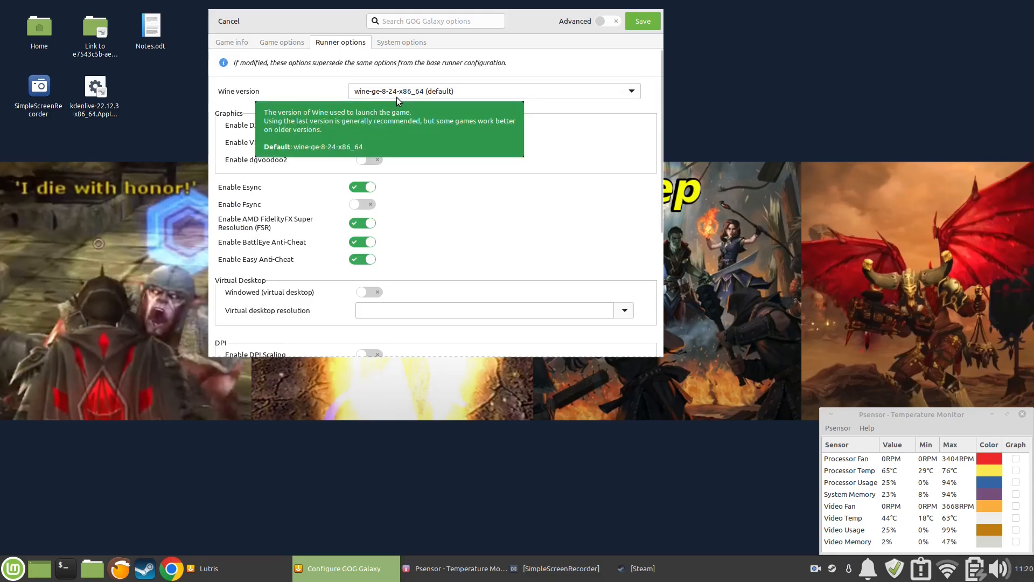
{"action": "mouse_move", "coordinate": [403, 103]}
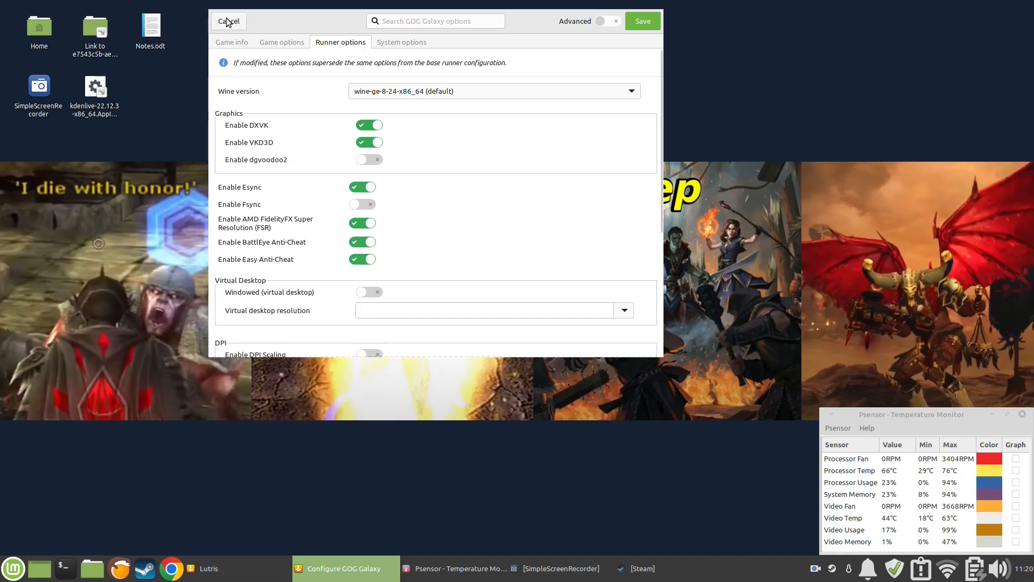
{"action": "left_click", "coordinate": [228, 21]}
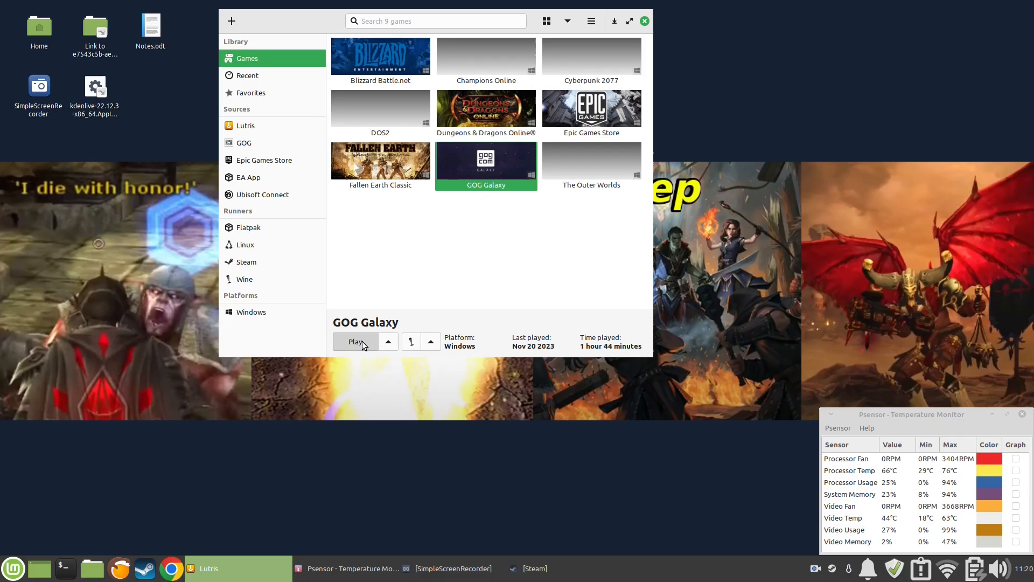
{"action": "left_click", "coordinate": [355, 342]}
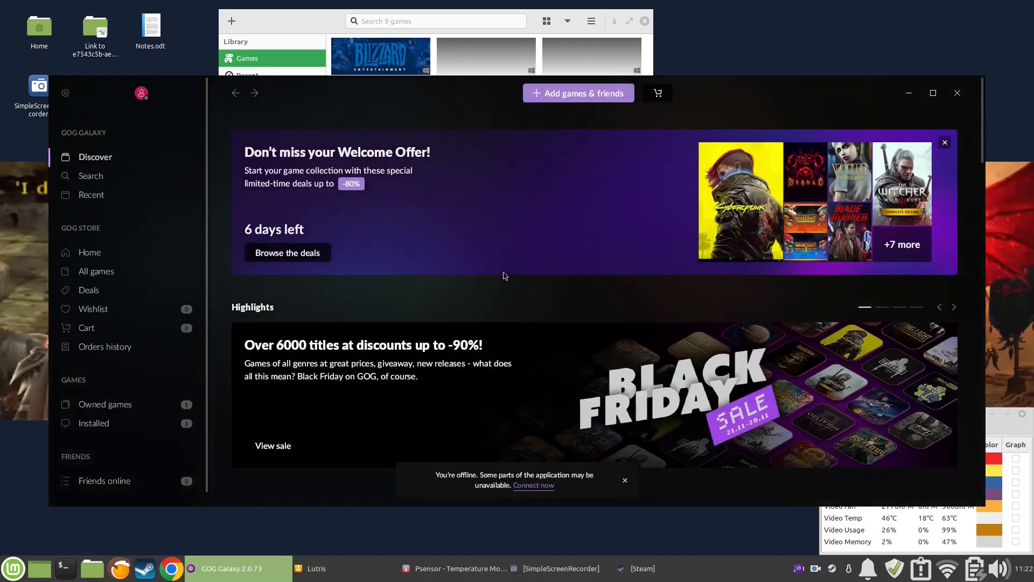
{"action": "left_click", "coordinate": [625, 480]}
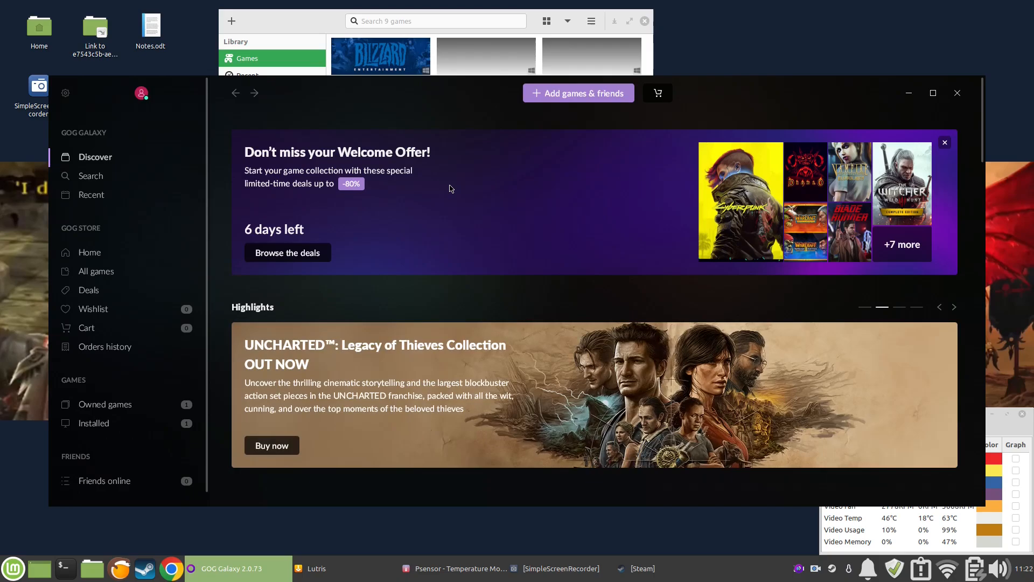
{"action": "mouse_move", "coordinate": [724, 181]}
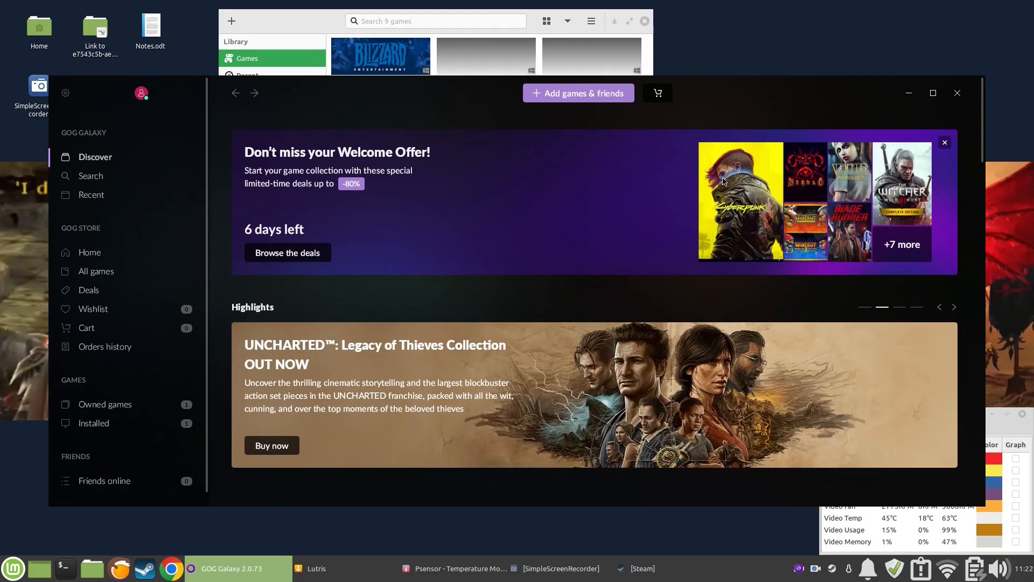
{"action": "mouse_move", "coordinate": [600, 216]}
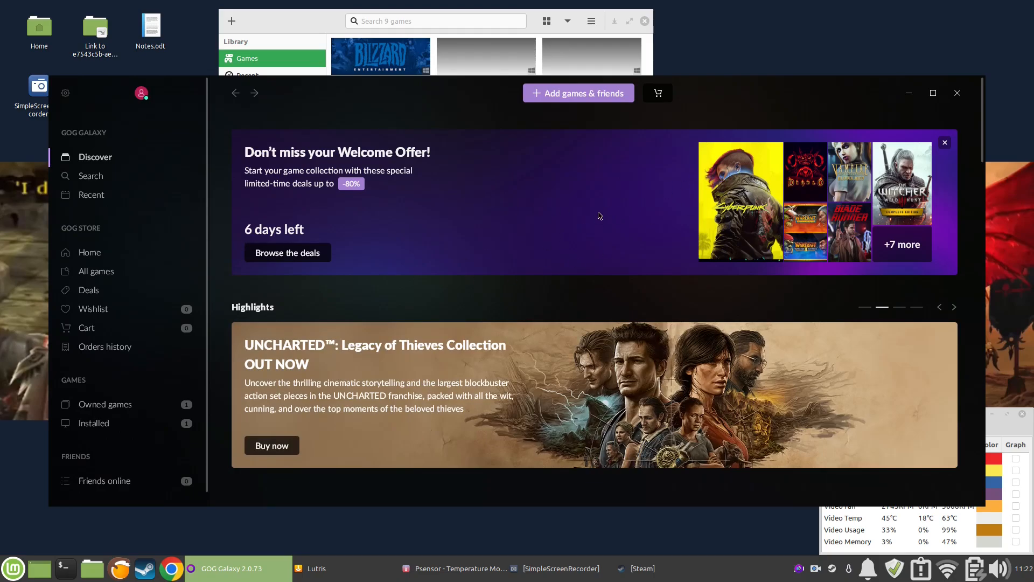
{"action": "mouse_move", "coordinate": [255, 356]}
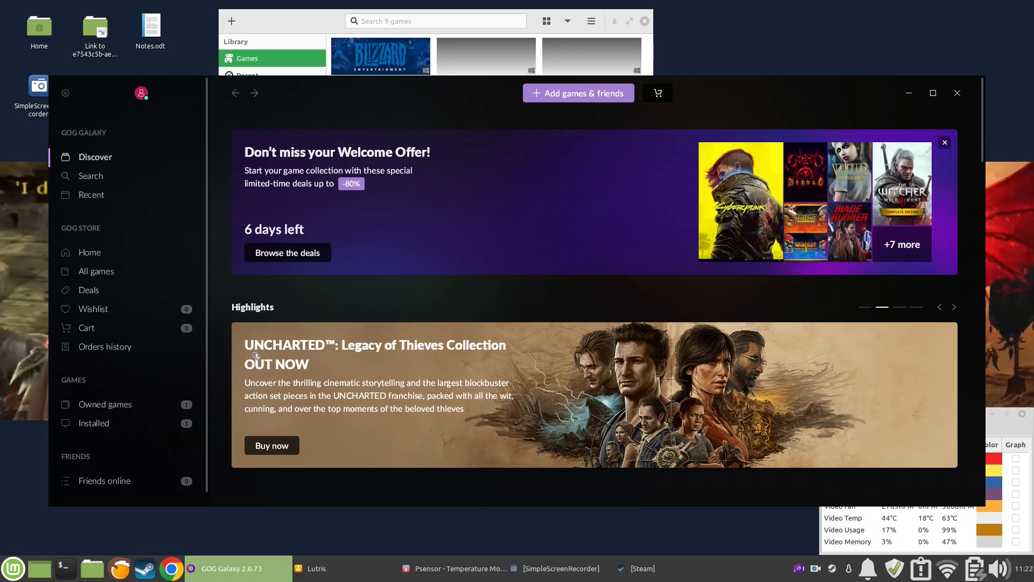
{"action": "mouse_move", "coordinate": [129, 431]}
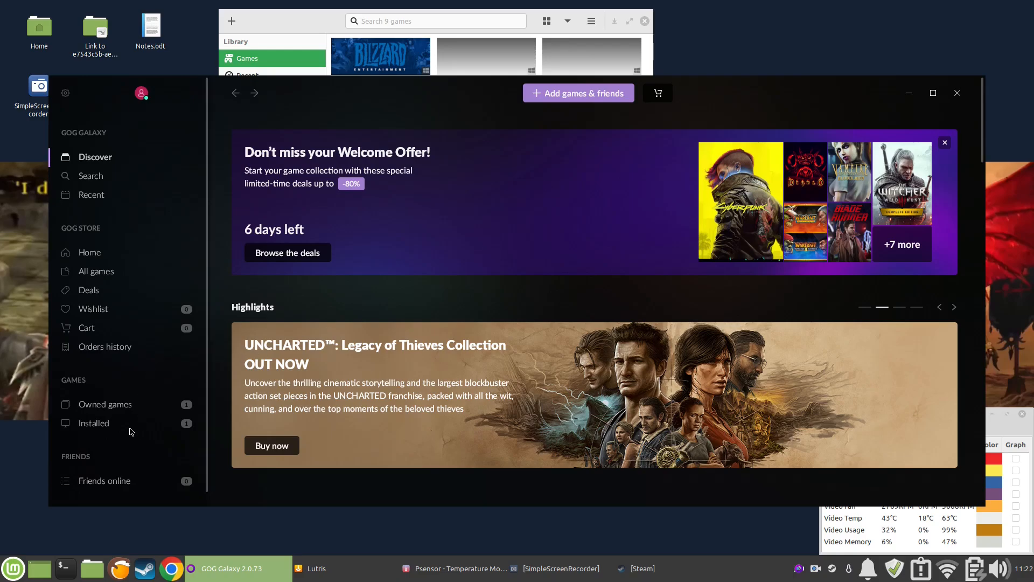
- View Cyberpunk 2077 in installed games, then close and stop GOG Galaxy and open a terminal
{"action": "left_click", "coordinate": [93, 423]}
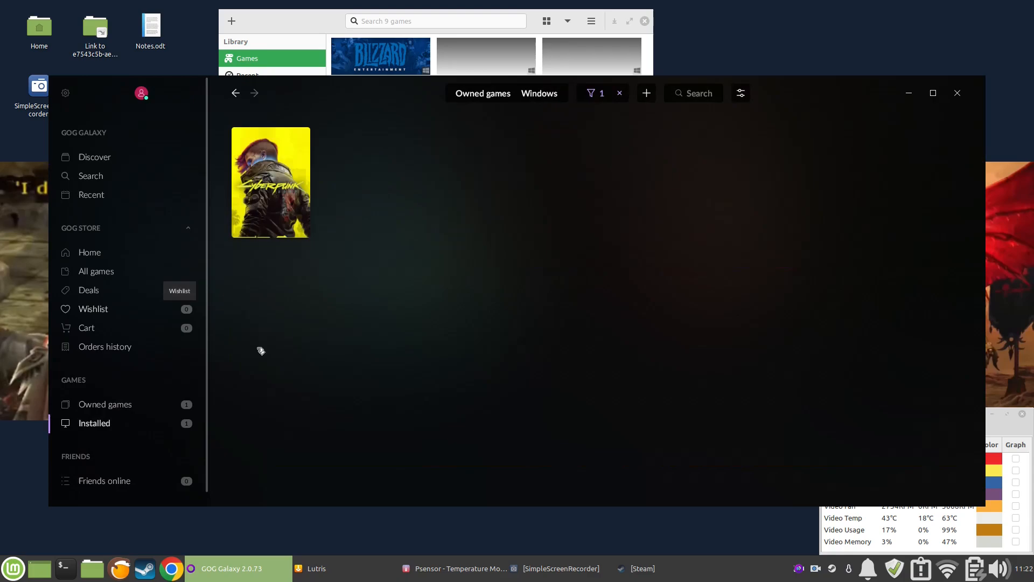
{"action": "mouse_move", "coordinate": [284, 177]}
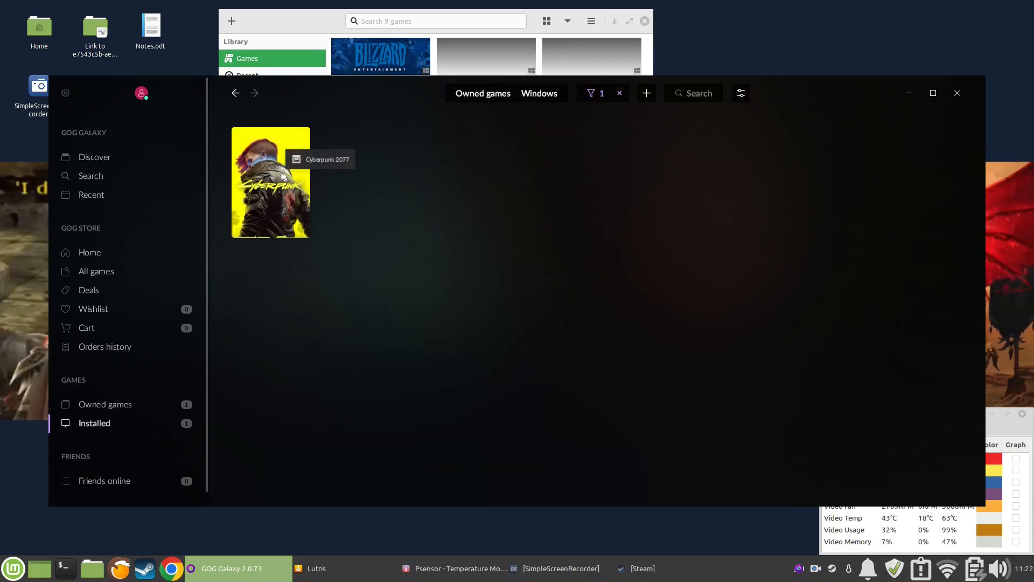
{"action": "mouse_move", "coordinate": [532, 232]}
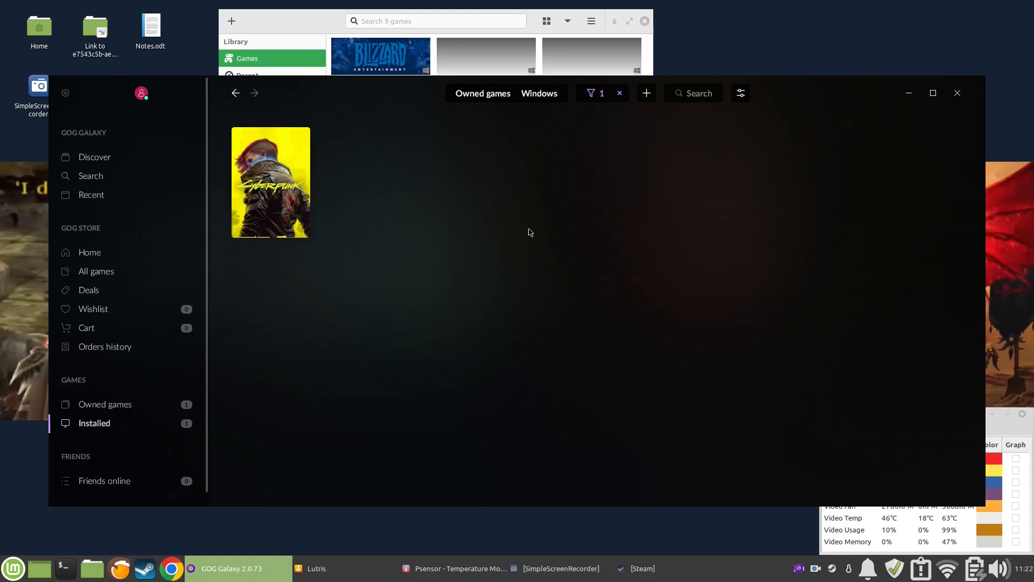
{"action": "mouse_move", "coordinate": [632, 183]}
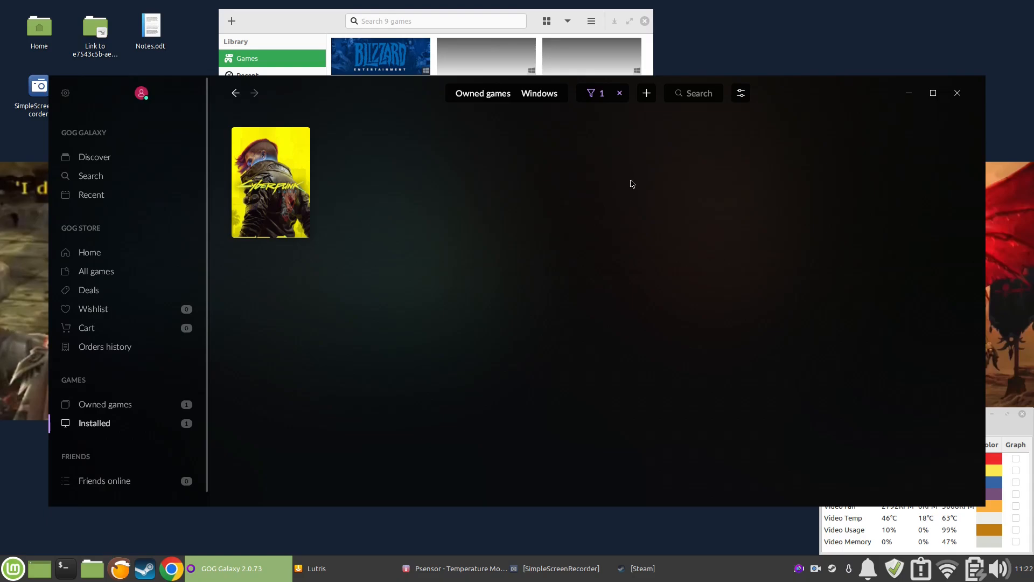
{"action": "mouse_move", "coordinate": [804, 168]}
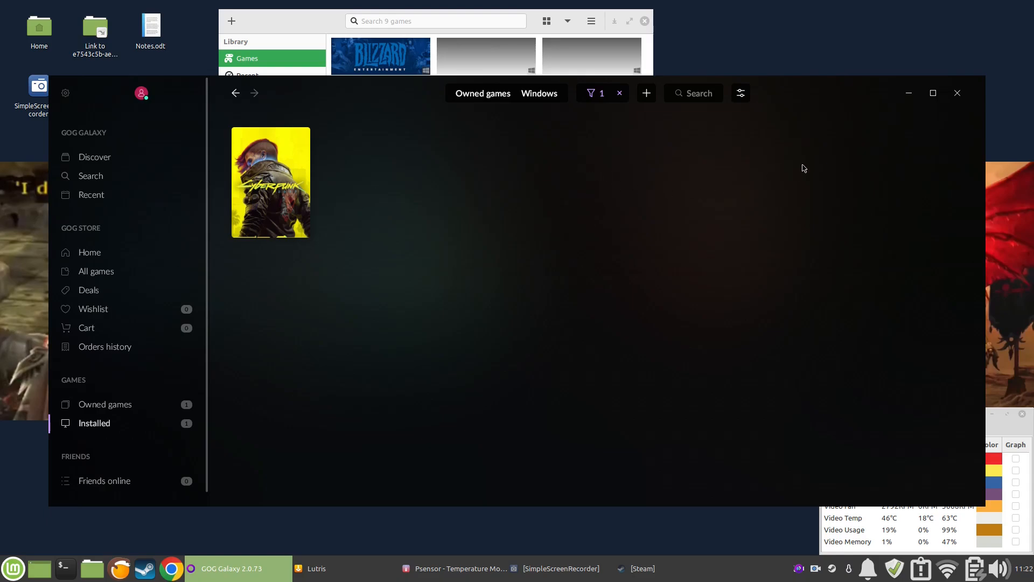
{"action": "mouse_move", "coordinate": [667, 290]}
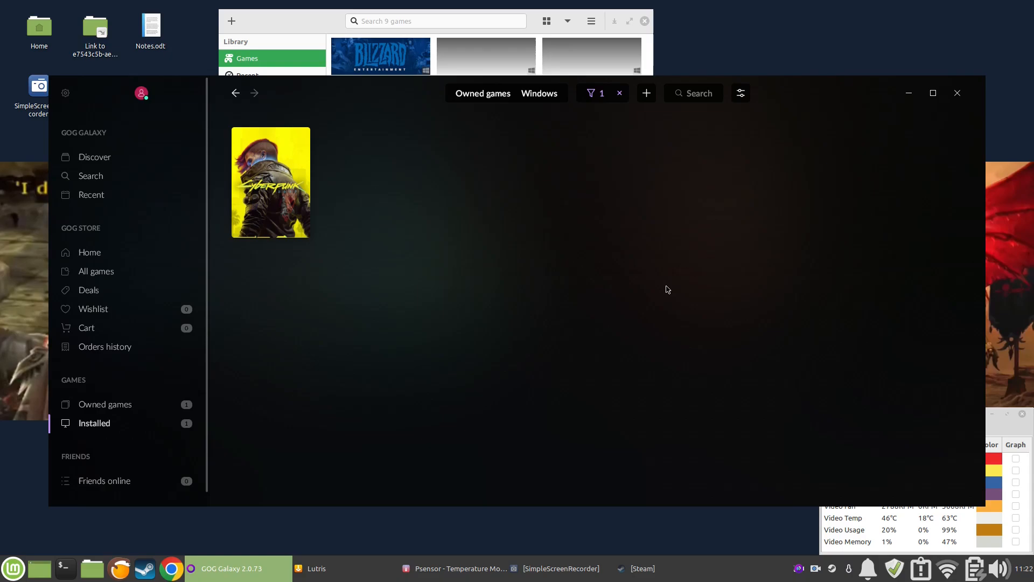
{"action": "mouse_move", "coordinate": [289, 237]}
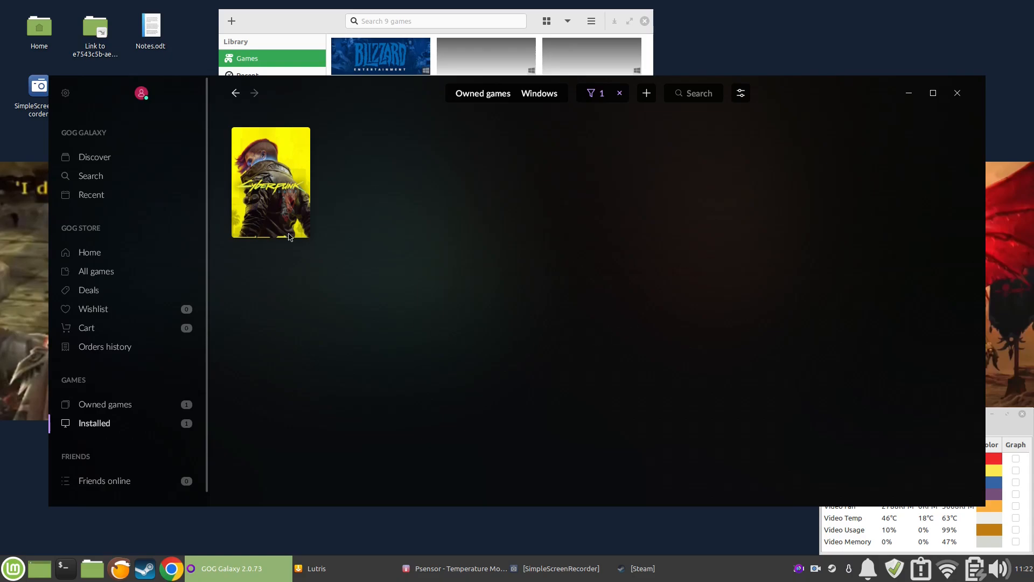
{"action": "left_click", "coordinate": [270, 182]}
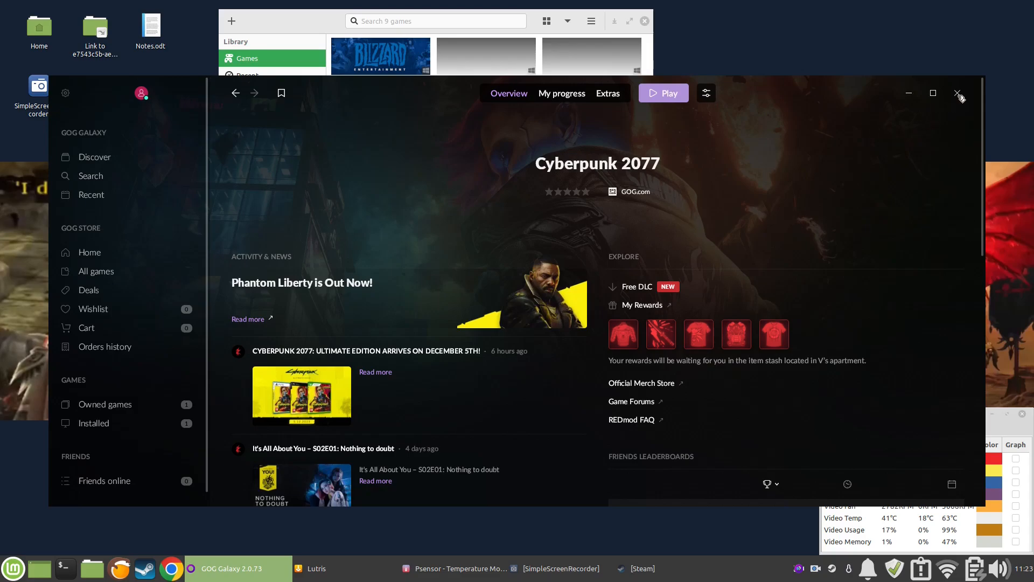
{"action": "left_click", "coordinate": [956, 93]}
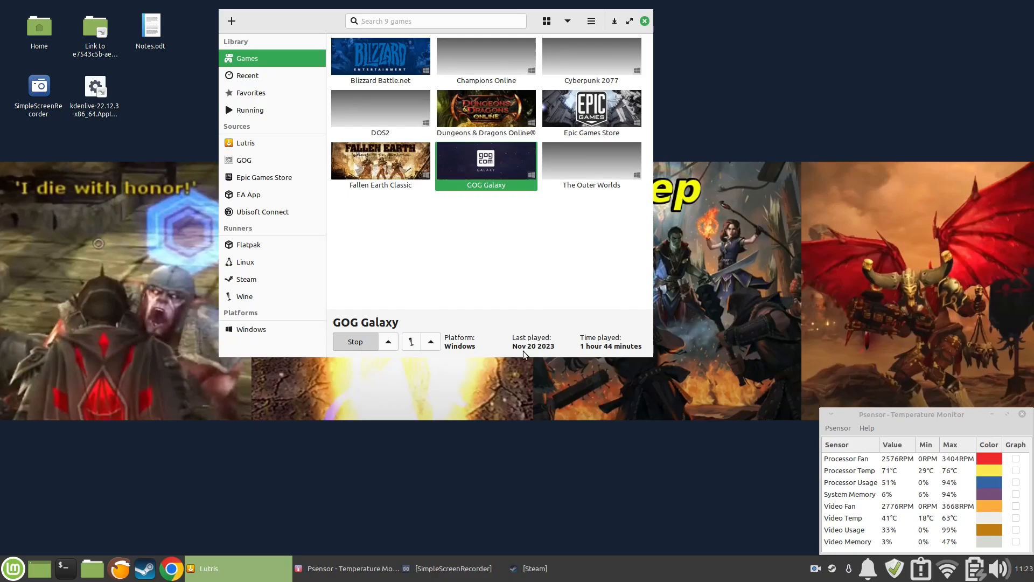
{"action": "left_click", "coordinate": [355, 341]}
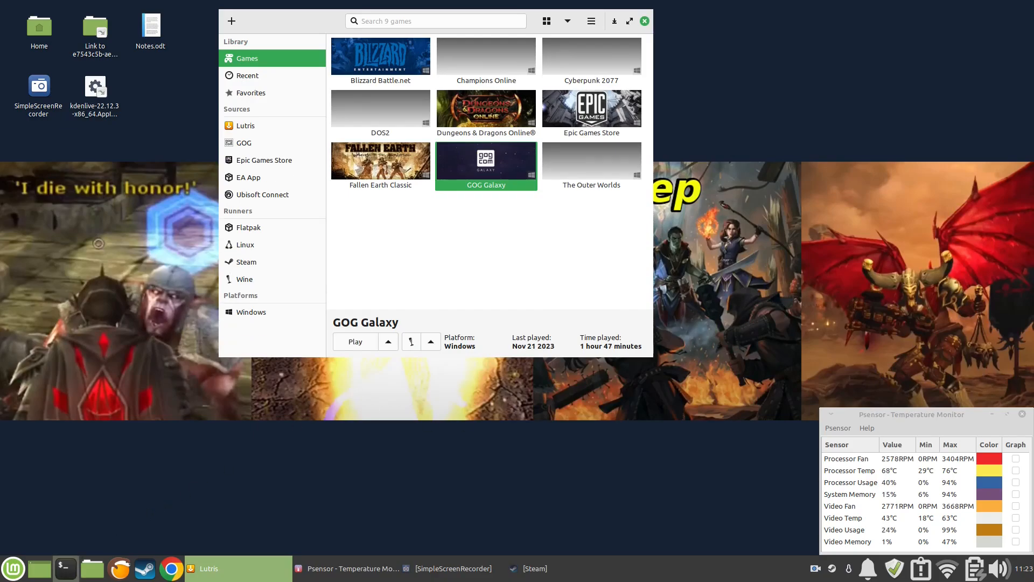
{"action": "left_click", "coordinate": [64, 568]}
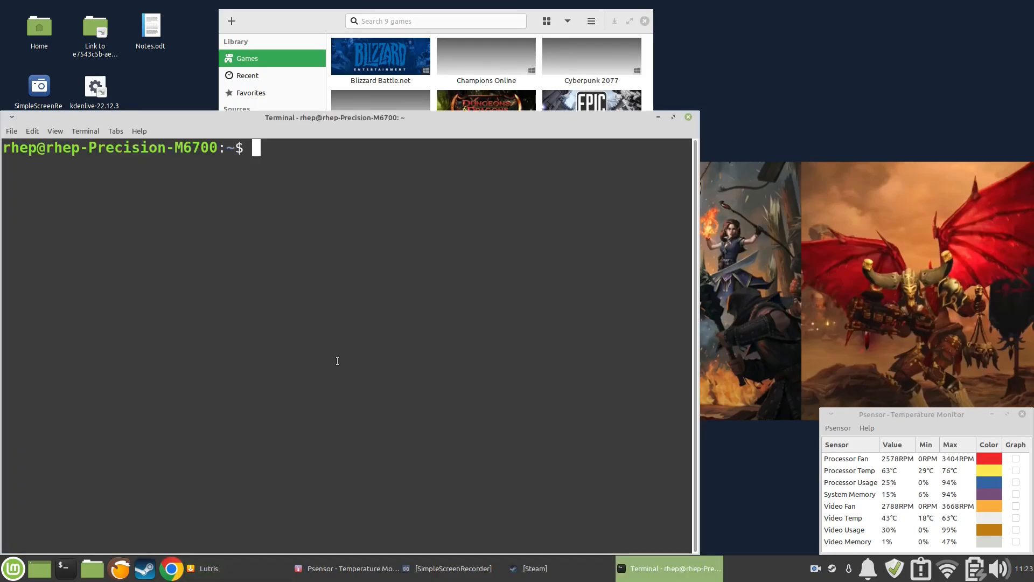
- Run 'ps ax' and scroll through the running process list
{"action": "type", "text": "ps"}
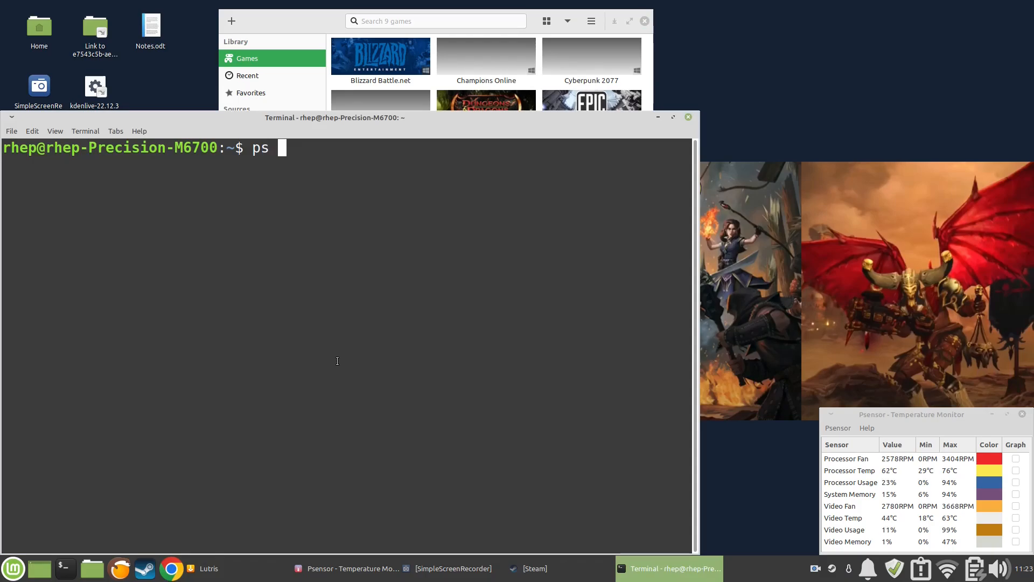
{"action": "type", "text": "ax"}
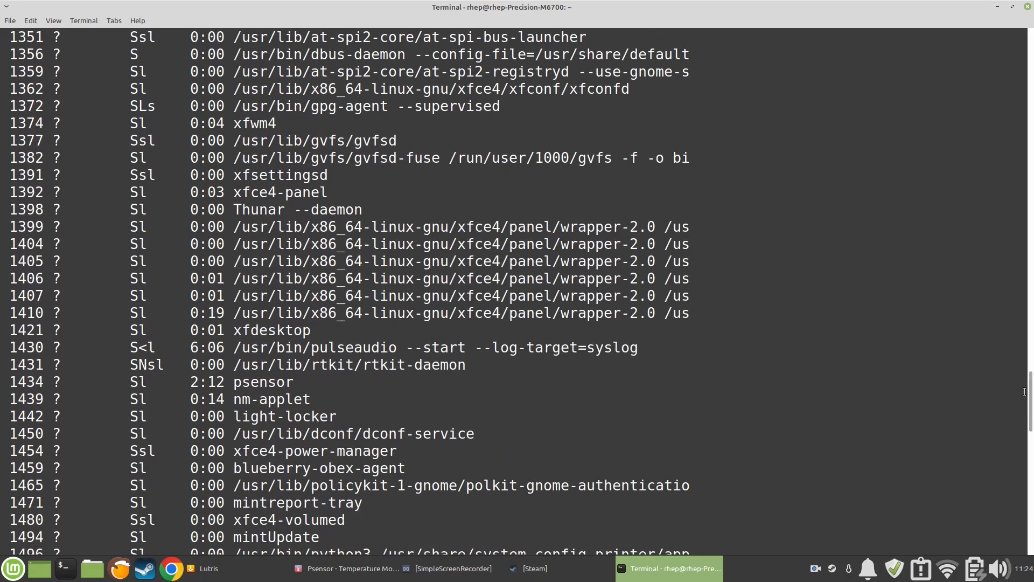
{"action": "scroll", "scroll_direction": "up", "scroll_amount": 3}
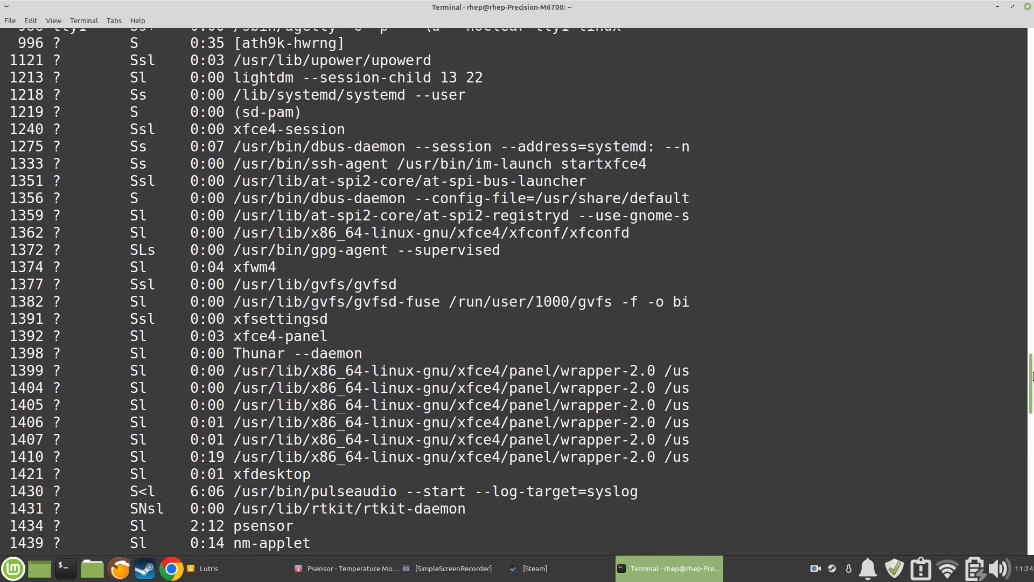
{"action": "scroll", "scroll_direction": "up", "scroll_amount": 3}
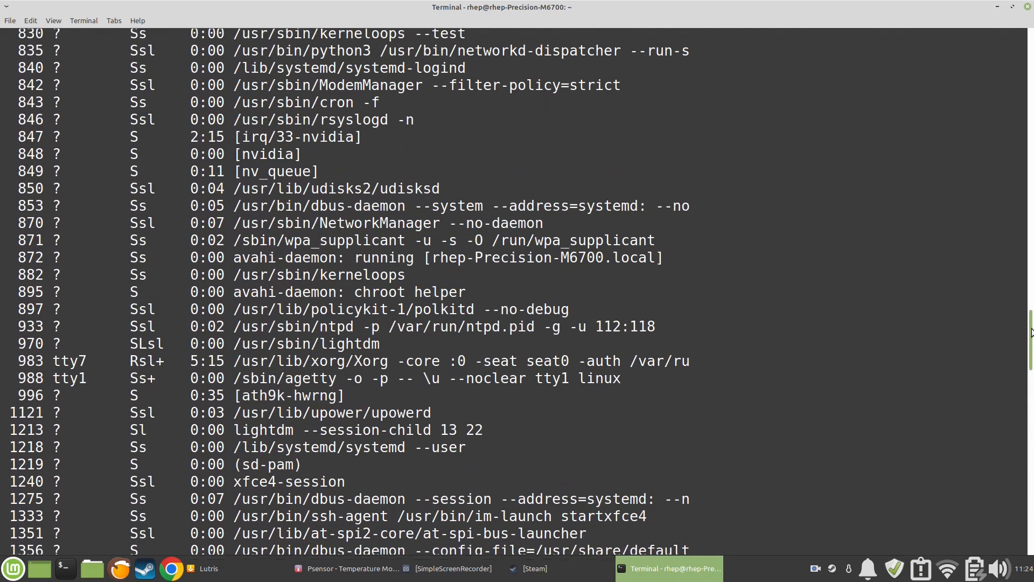
{"action": "scroll", "scroll_direction": "up", "scroll_amount": 3}
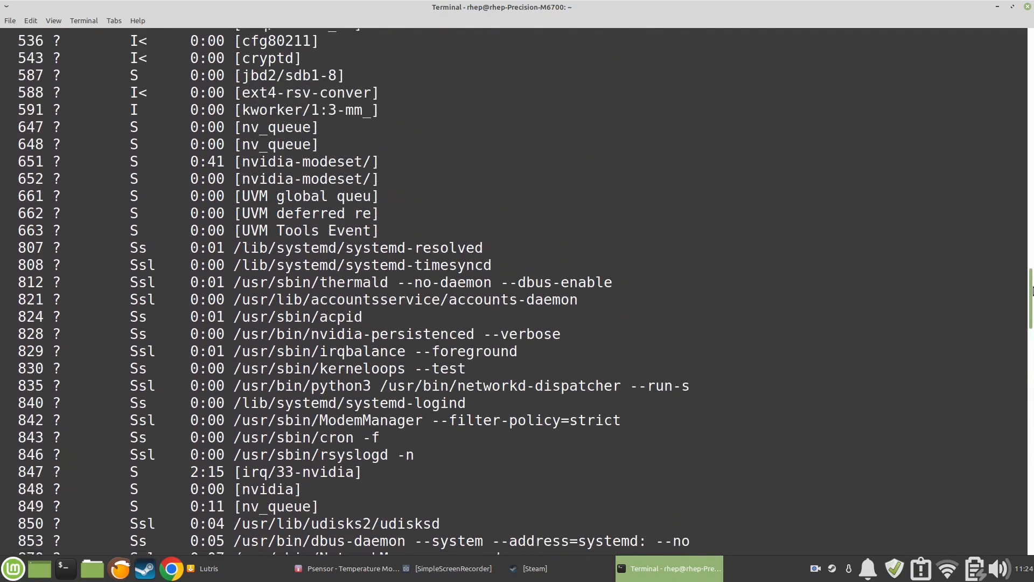
{"action": "scroll", "scroll_direction": "down", "scroll_amount": 3}
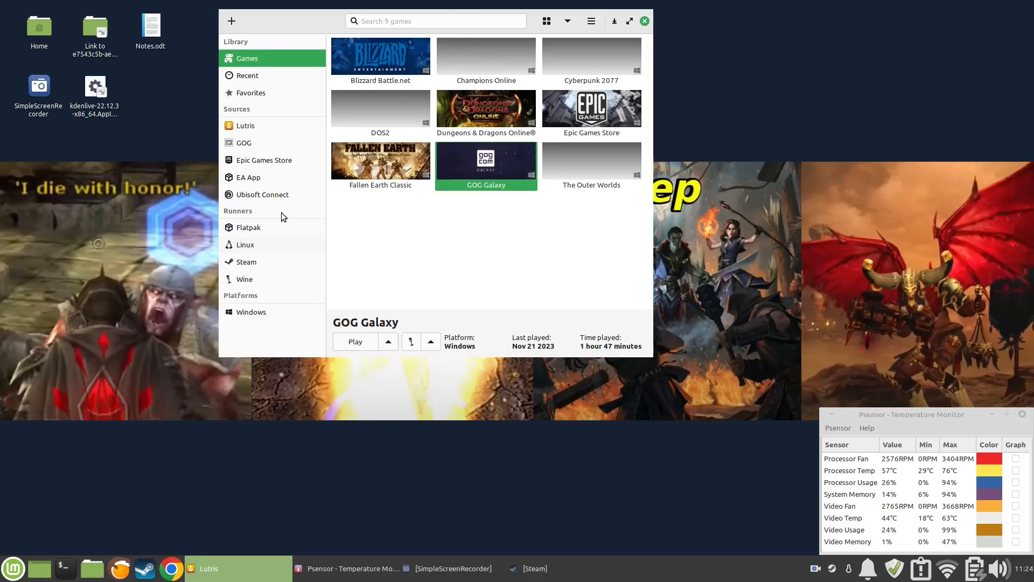
{"action": "mouse_move", "coordinate": [509, 178]}
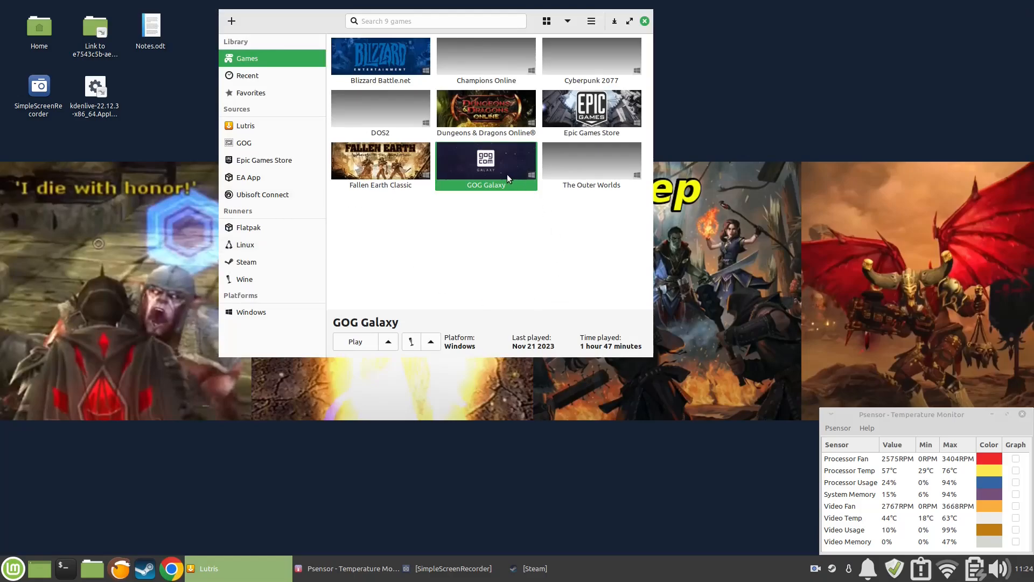
{"action": "mouse_move", "coordinate": [502, 215]}
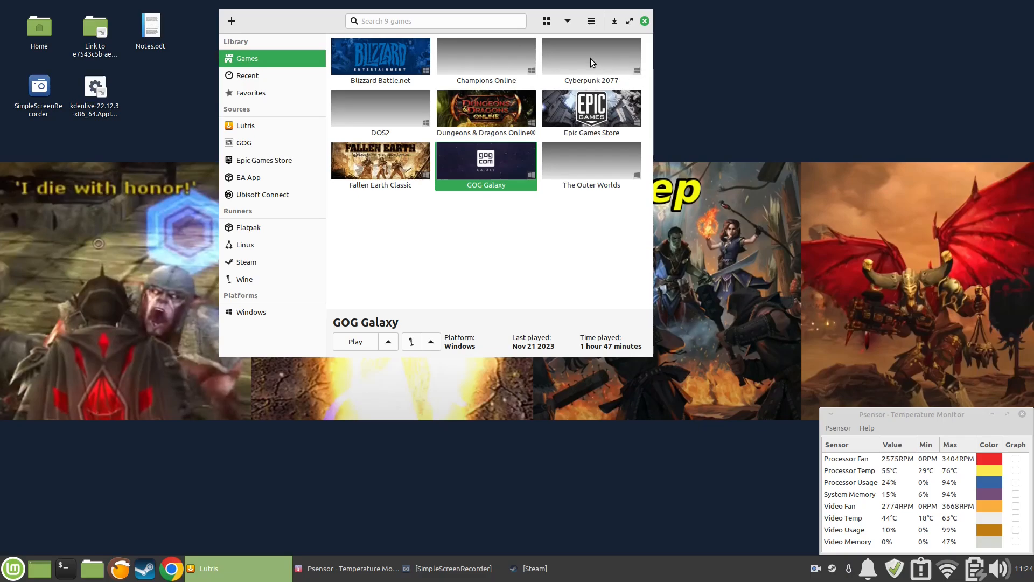
{"action": "right_click", "coordinate": [592, 56]}
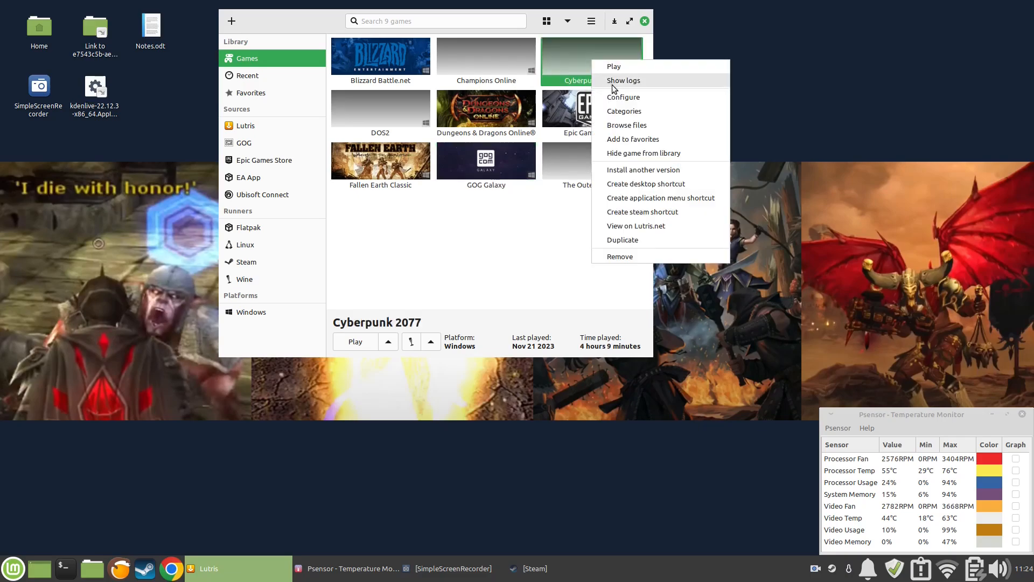
{"action": "left_click", "coordinate": [623, 97]}
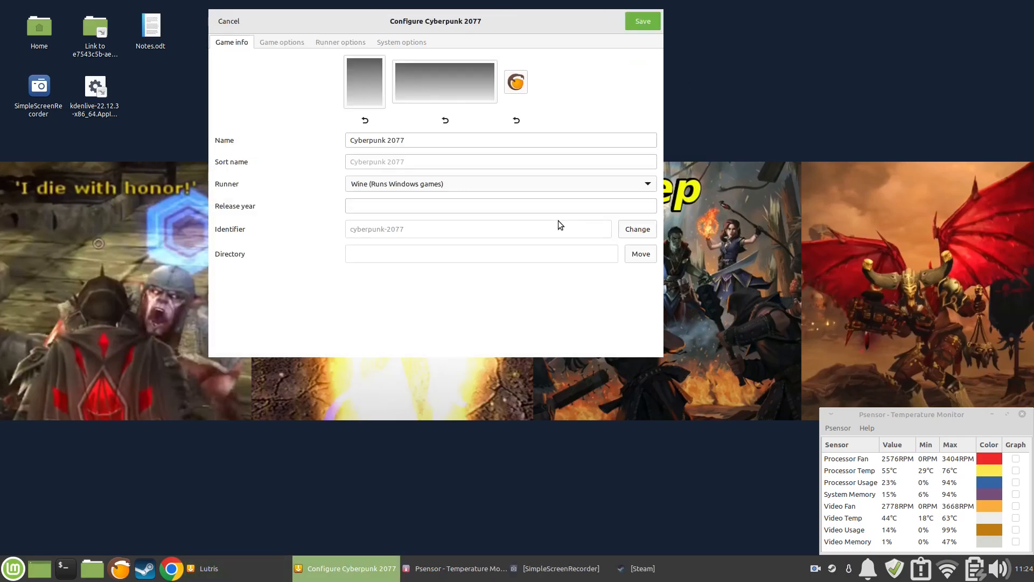
{"action": "left_click", "coordinate": [340, 42]}
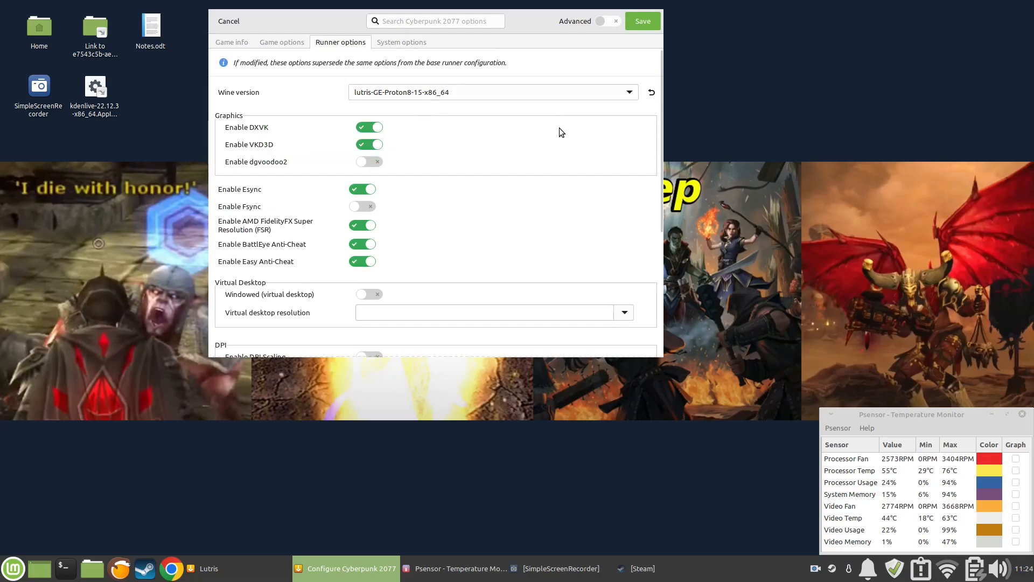
{"action": "left_click", "coordinate": [228, 21]}
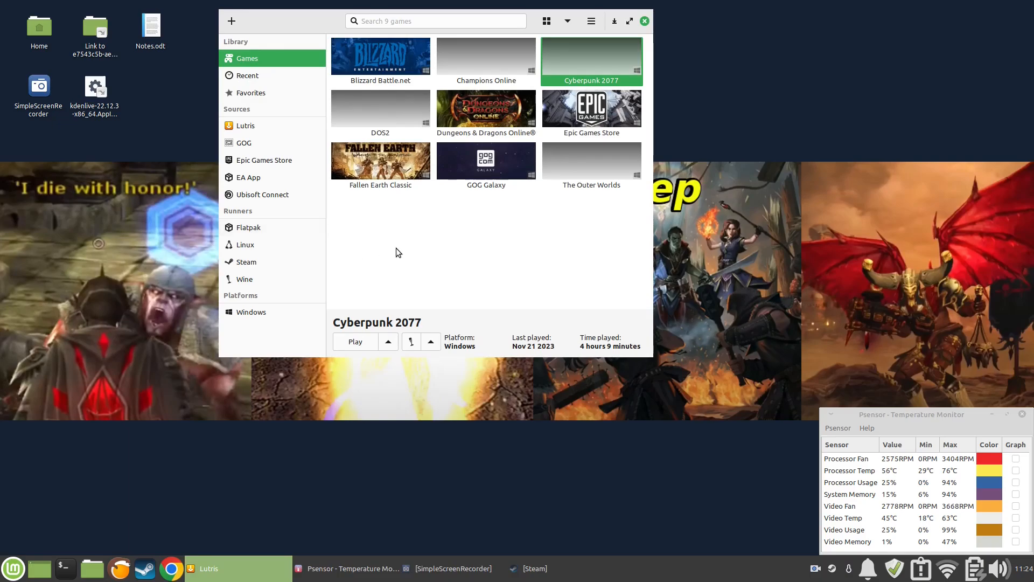
{"action": "mouse_move", "coordinate": [417, 237]}
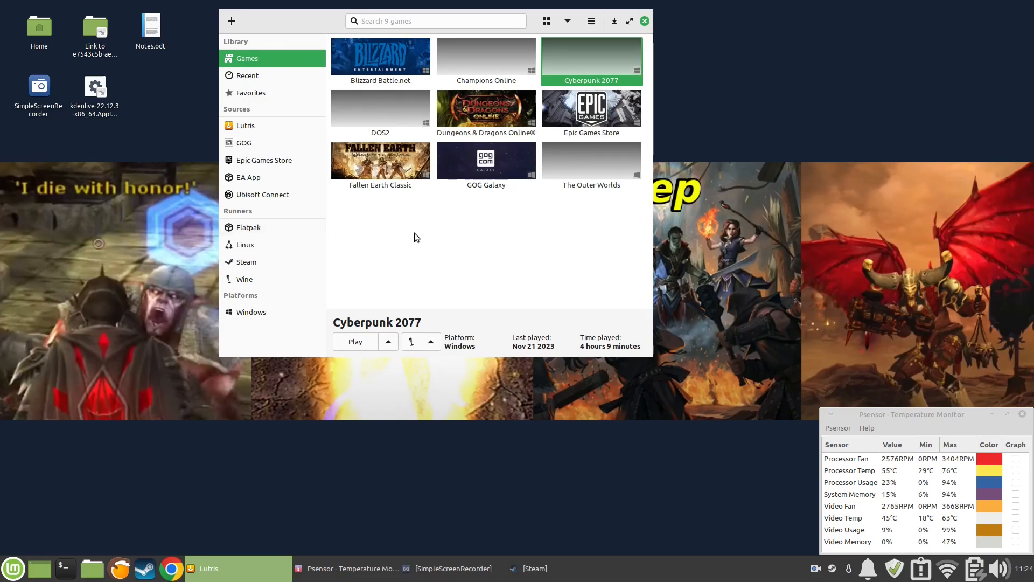
- Start adding a locally installed Wine game with the placeholder name 'afdafadfad'
{"action": "left_click", "coordinate": [231, 21]}
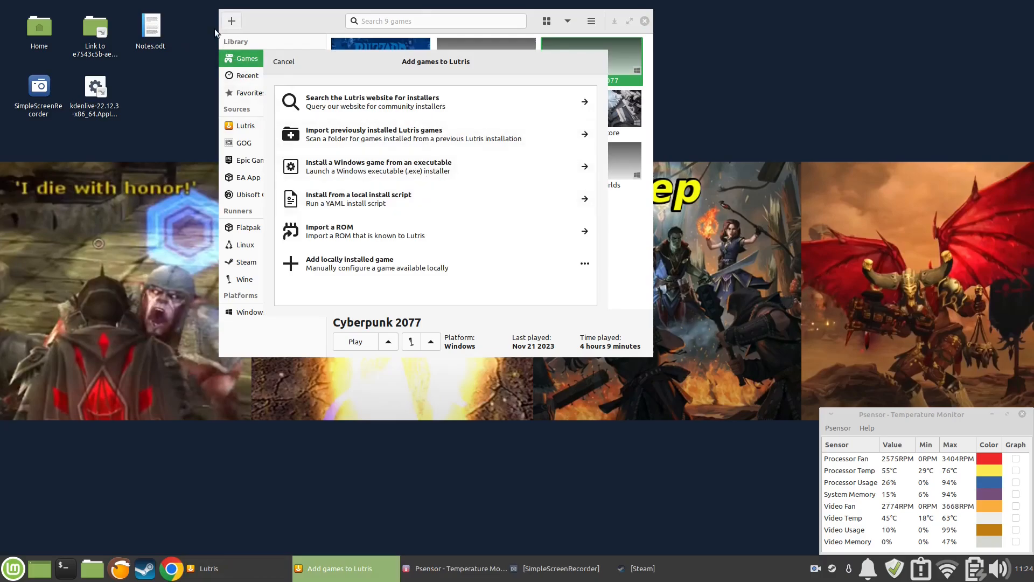
{"action": "mouse_move", "coordinate": [370, 272]}
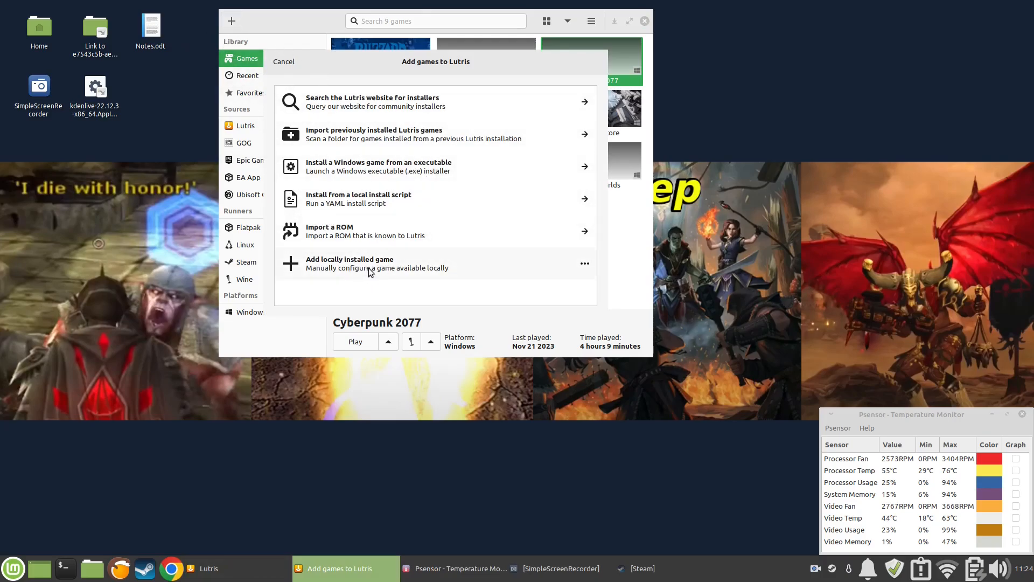
{"action": "left_click", "coordinate": [349, 263]}
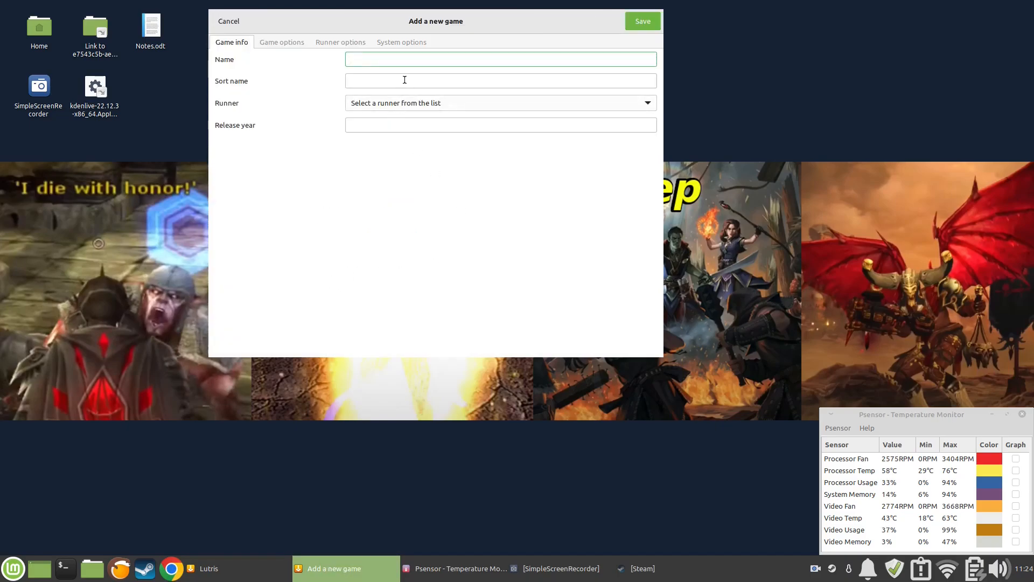
{"action": "type", "text": "afdafadfad"}
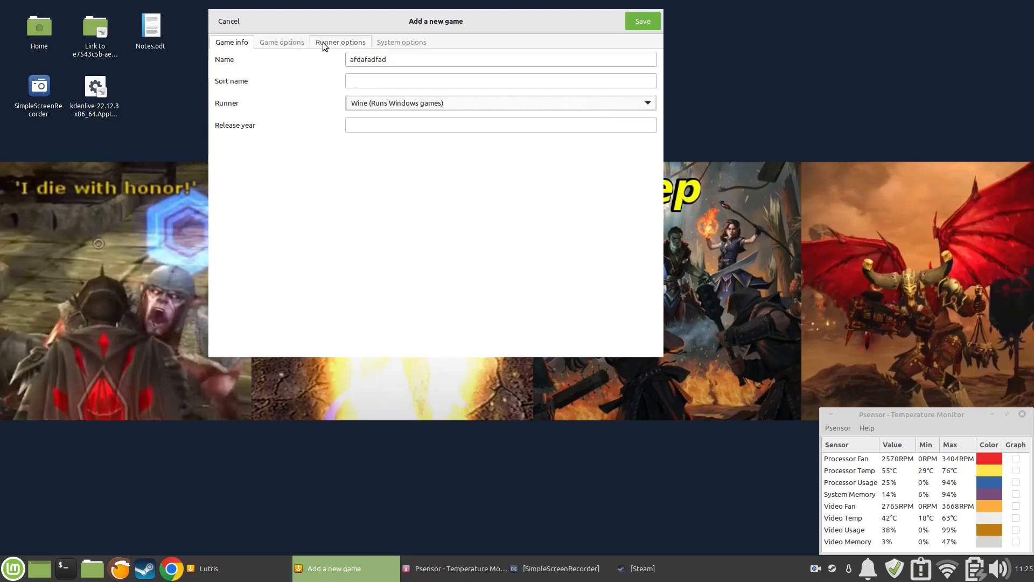
{"action": "left_click", "coordinate": [282, 42]}
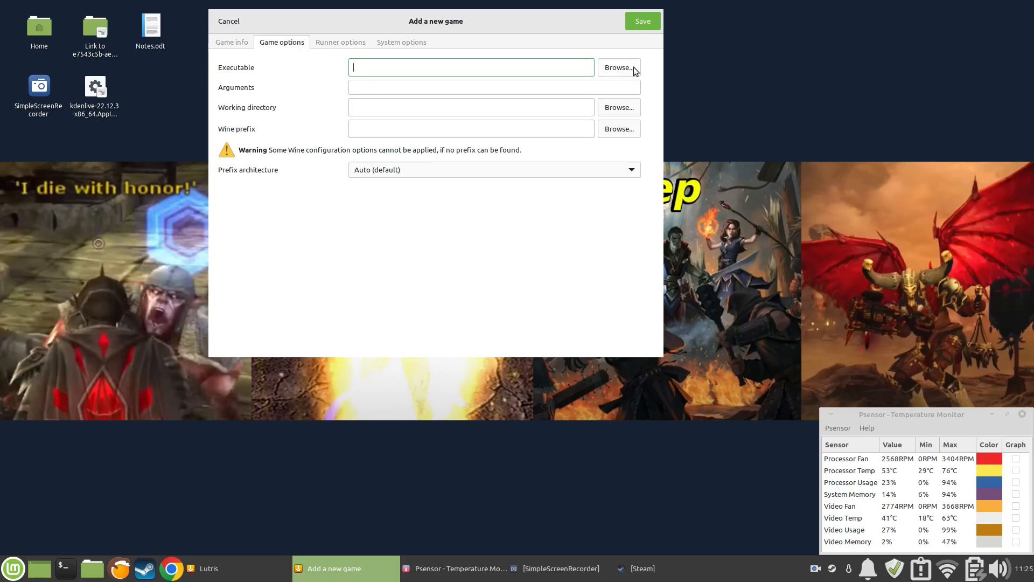
- Browse through gog-galaxy/drive_c to the Cyberpunk 2077 folder and select REDprelauncher.exe
{"action": "left_click", "coordinate": [619, 66]}
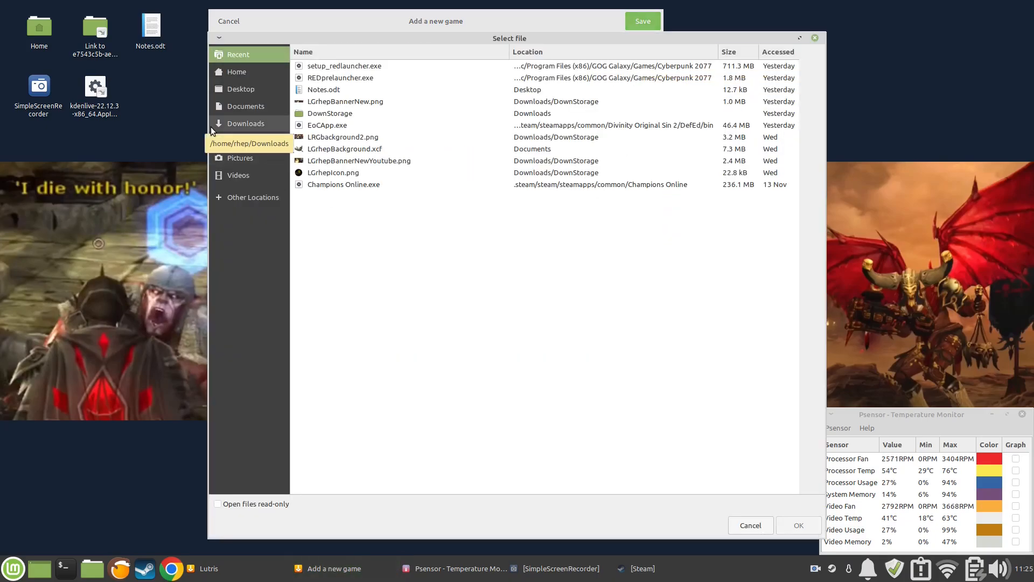
{"action": "mouse_move", "coordinate": [241, 102]}
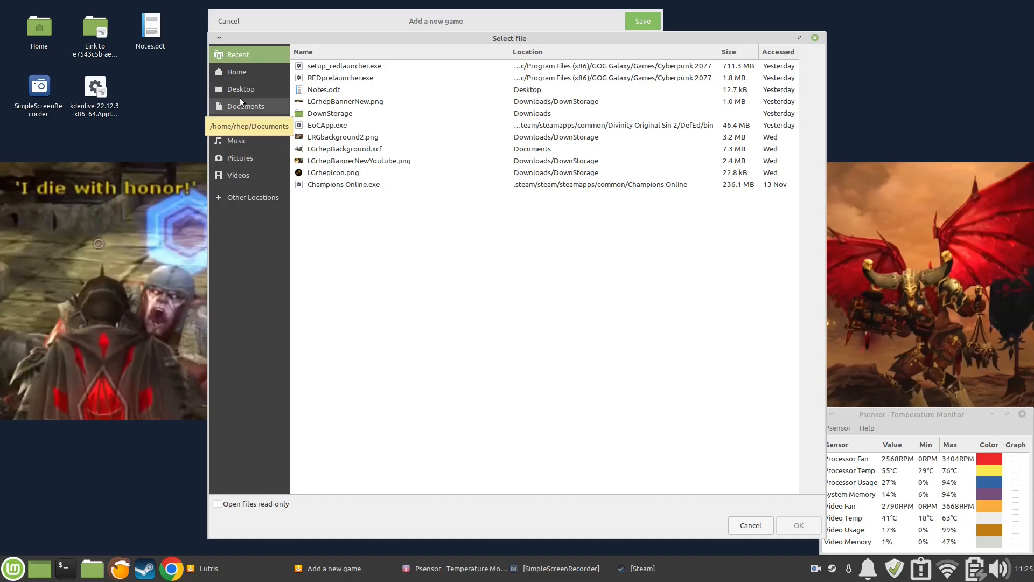
{"action": "left_click", "coordinate": [237, 72]}
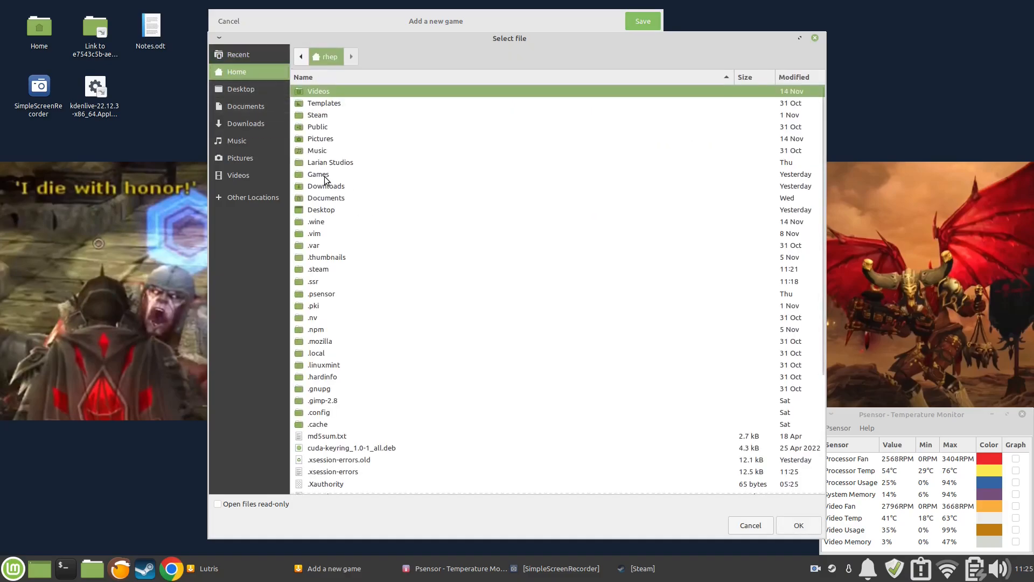
{"action": "double_click", "coordinate": [317, 174]}
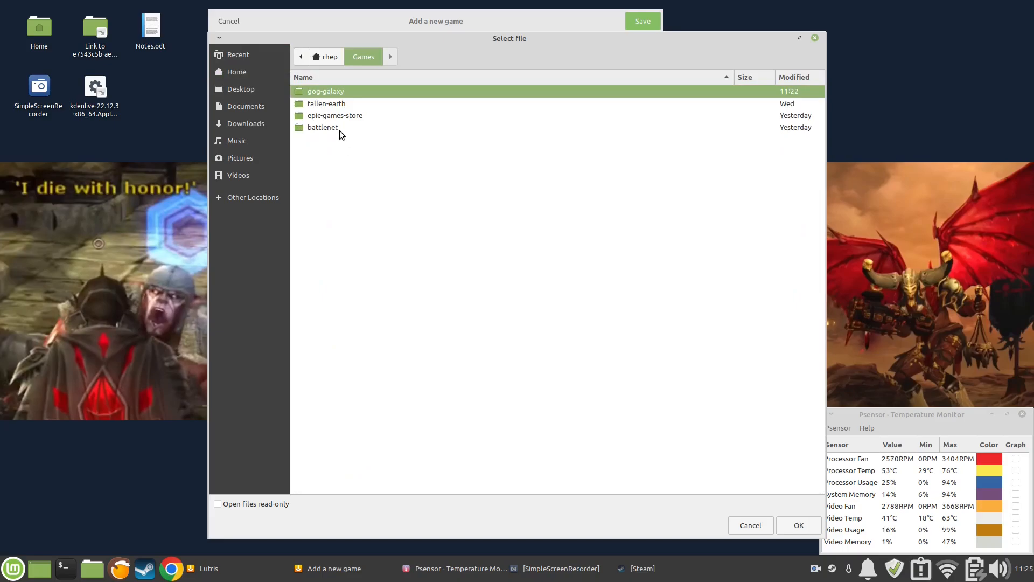
{"action": "double_click", "coordinate": [325, 91]}
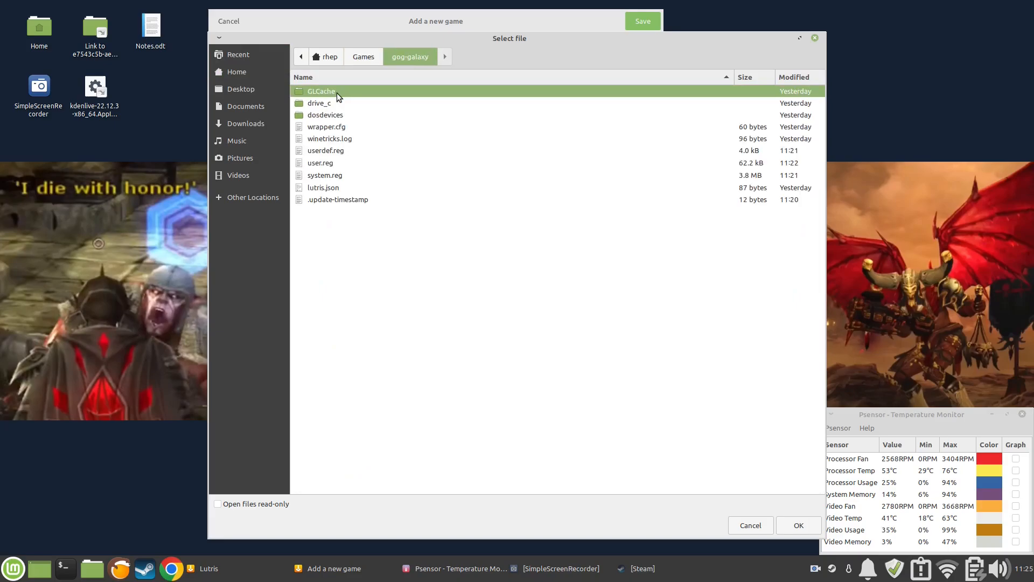
{"action": "double_click", "coordinate": [318, 102]}
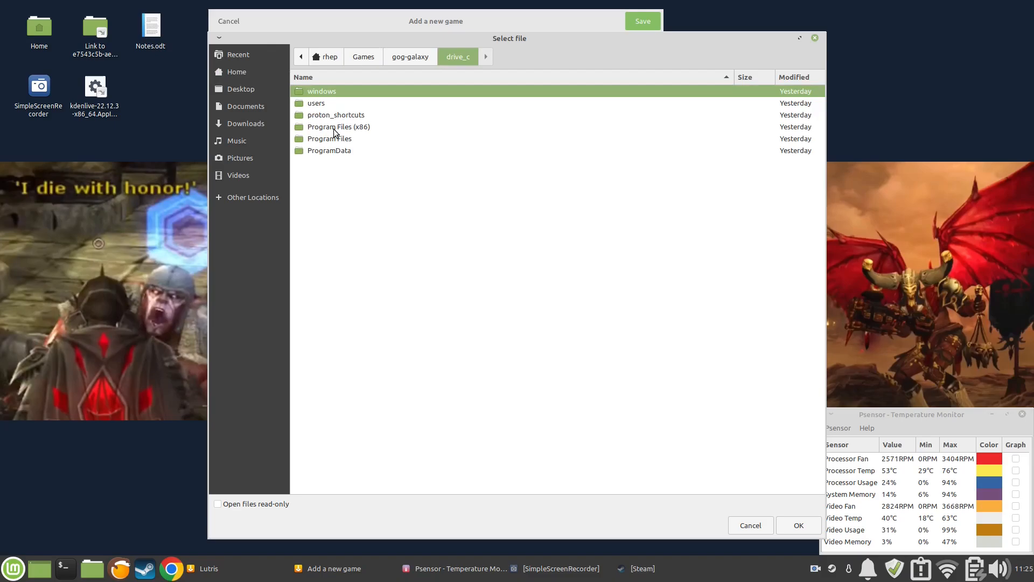
{"action": "double_click", "coordinate": [337, 127]}
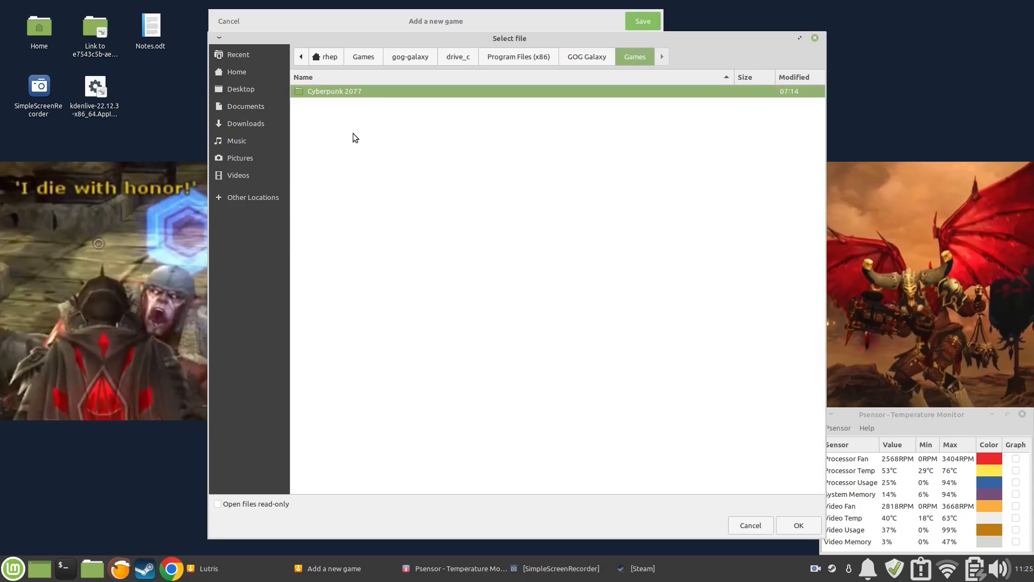
{"action": "double_click", "coordinate": [333, 92]}
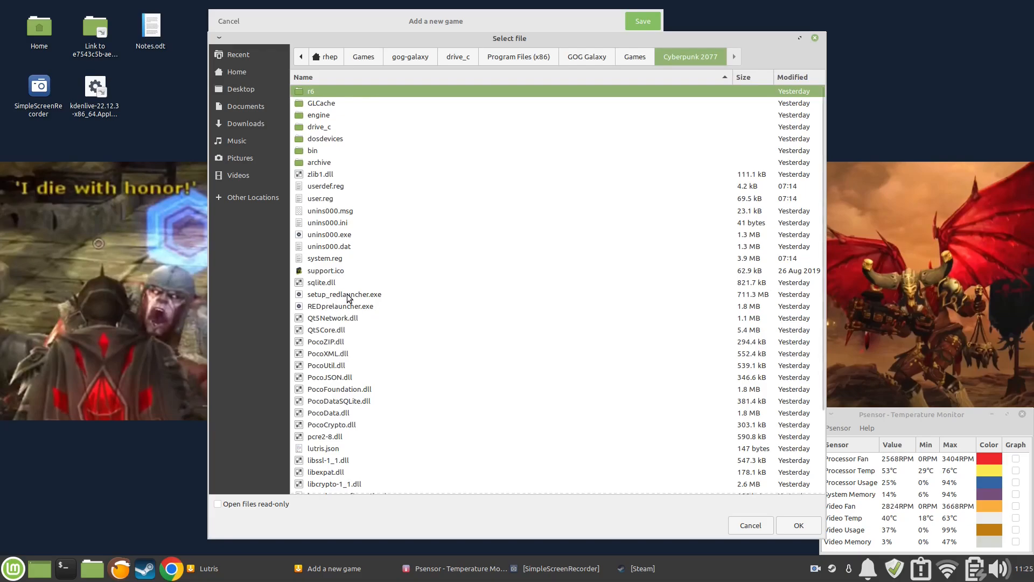
{"action": "left_click", "coordinate": [340, 306]}
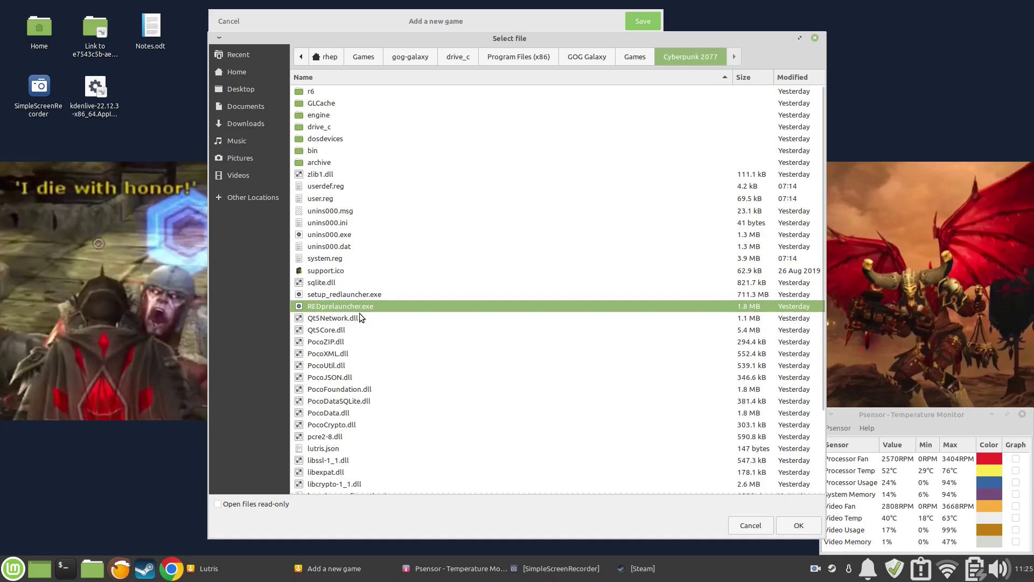
{"action": "left_click", "coordinate": [799, 525]}
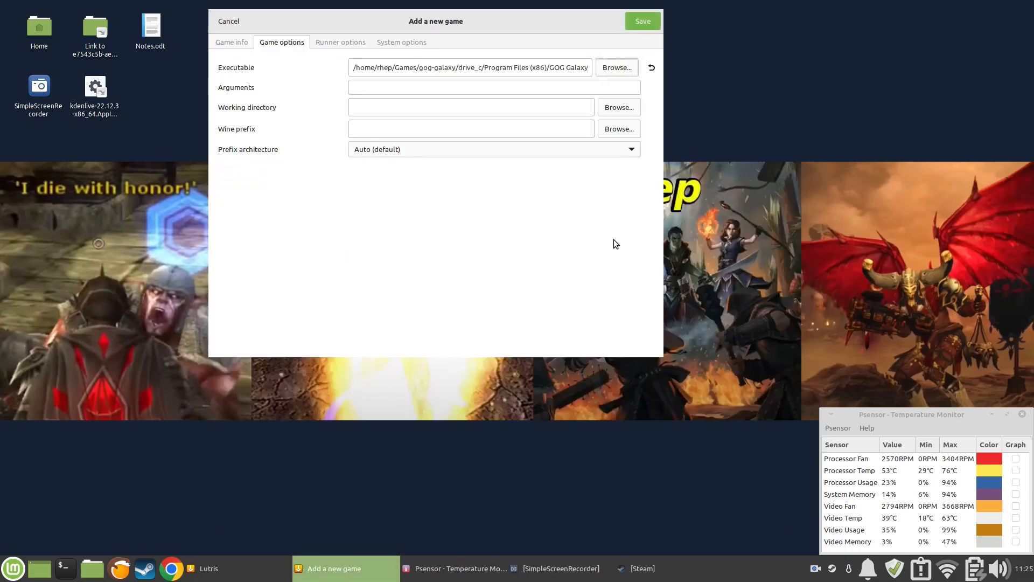
- Point the Wine prefix at Cyberpunk 2077 inside gog-galaxy's GOG Galaxy Games folder
{"action": "left_click", "coordinate": [619, 107]}
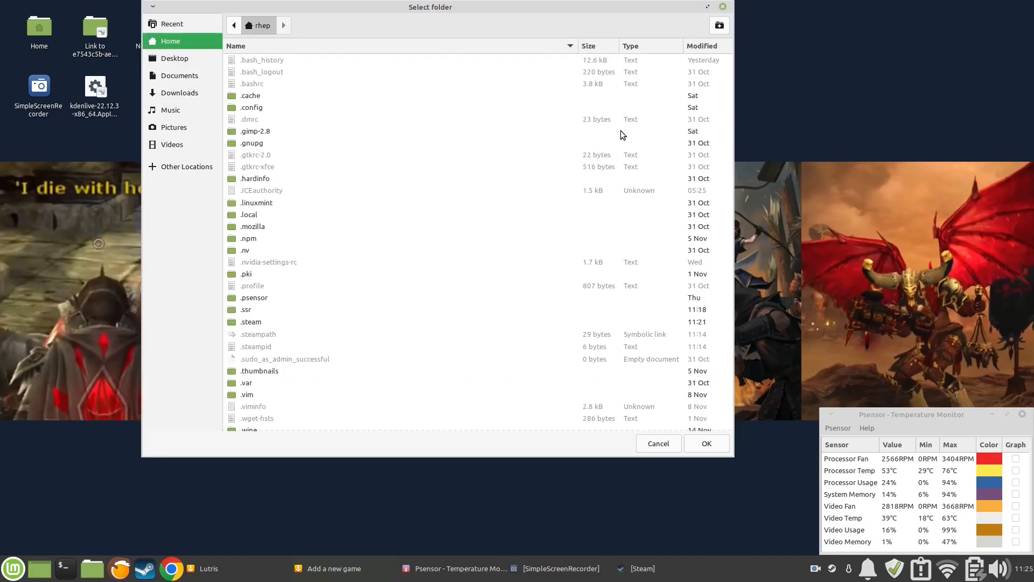
{"action": "mouse_move", "coordinate": [287, 232]}
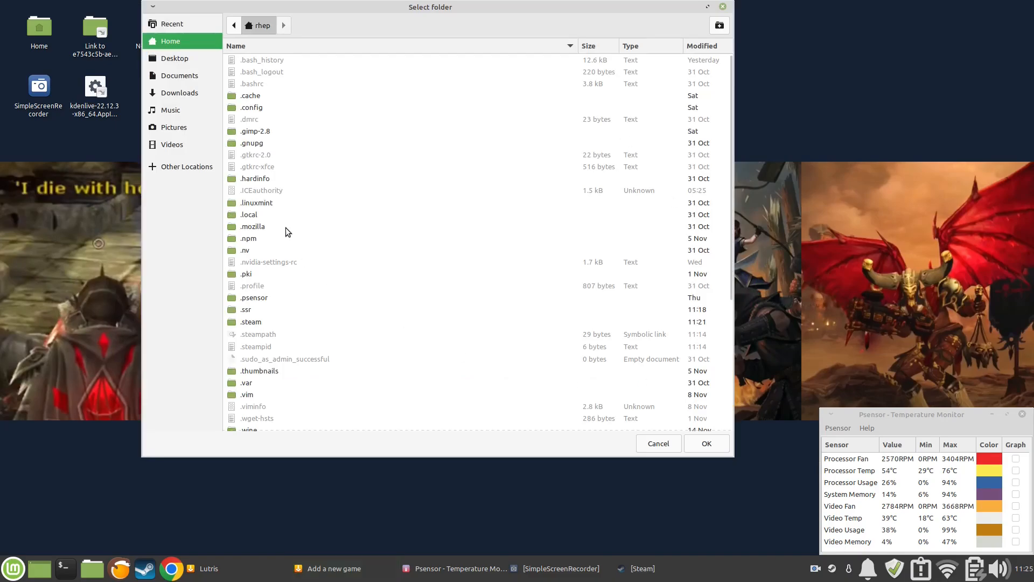
{"action": "scroll", "scroll_direction": "down", "scroll_amount": 3}
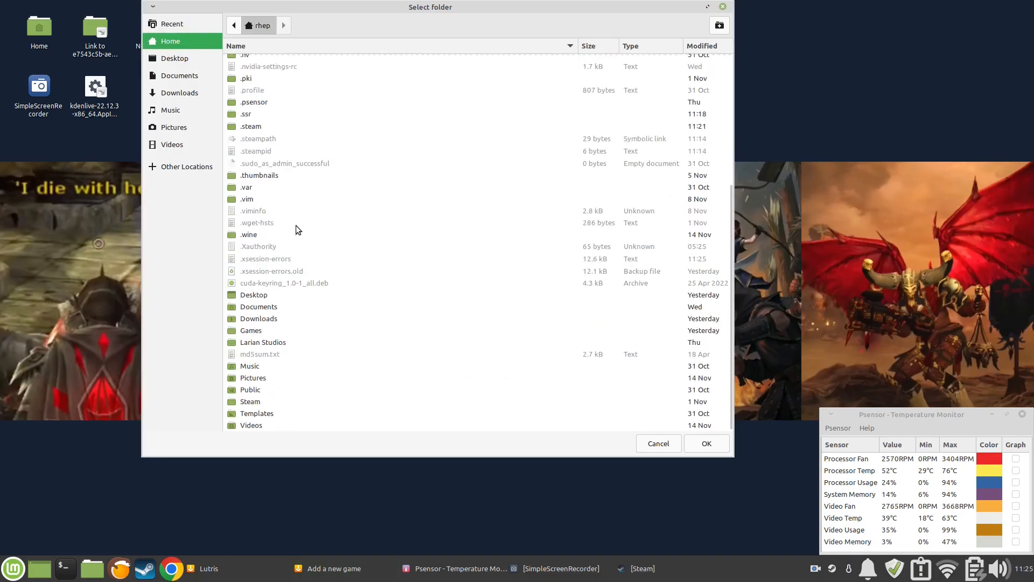
{"action": "double_click", "coordinate": [251, 331]}
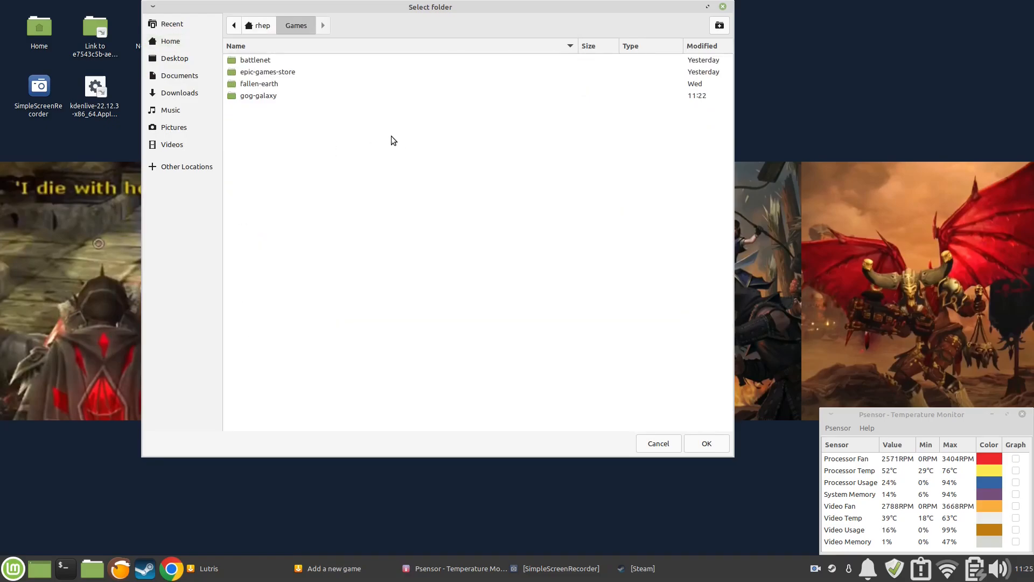
{"action": "double_click", "coordinate": [259, 96]}
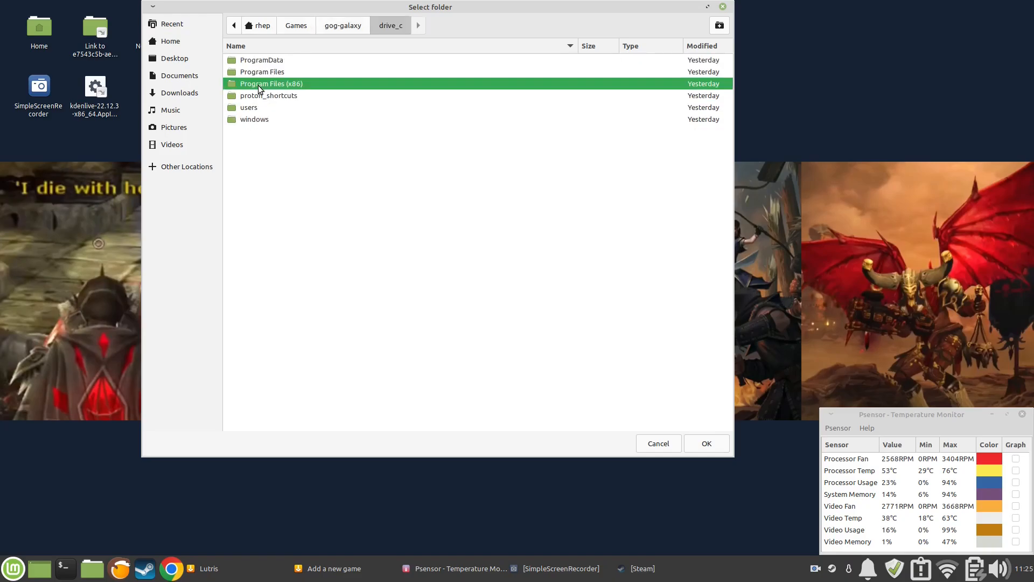
{"action": "double_click", "coordinate": [260, 83]}
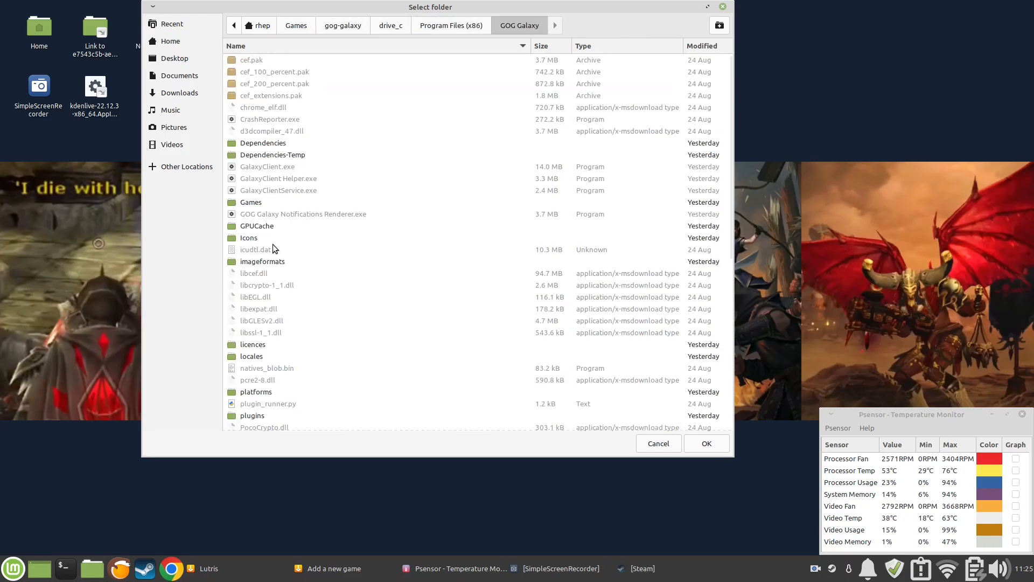
{"action": "scroll", "scroll_direction": "down", "scroll_amount": 3}
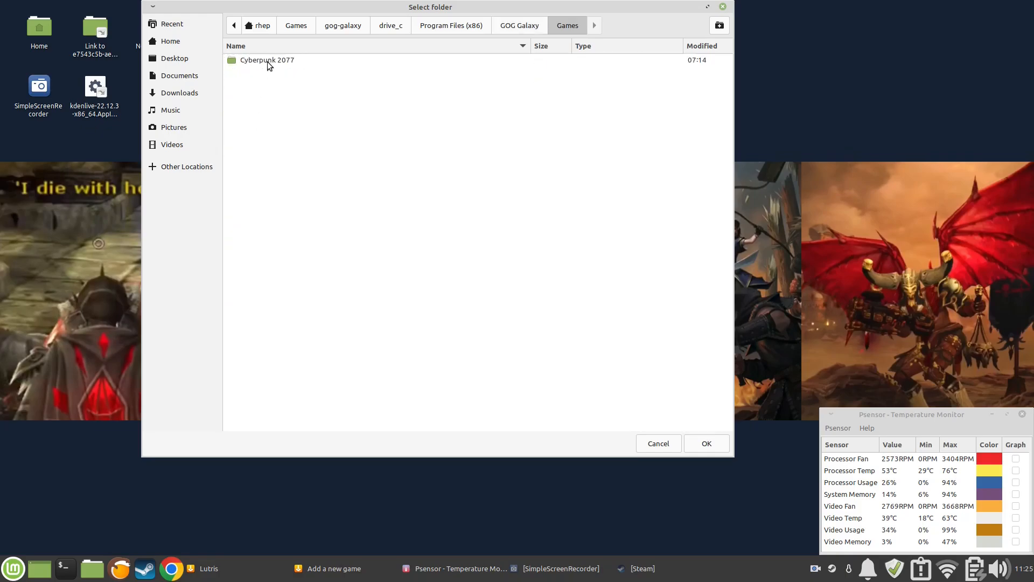
{"action": "left_click", "coordinate": [265, 60]}
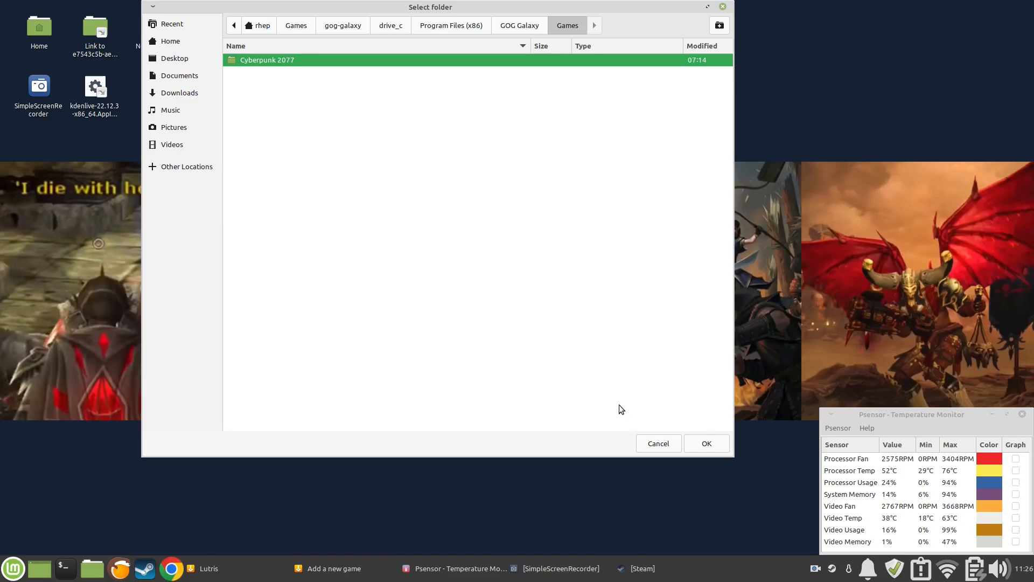
{"action": "left_click", "coordinate": [707, 443]}
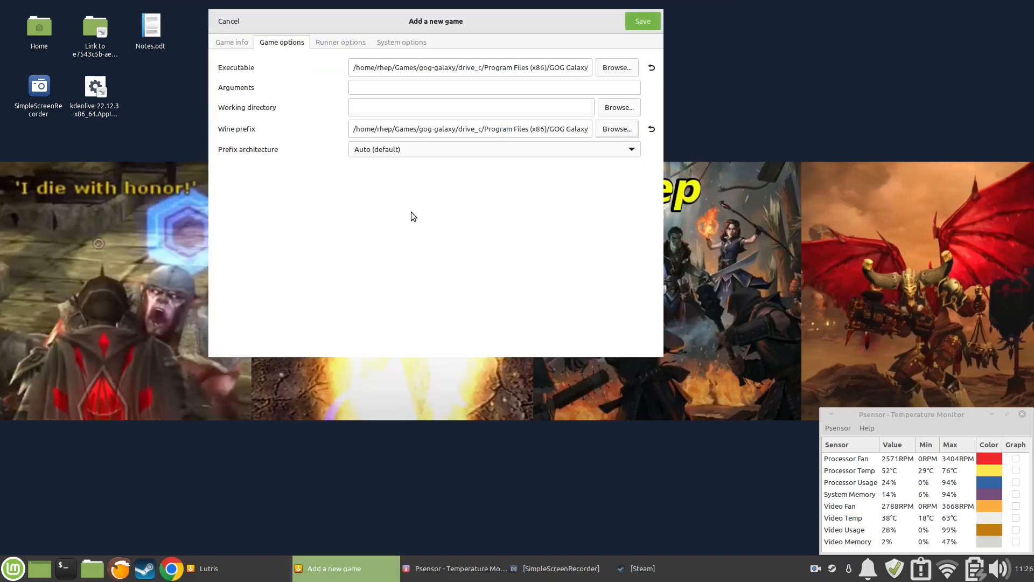
{"action": "left_click", "coordinate": [340, 42]}
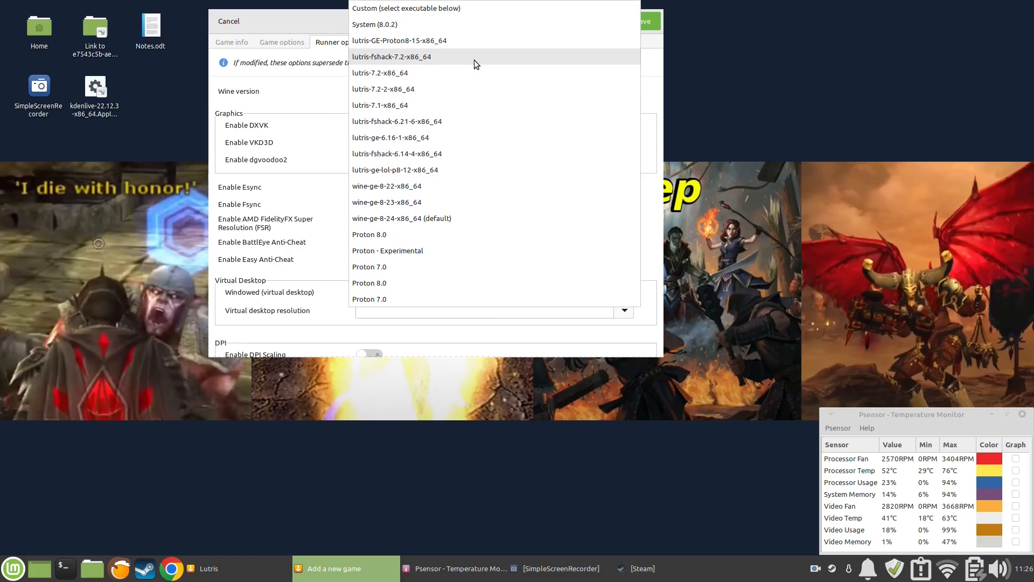
{"action": "mouse_move", "coordinate": [474, 44]}
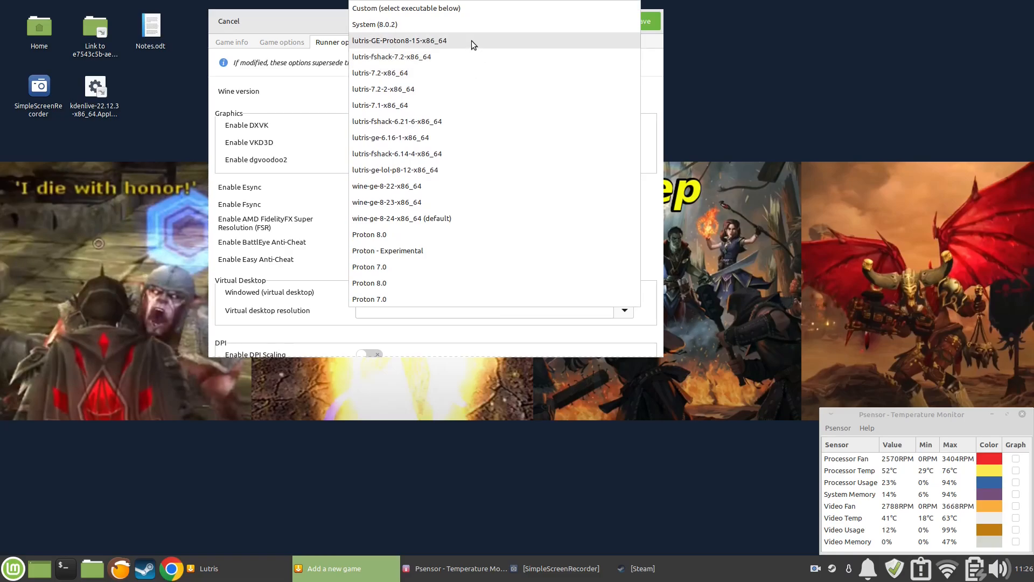
- Select lutris-GE-Proton8-15-x86_64 as the Wine version and save the game
{"action": "left_click", "coordinate": [412, 40]}
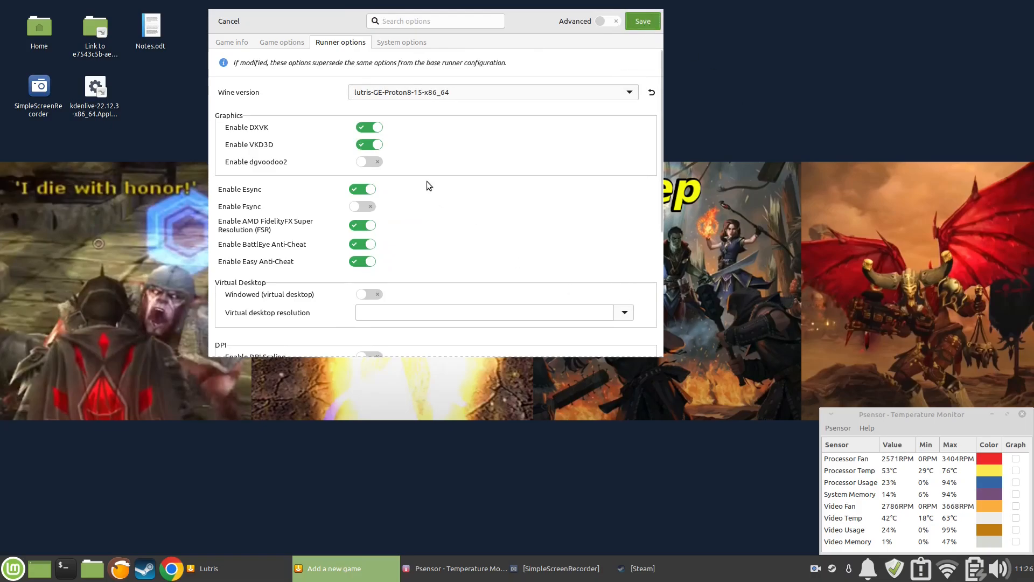
{"action": "left_click", "coordinate": [228, 22]}
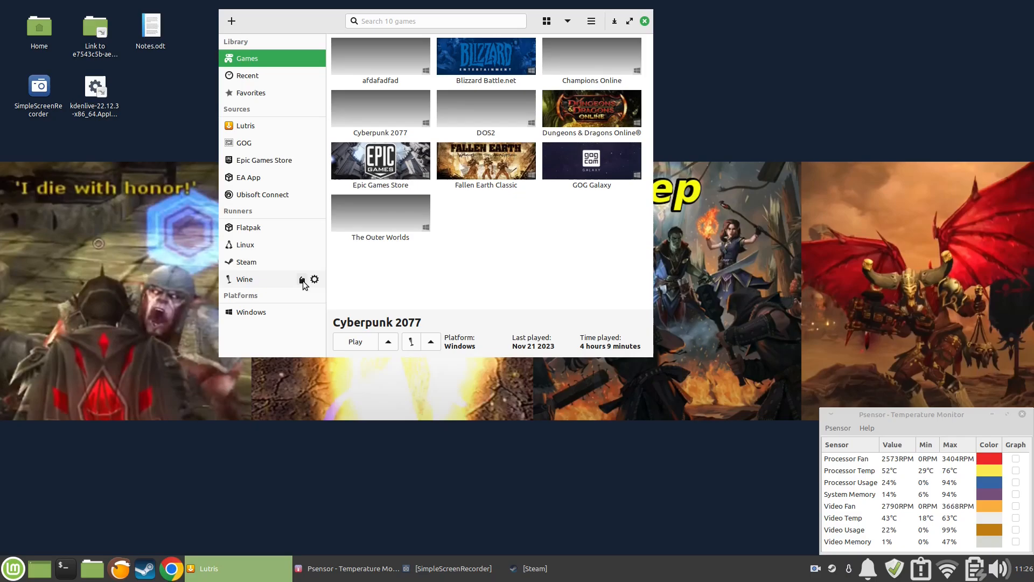
{"action": "left_click", "coordinate": [302, 279]}
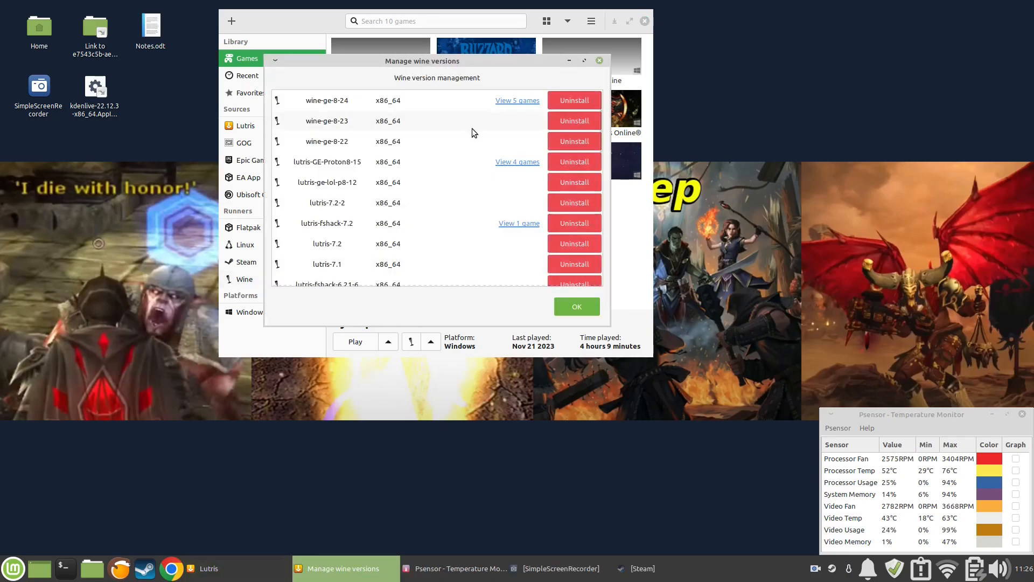
{"action": "mouse_move", "coordinate": [327, 168]}
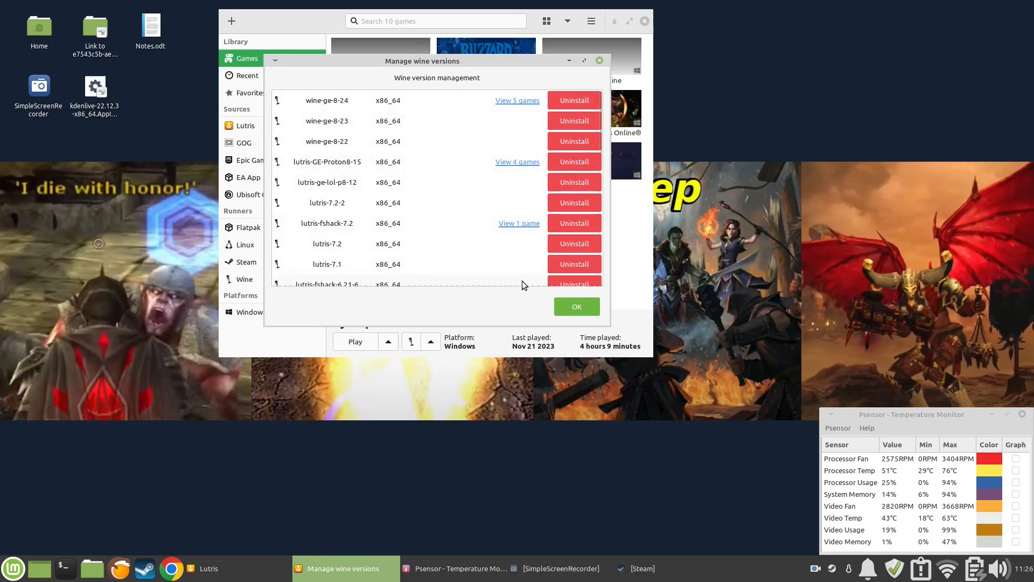
{"action": "left_click", "coordinate": [577, 306]}
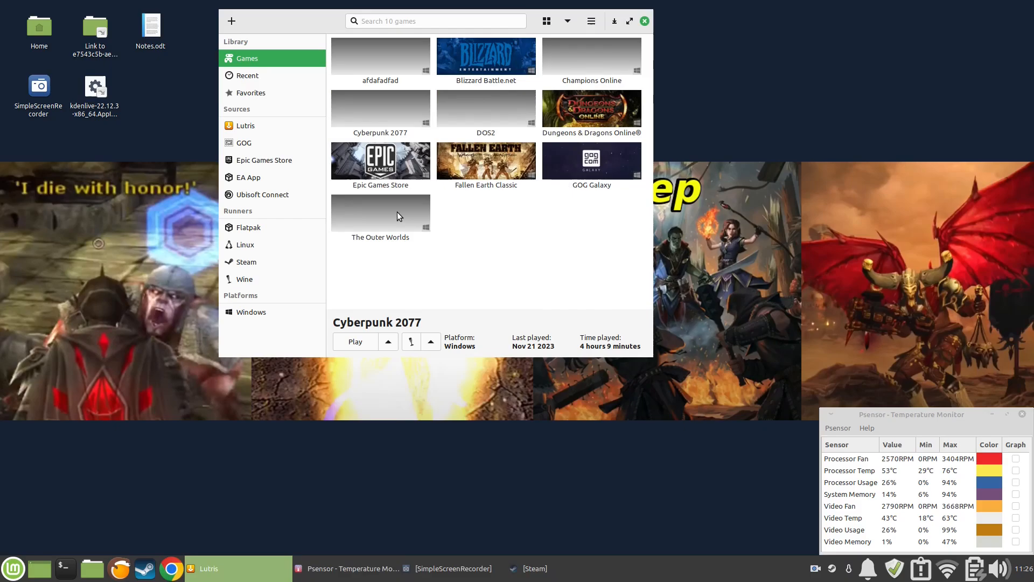
{"action": "right_click", "coordinate": [381, 107]}
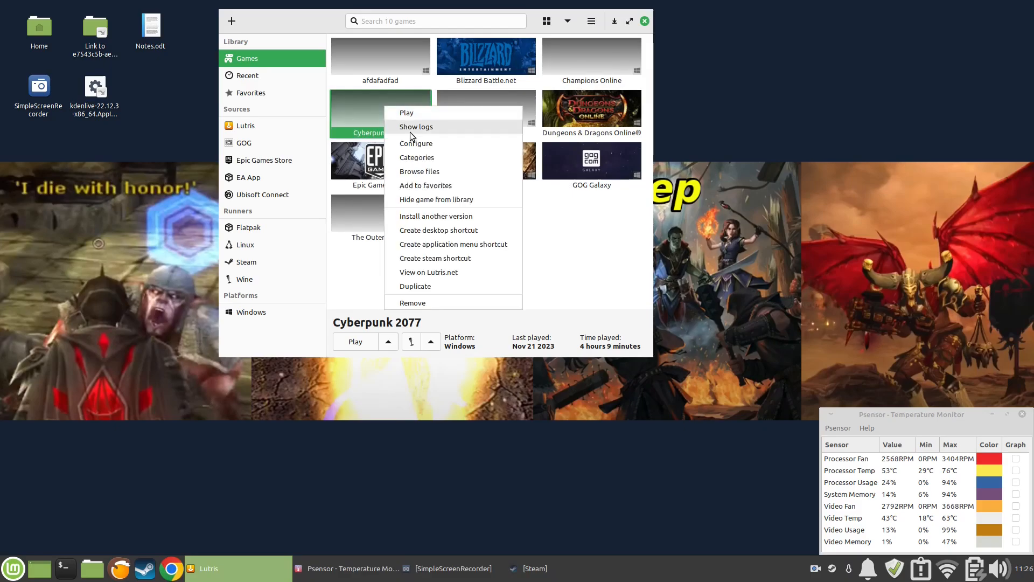
{"action": "left_click", "coordinate": [417, 143]}
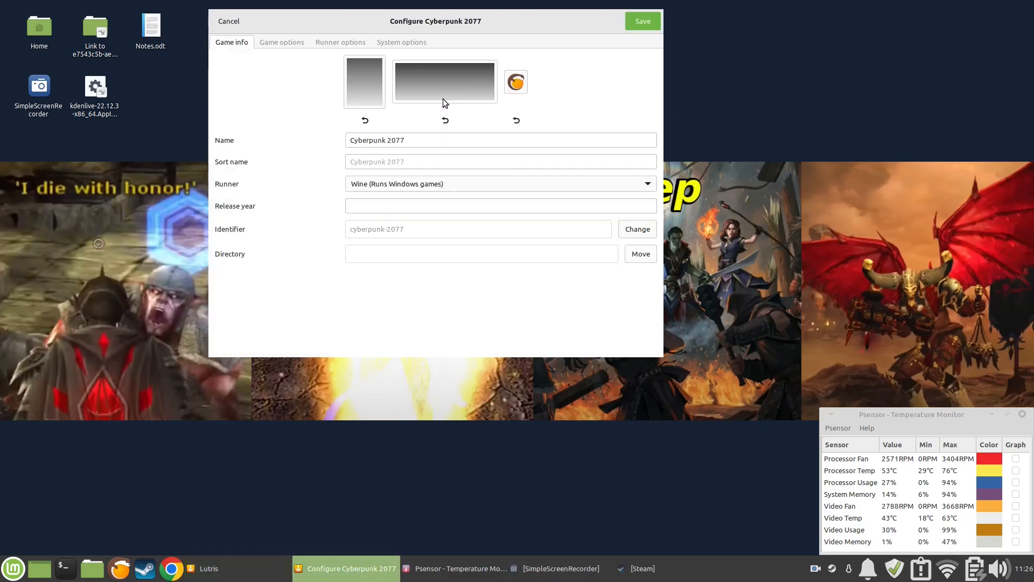
{"action": "left_click", "coordinate": [282, 42]}
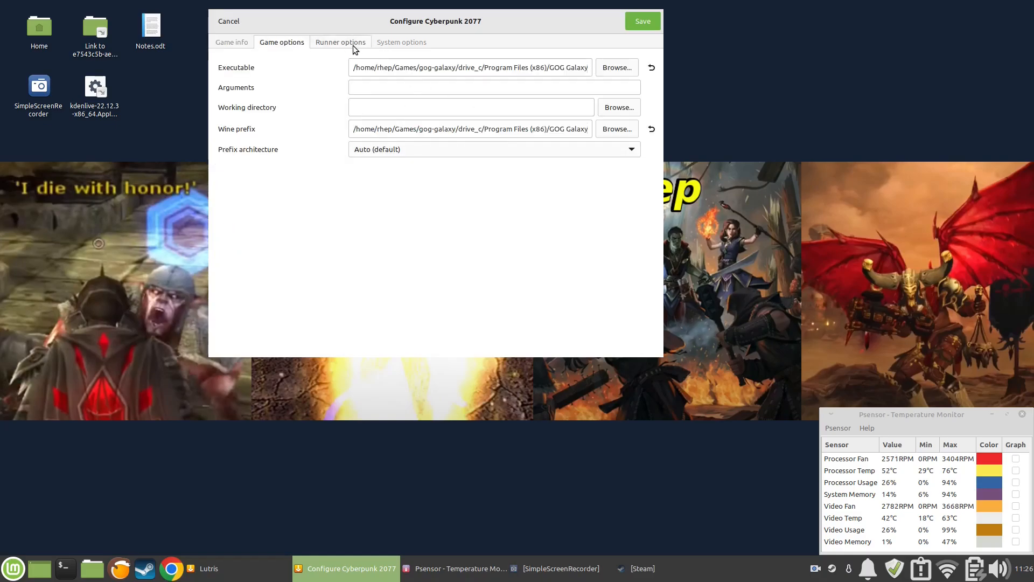
{"action": "left_click", "coordinate": [340, 42]}
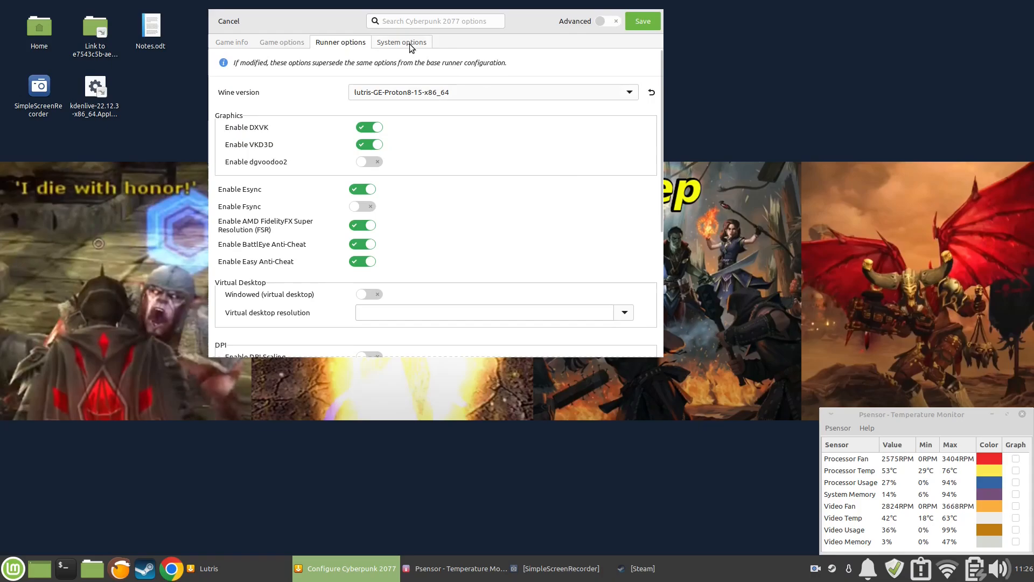
{"action": "left_click", "coordinate": [402, 42]}
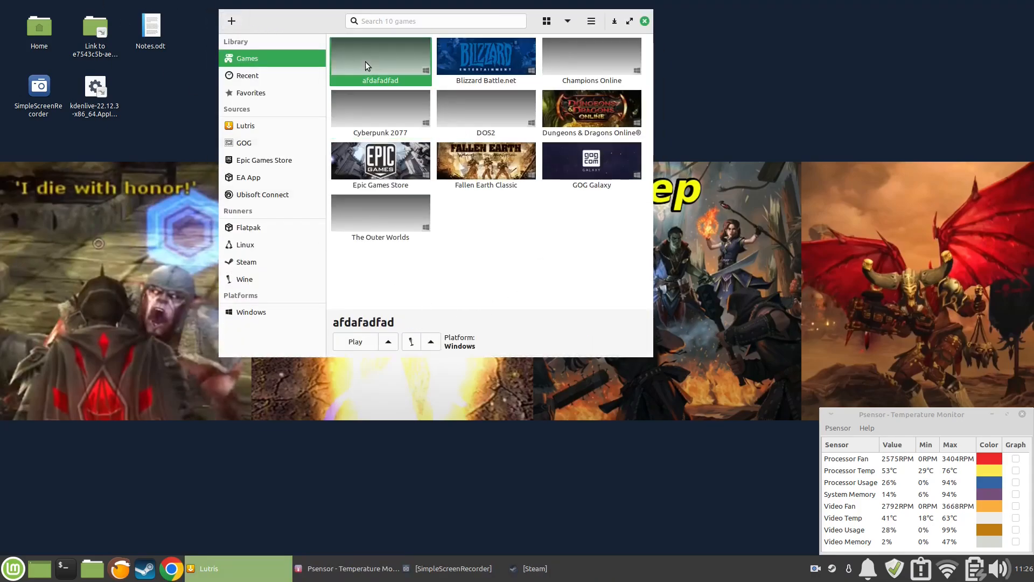
- Remove afdafadfad from the Lutris library, keeping its files, then switch to Steam
{"action": "right_click", "coordinate": [366, 64]}
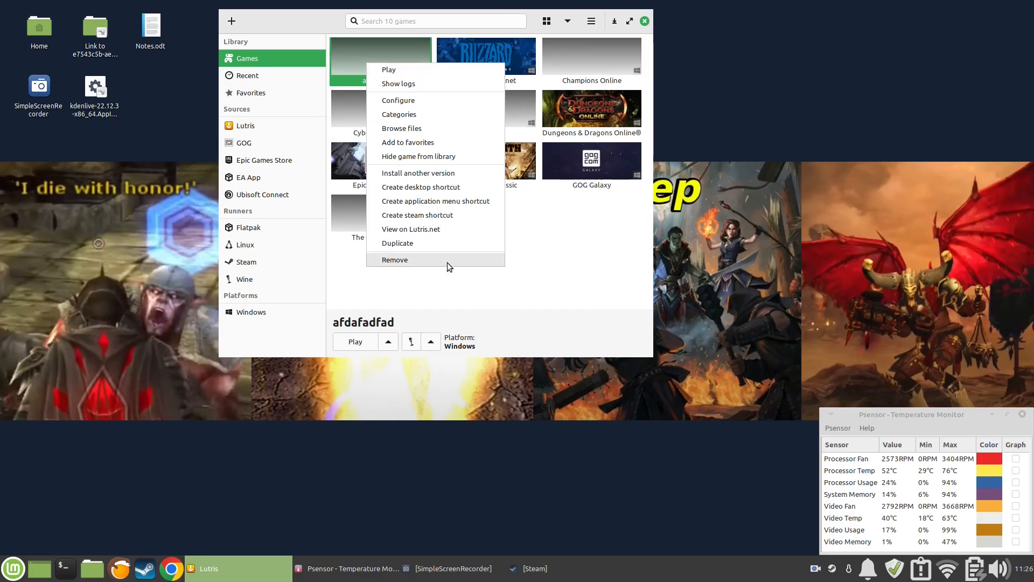
{"action": "left_click", "coordinate": [394, 259]}
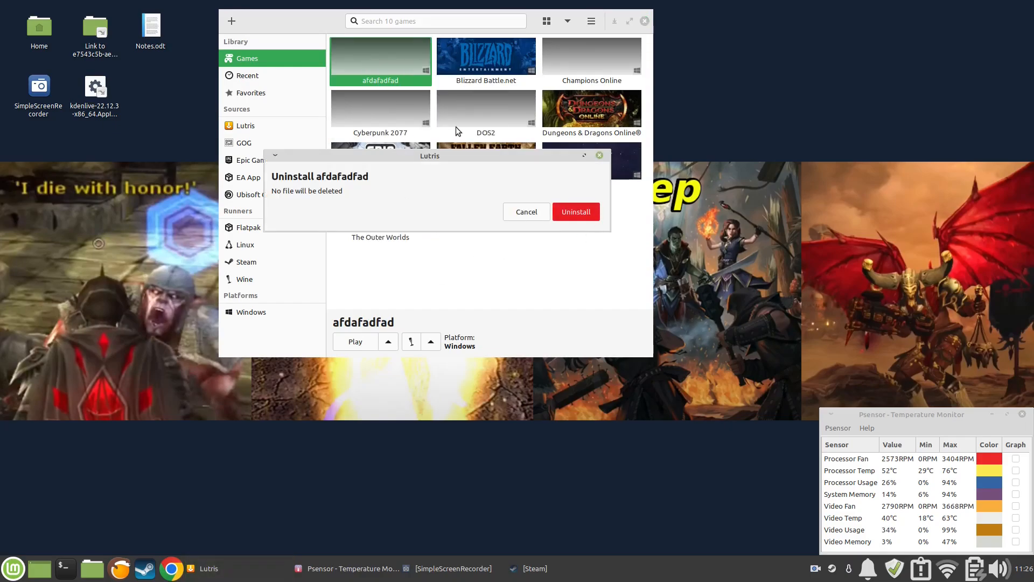
{"action": "left_click", "coordinate": [576, 212]}
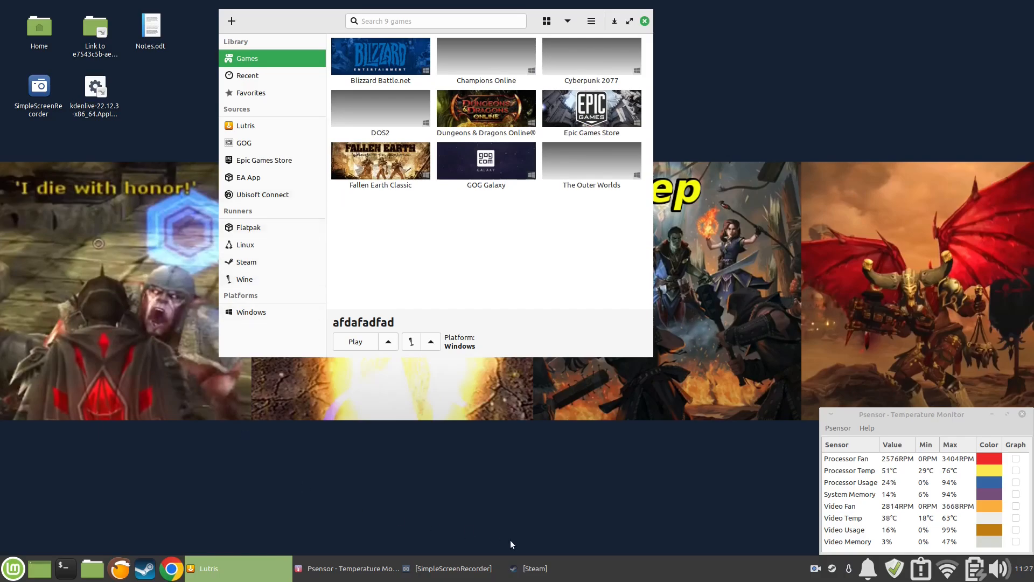
{"action": "left_click", "coordinate": [535, 569]}
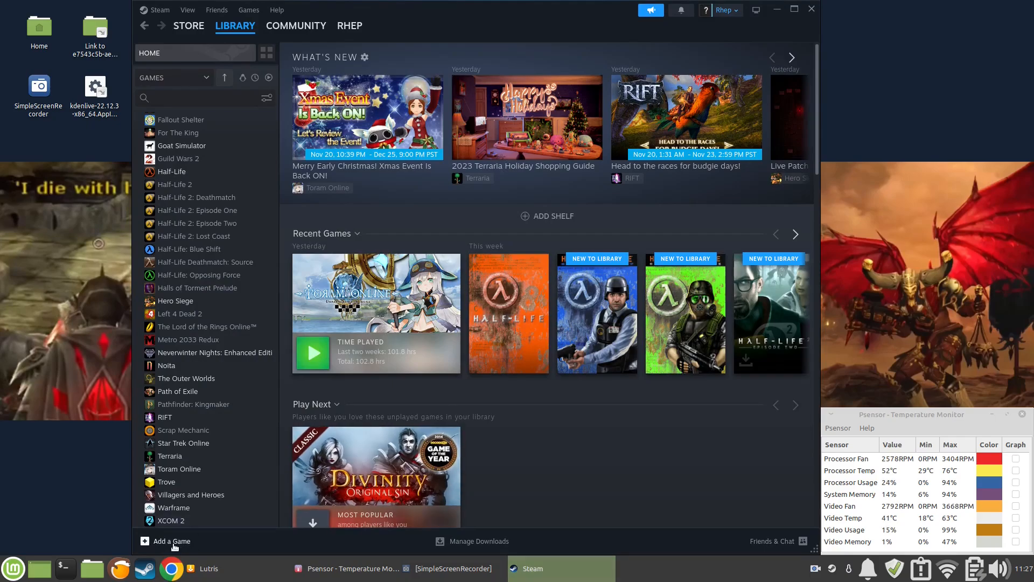
- Start adding a non-Steam game and browse from the home folder
{"action": "left_click", "coordinate": [172, 541]}
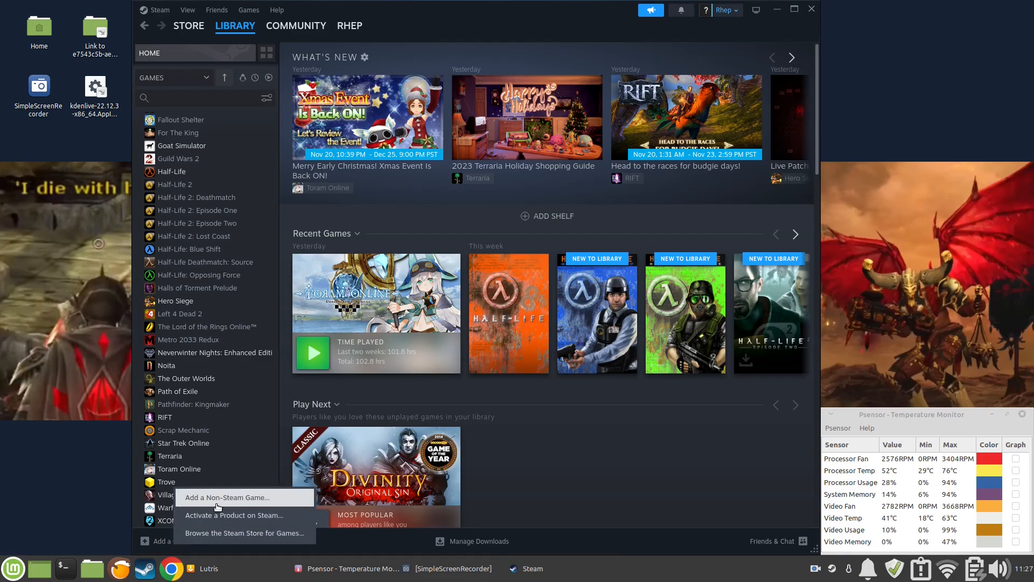
{"action": "mouse_move", "coordinate": [258, 500]}
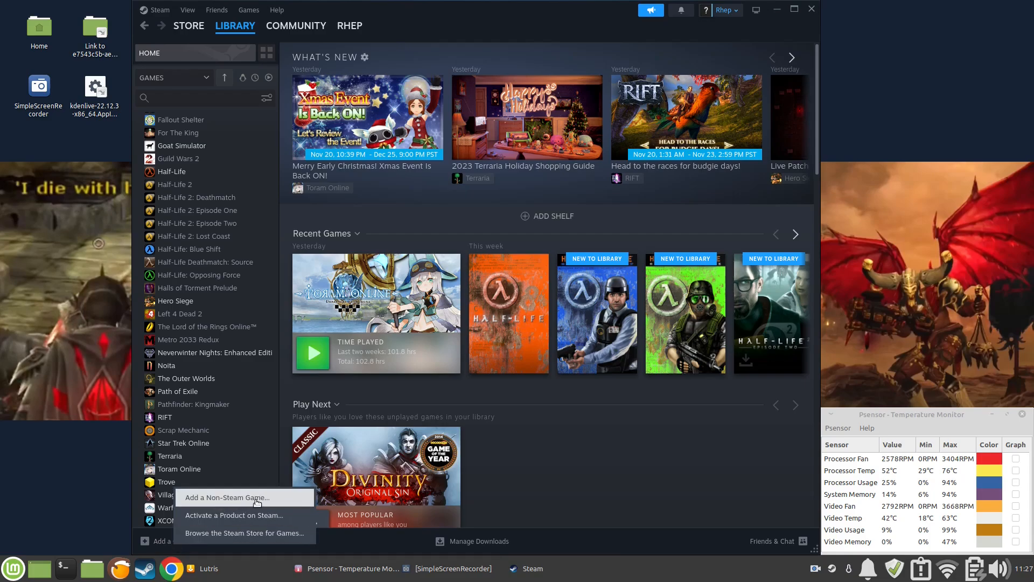
{"action": "left_click", "coordinate": [225, 496]}
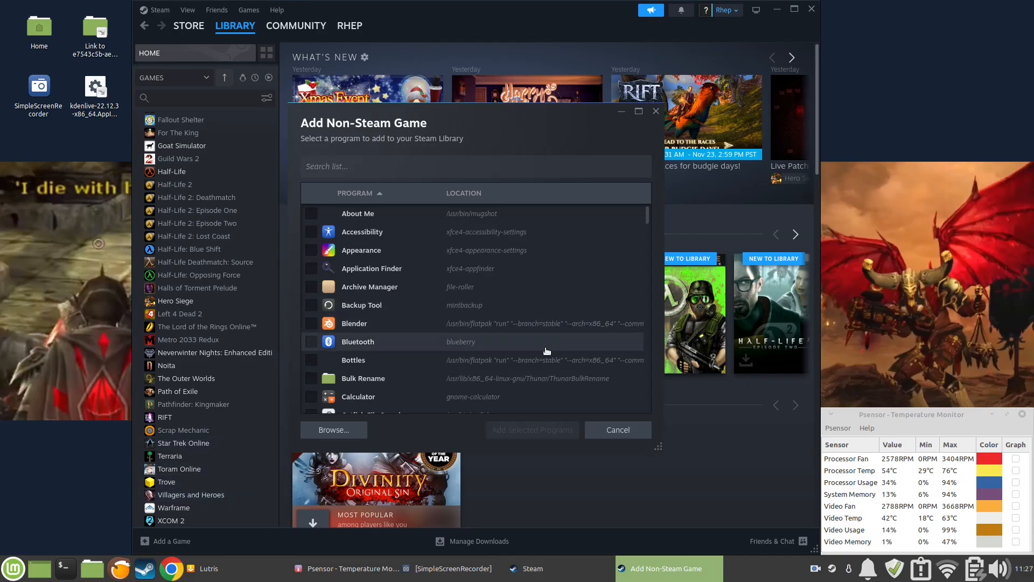
{"action": "left_click", "coordinate": [333, 430]}
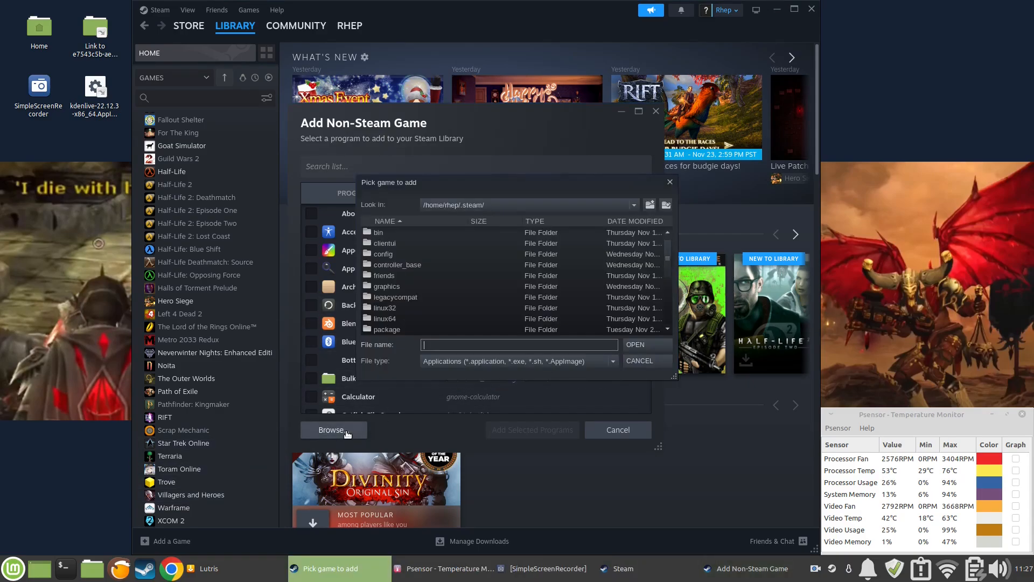
{"action": "mouse_move", "coordinate": [427, 233]}
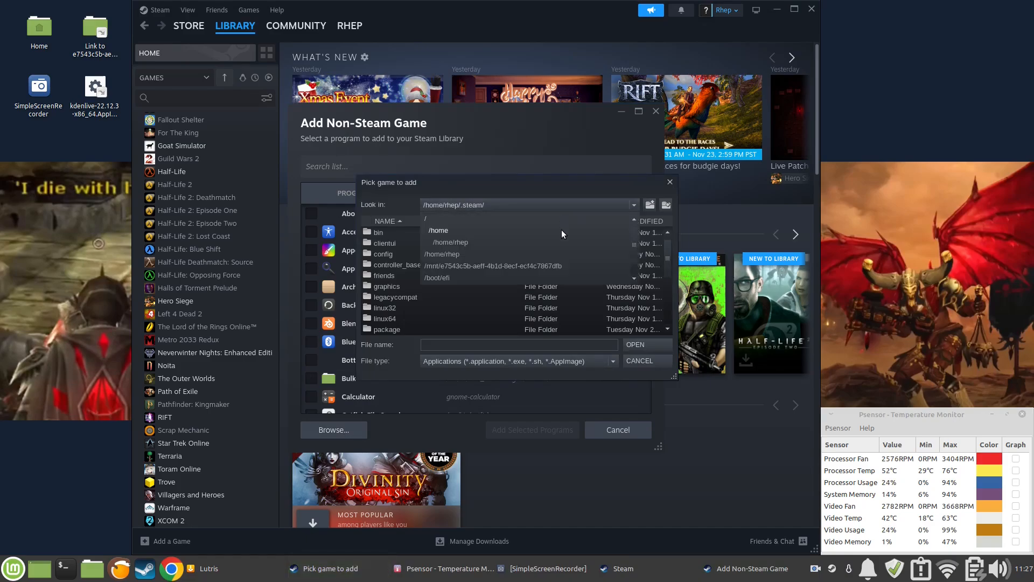
{"action": "left_click", "coordinate": [450, 242]}
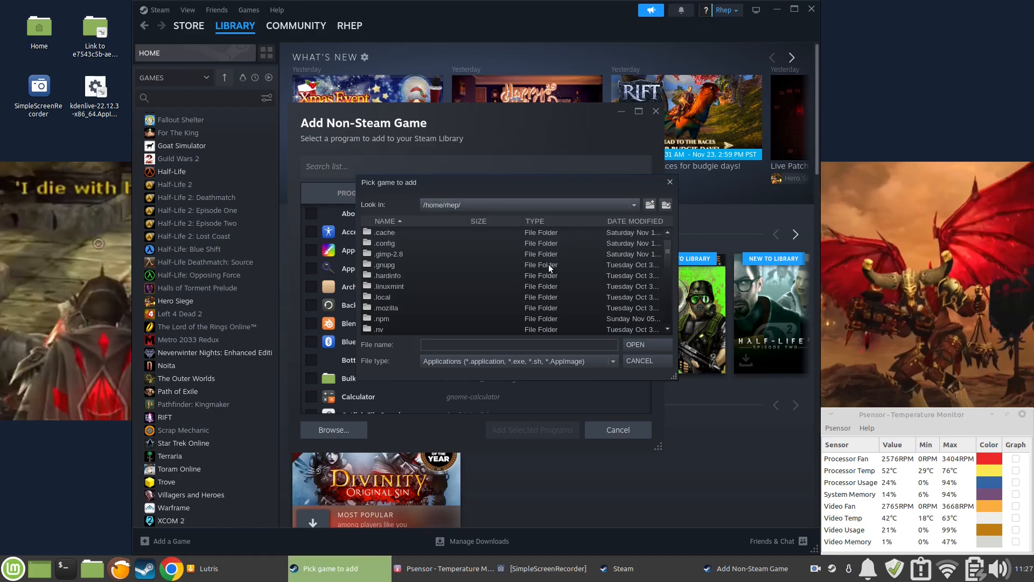
{"action": "mouse_move", "coordinate": [453, 283]}
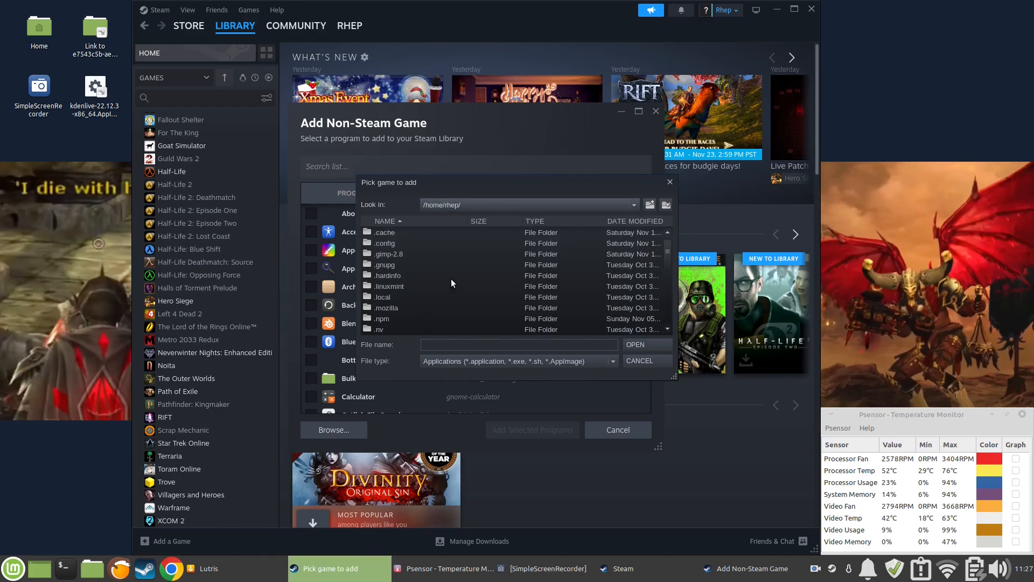
- Navigate Games/gog-galaxy to the Cyberpunk 2077 folder and pick REDprelauncher.exe
{"action": "scroll", "scroll_direction": "down", "scroll_amount": 3}
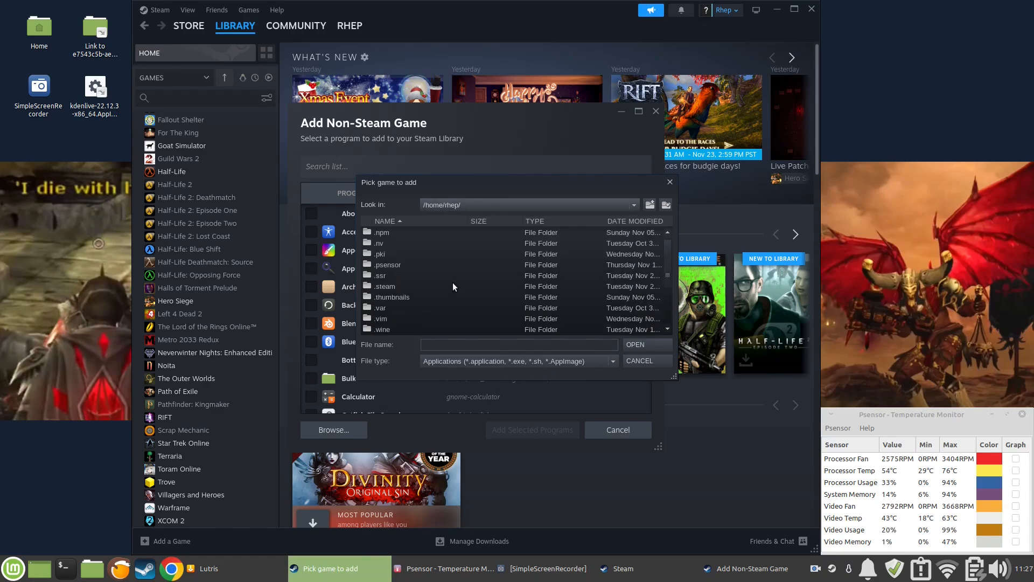
{"action": "left_click", "coordinate": [385, 318]}
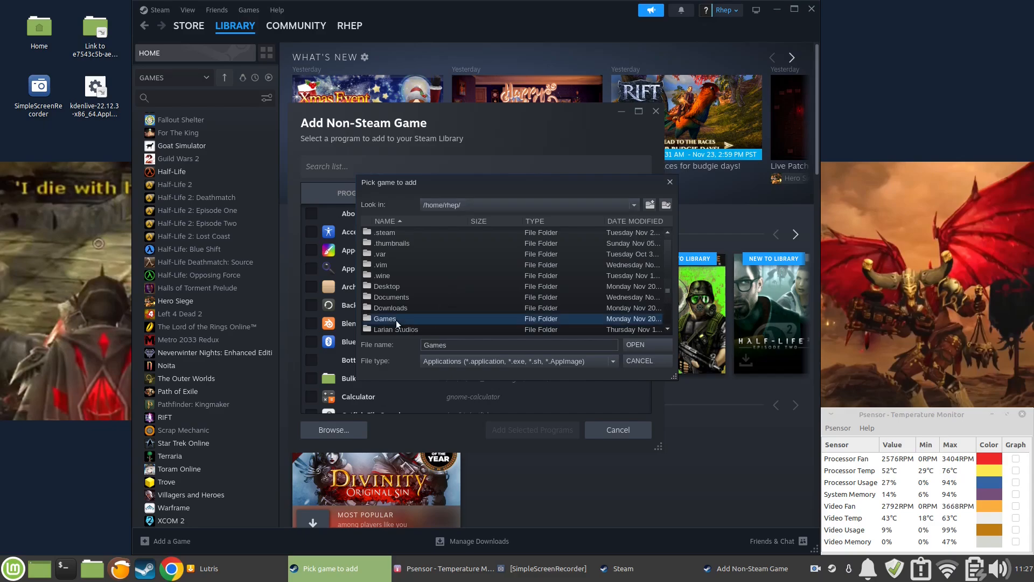
{"action": "double_click", "coordinate": [384, 318]}
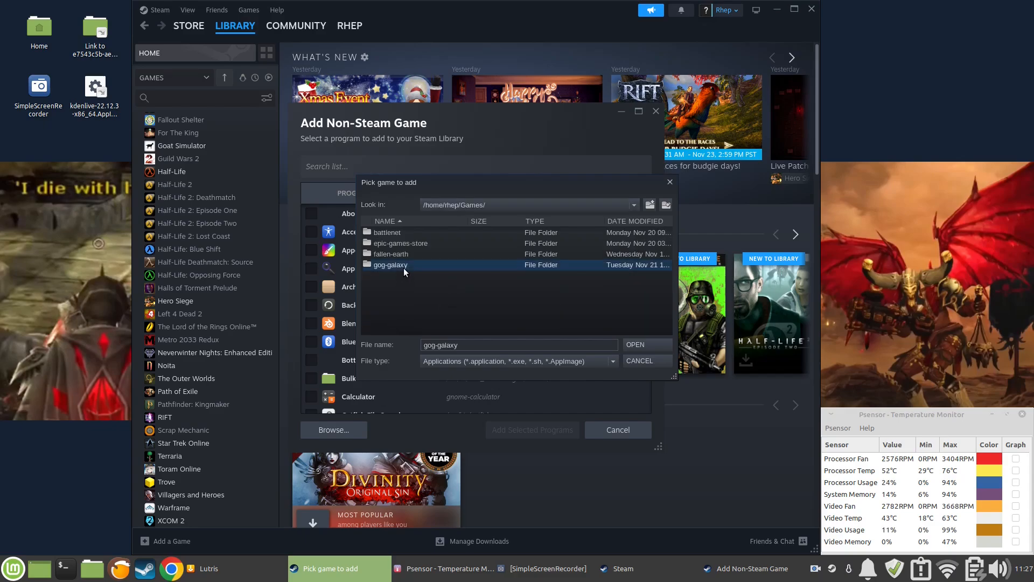
{"action": "double_click", "coordinate": [390, 264]}
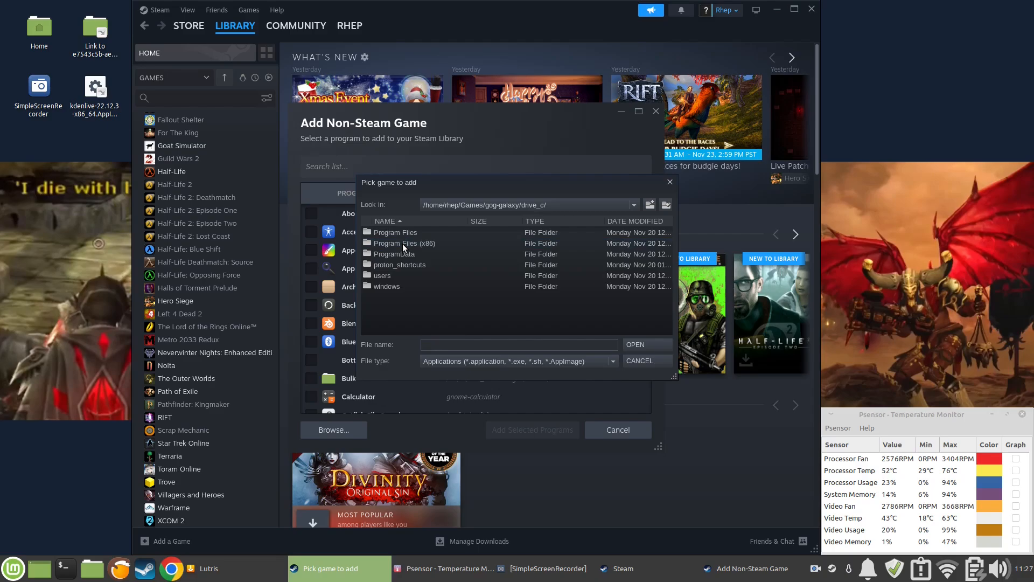
{"action": "double_click", "coordinate": [404, 243]}
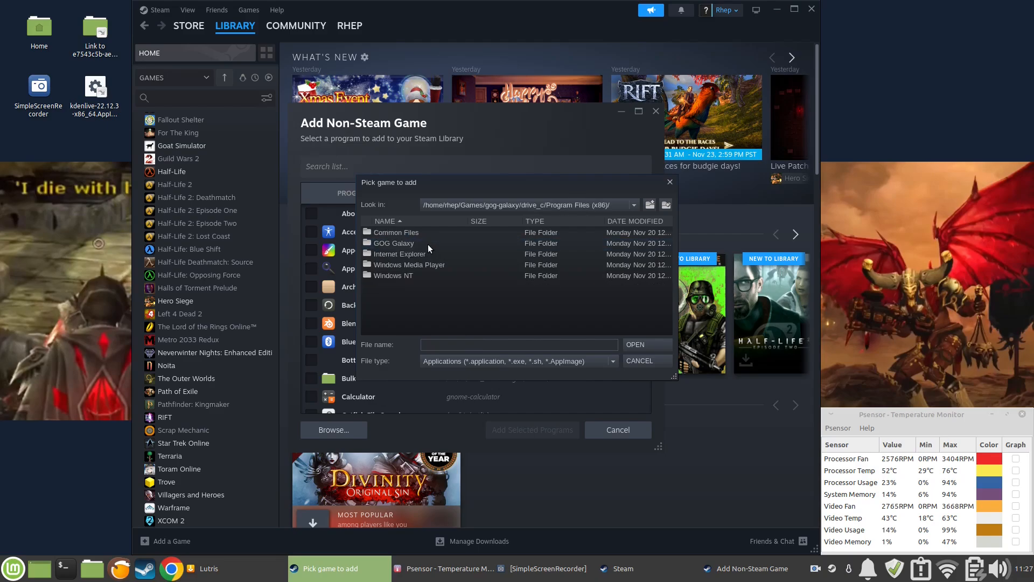
{"action": "double_click", "coordinate": [394, 243]}
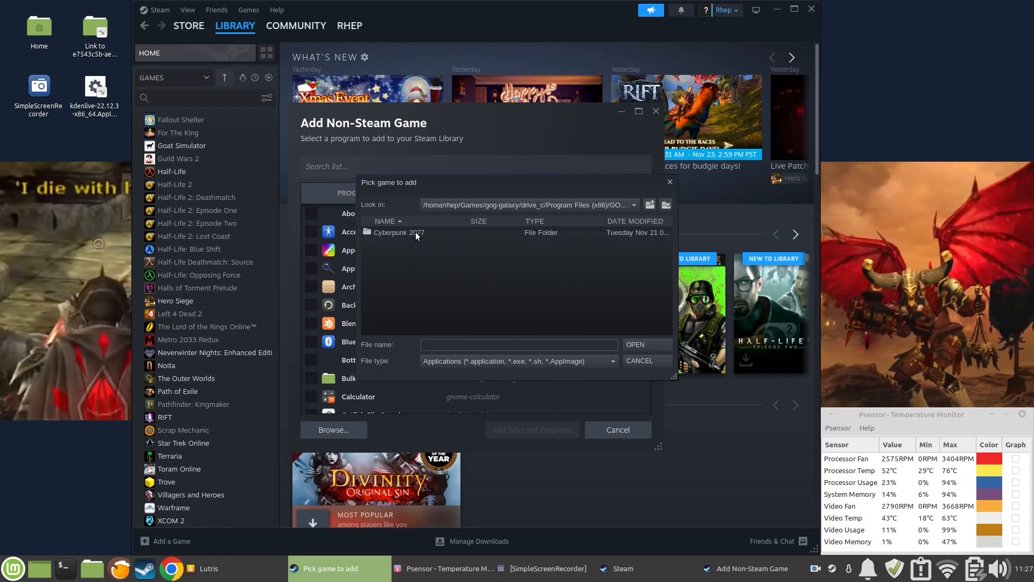
{"action": "double_click", "coordinate": [399, 232]}
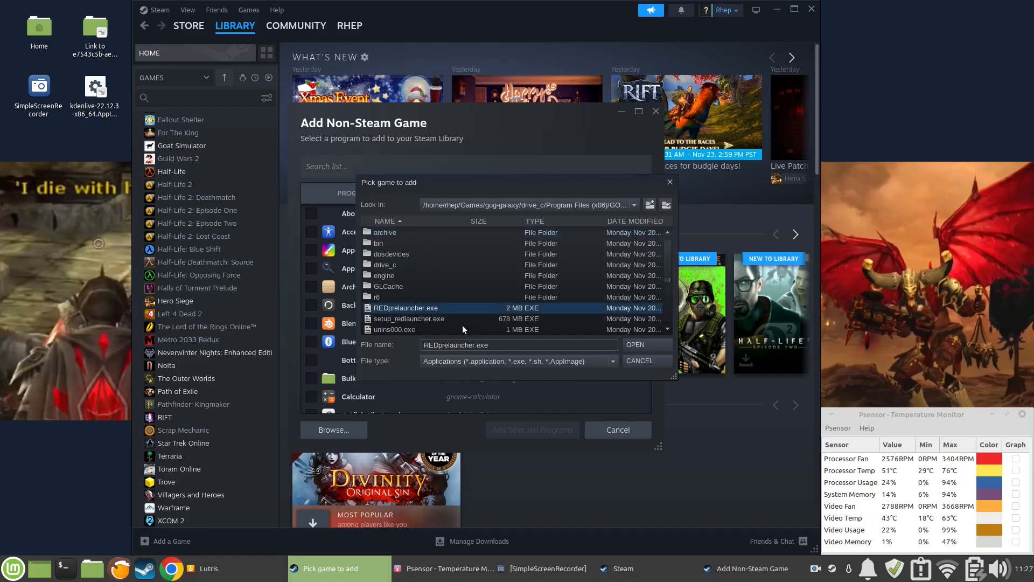
{"action": "left_click", "coordinate": [639, 361]}
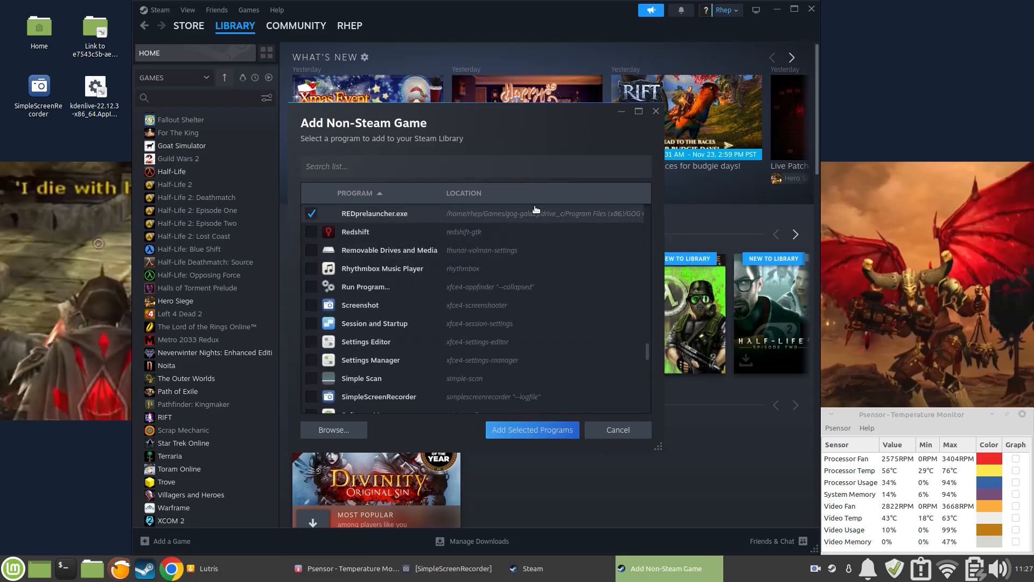
- Add REDprelauncher.exe to the Steam library and open its game page
{"action": "left_click", "coordinate": [532, 430]}
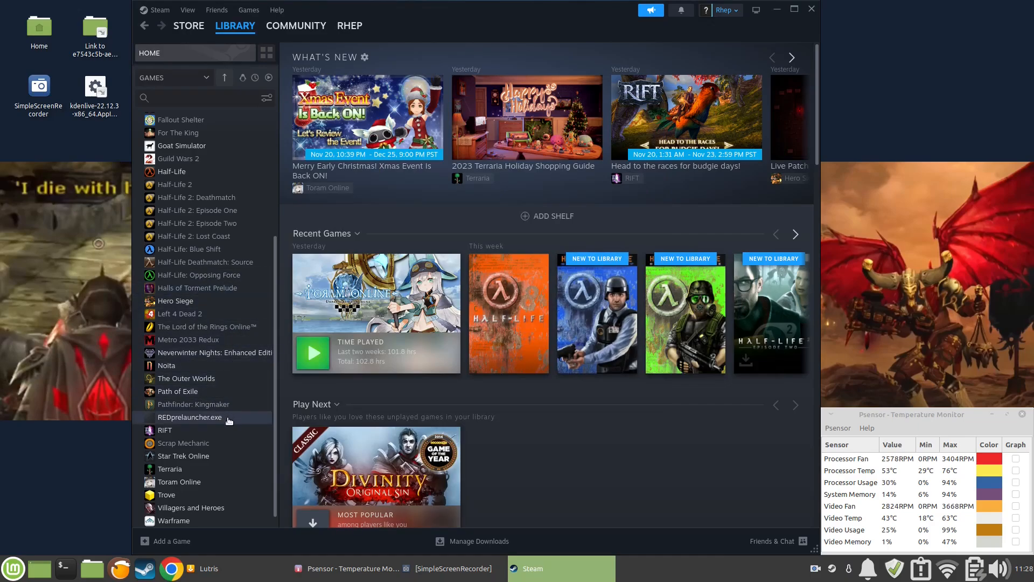
{"action": "left_click", "coordinate": [190, 417]}
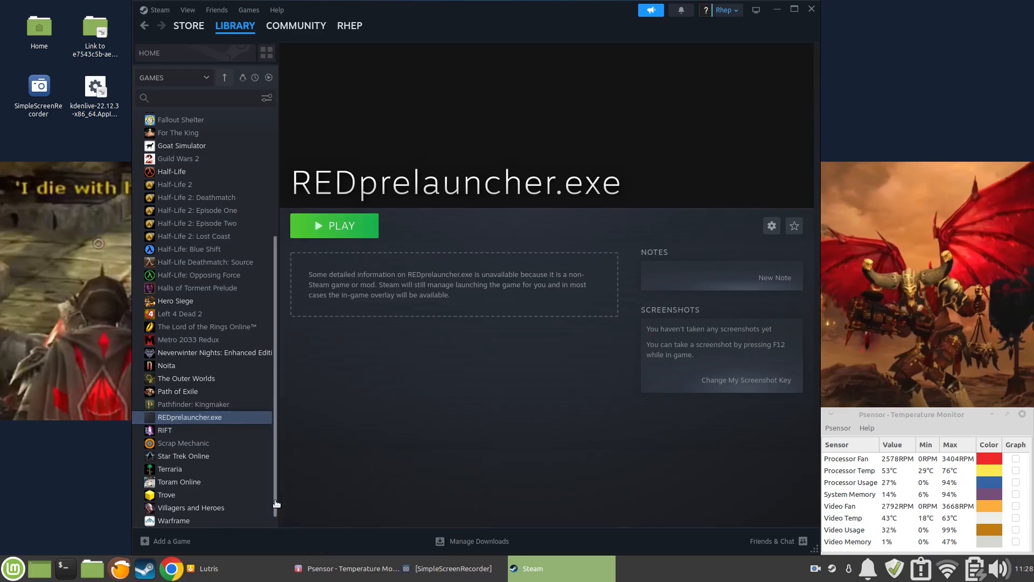
- Force a Proton compatibility tool for REDprelauncher.exe, then launch it from the library
{"action": "left_click", "coordinate": [772, 226]}
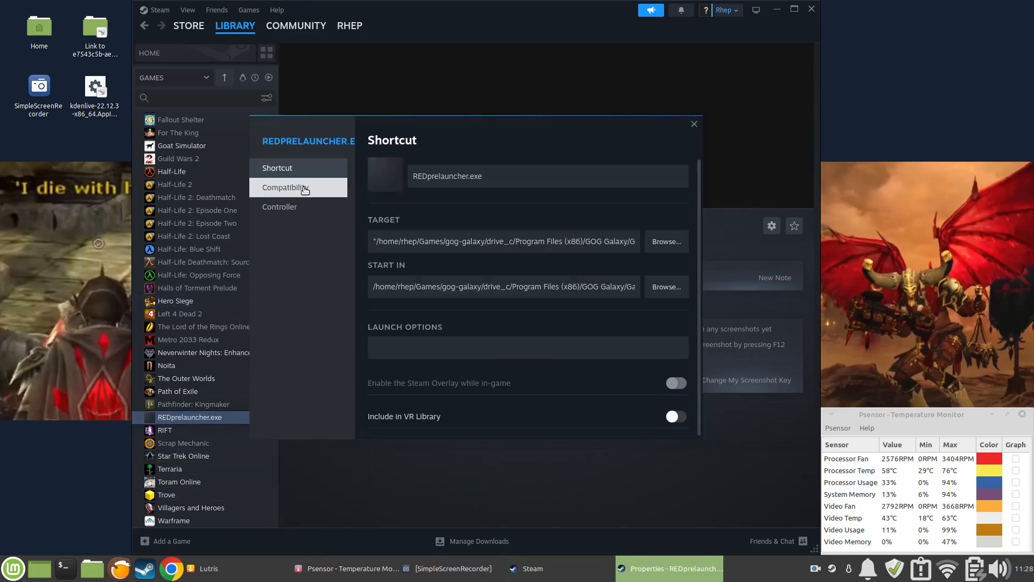
{"action": "left_click", "coordinate": [286, 187]}
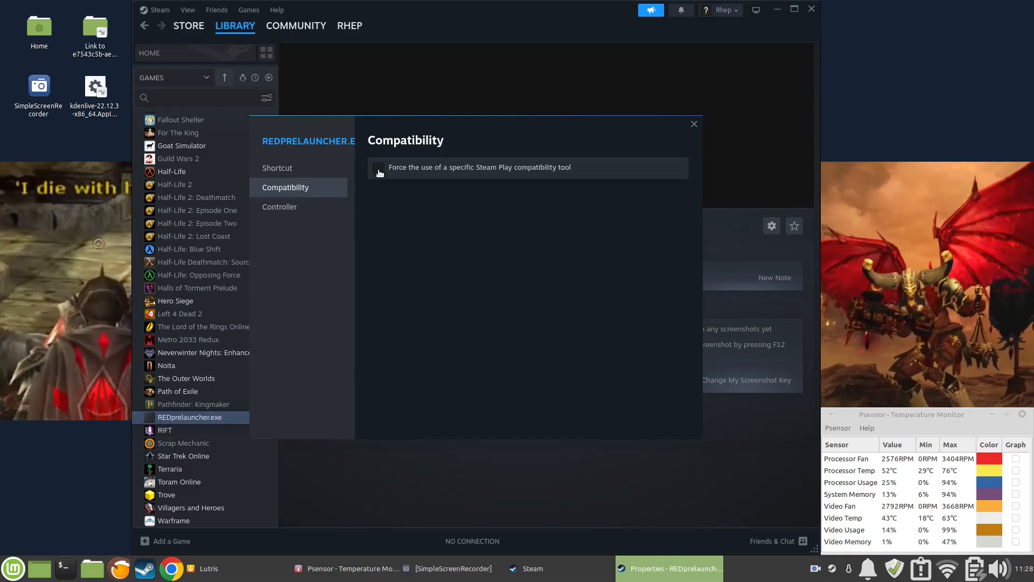
{"action": "left_click", "coordinate": [379, 167]}
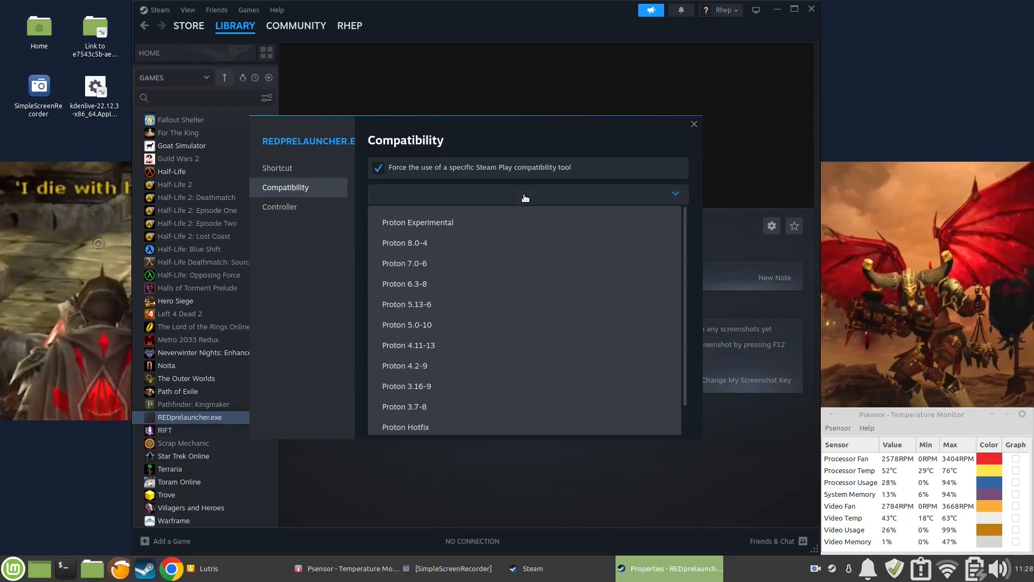
{"action": "mouse_move", "coordinate": [521, 267]}
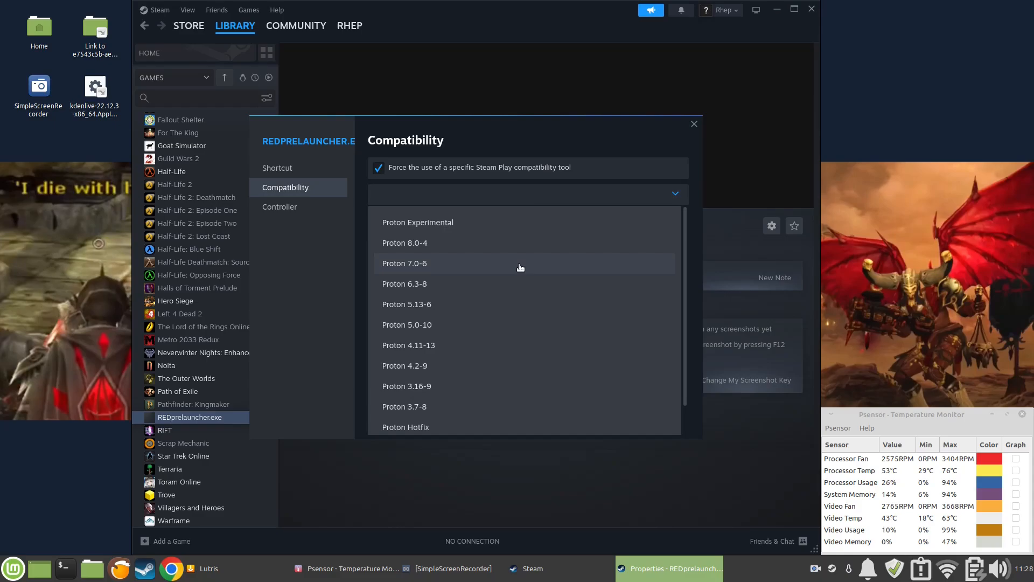
{"action": "left_click", "coordinate": [405, 263]}
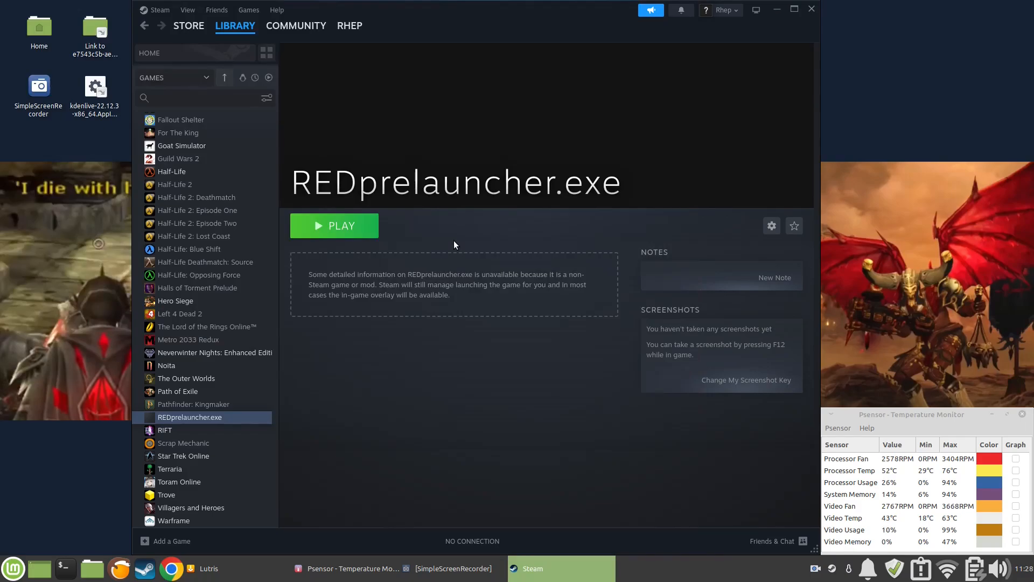
{"action": "mouse_move", "coordinate": [493, 303]}
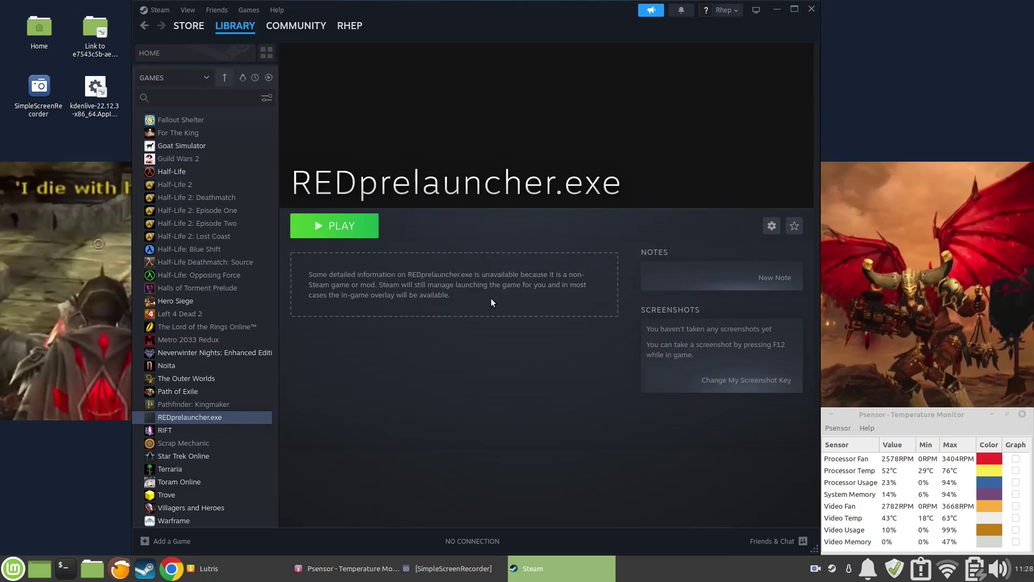
{"action": "left_click", "coordinate": [335, 226]}
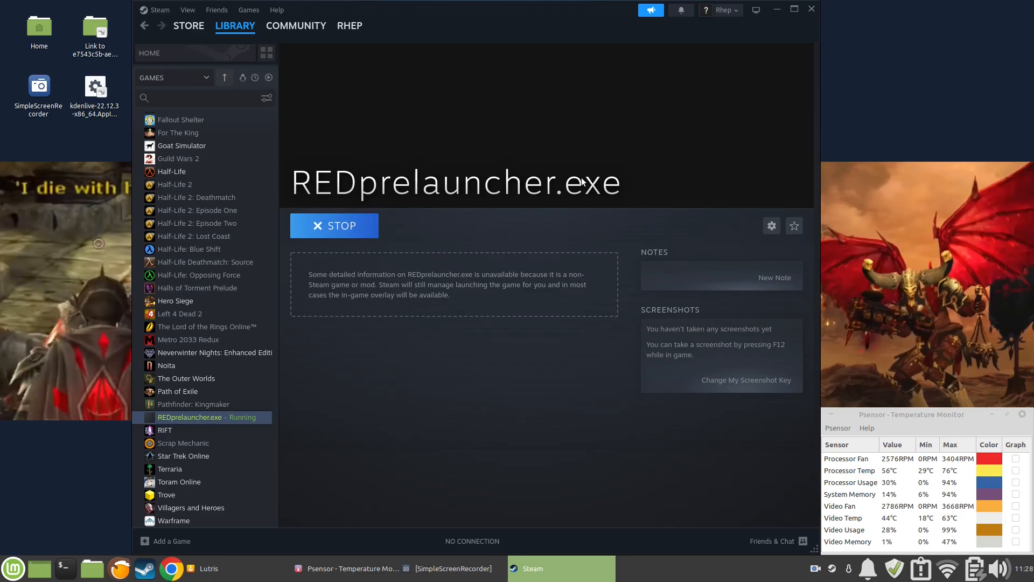
{"action": "mouse_move", "coordinate": [607, 275]}
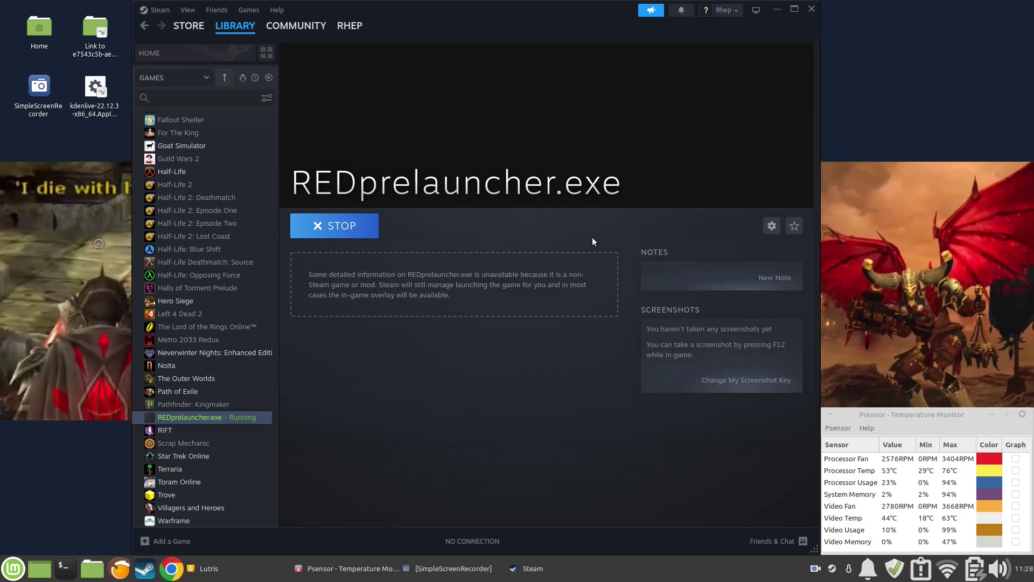
{"action": "right_click", "coordinate": [189, 417]}
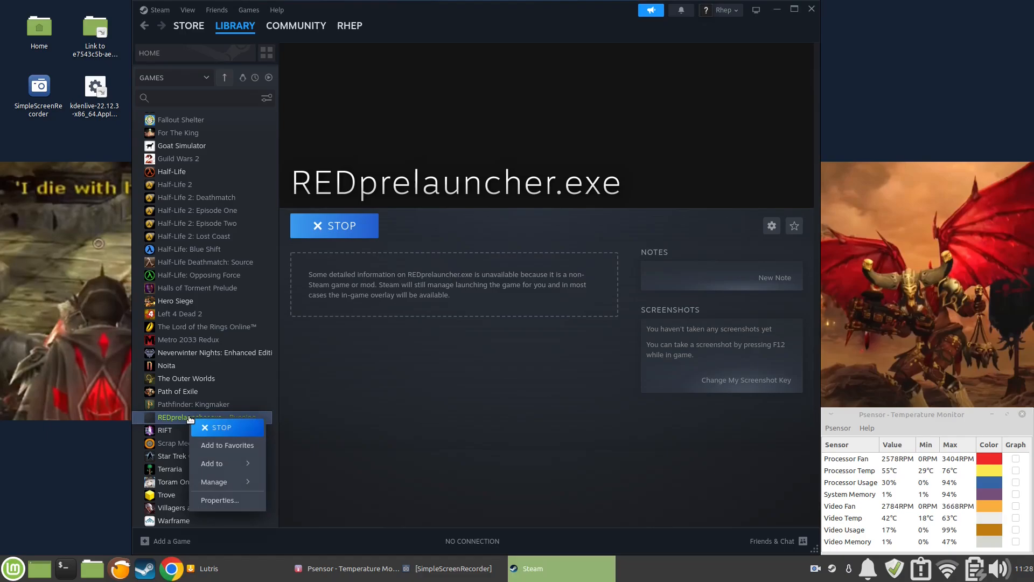
- Replace the REDprelauncher.exe shortcut name with 'Cyberpunk' in its properties dialog
{"action": "left_click", "coordinate": [219, 500]}
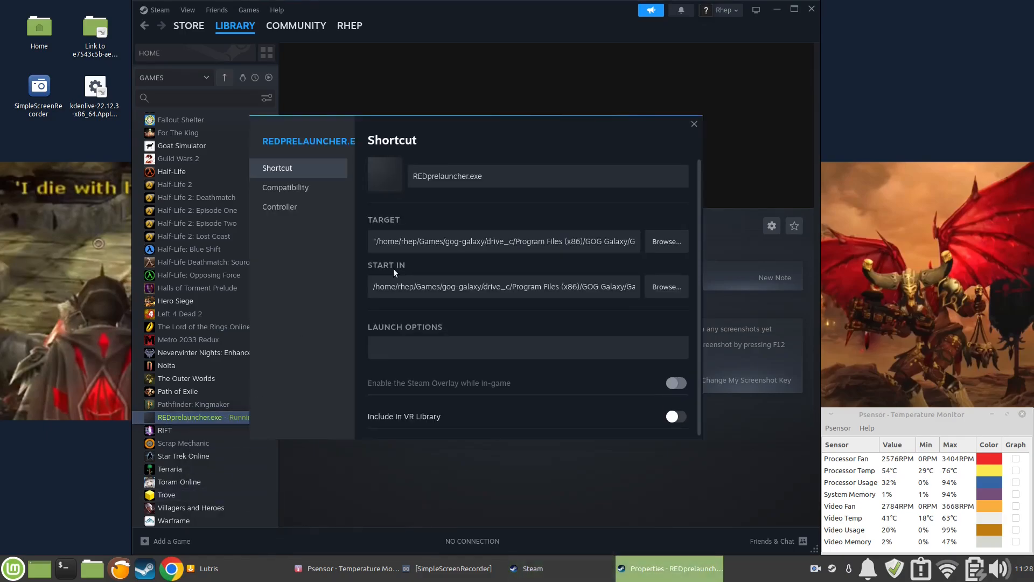
{"action": "left_click", "coordinate": [506, 177]}
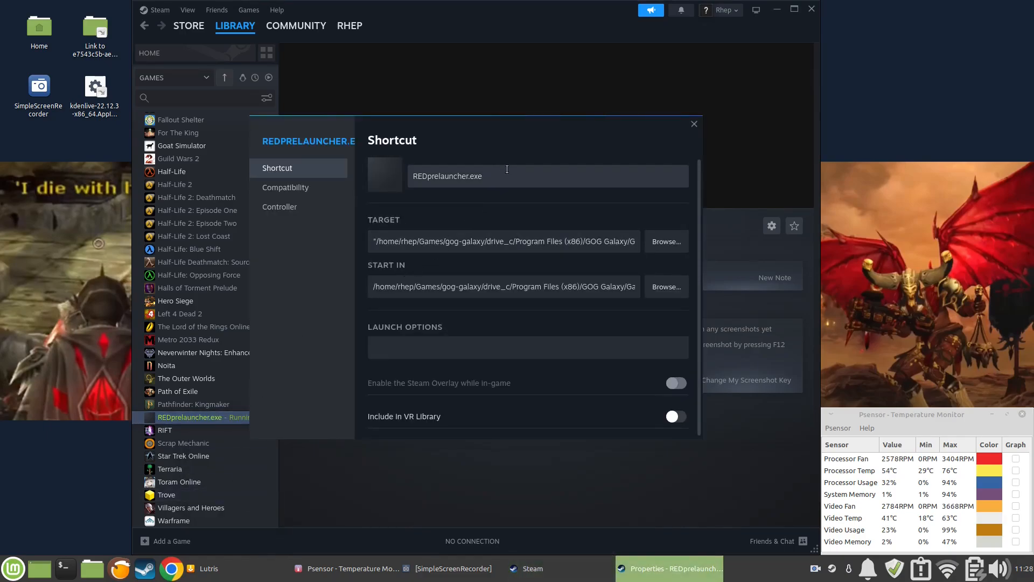
{"action": "double_click", "coordinate": [476, 177]}
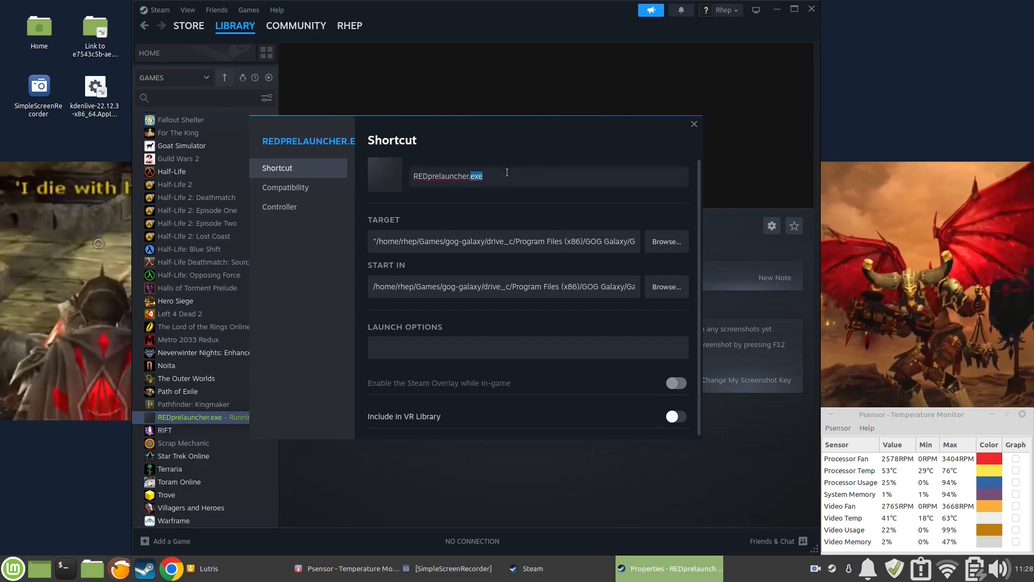
{"action": "triple_click", "coordinate": [448, 176]}
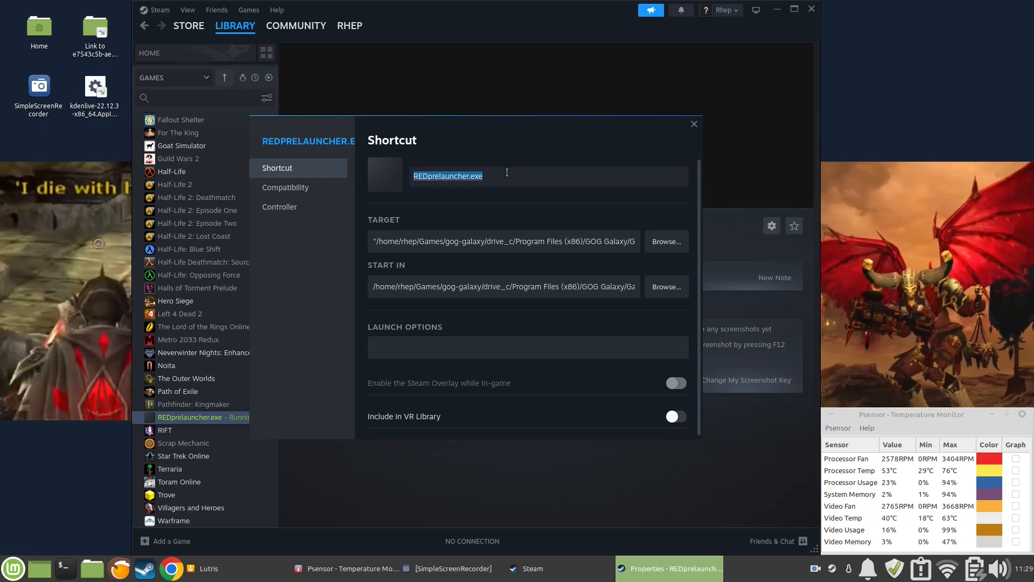
{"action": "type", "text": "C"}
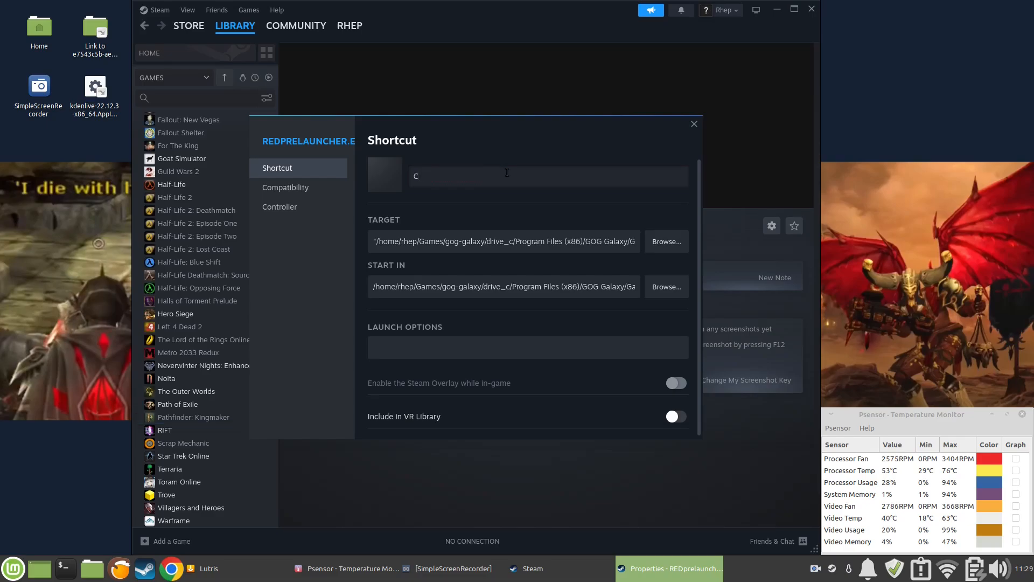
{"action": "type", "text": "yber"}
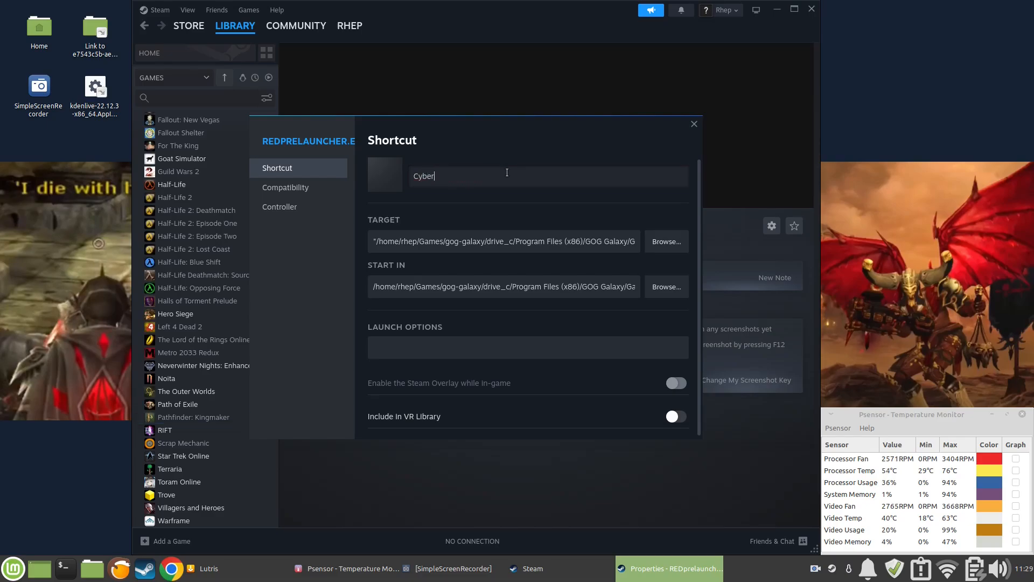
{"action": "type", "text": "punk"}
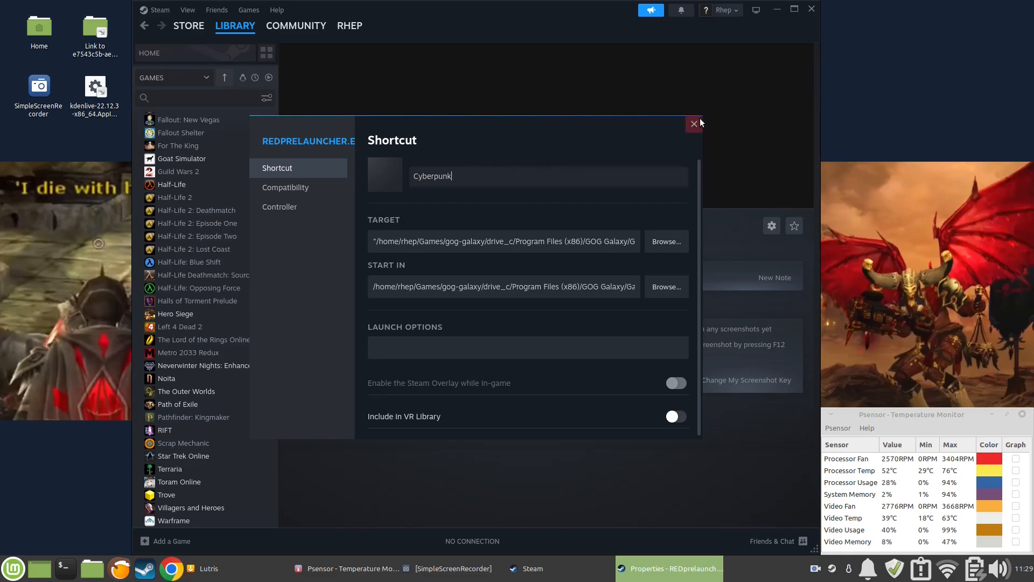
{"action": "left_click", "coordinate": [694, 123]}
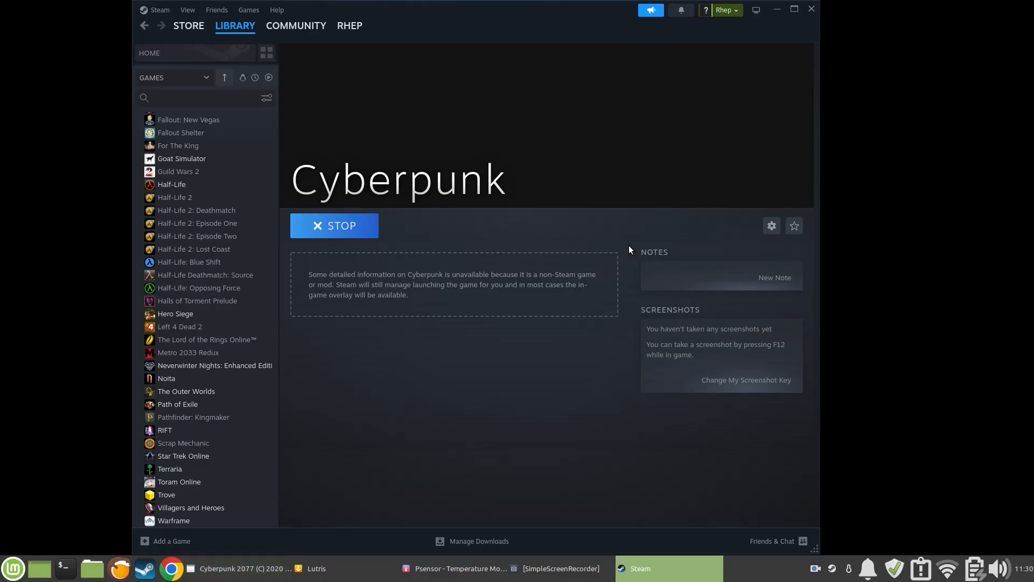
- Stop the running Cyberpunk shortcut and confirm the Exit game prompt
{"action": "left_click", "coordinate": [334, 225]}
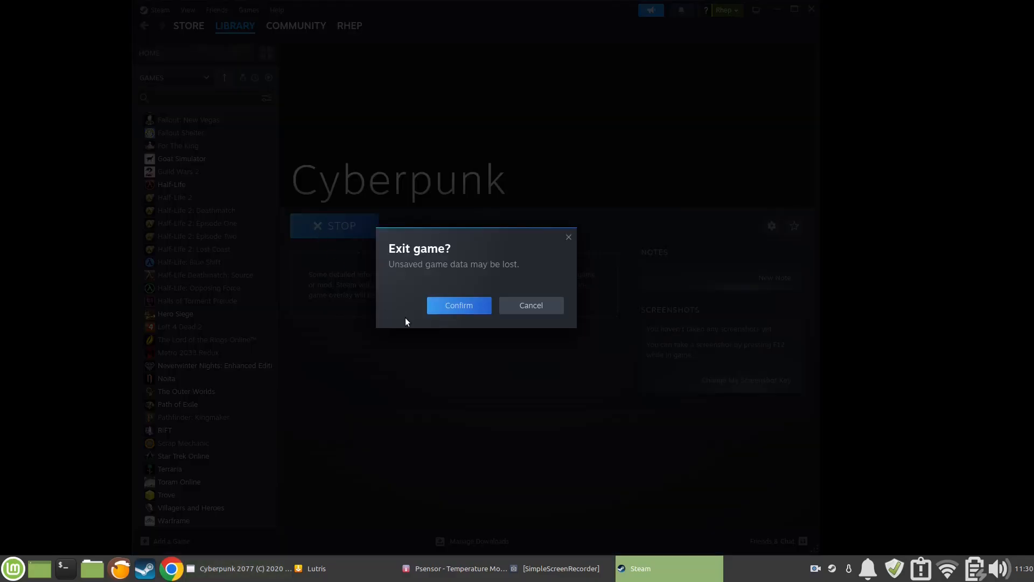
{"action": "left_click", "coordinate": [459, 306]}
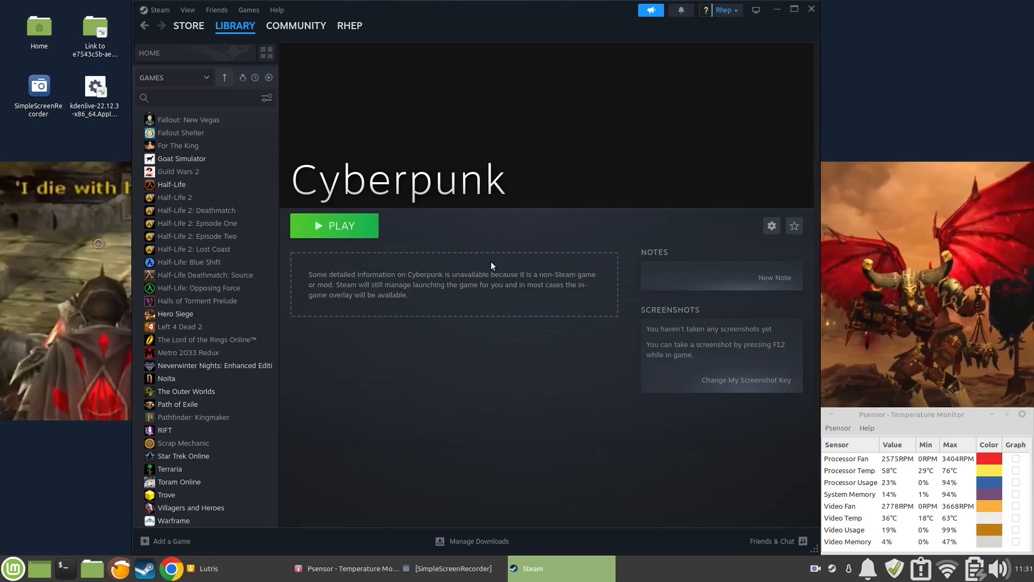
{"action": "mouse_move", "coordinate": [416, 398]}
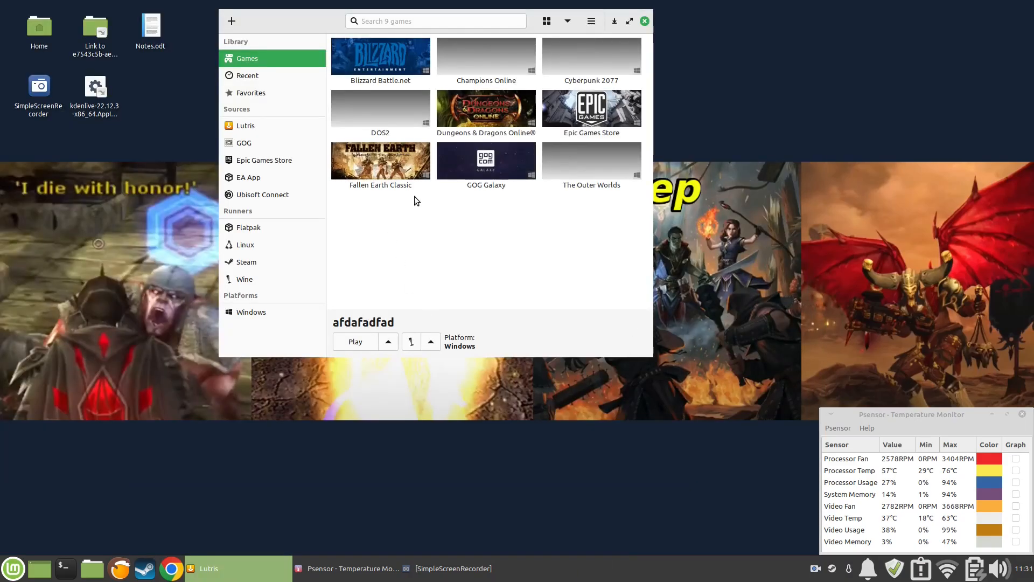
- Select the Cyberpunk 2077 tile in the Lutris library and play it
{"action": "left_click", "coordinate": [592, 57]}
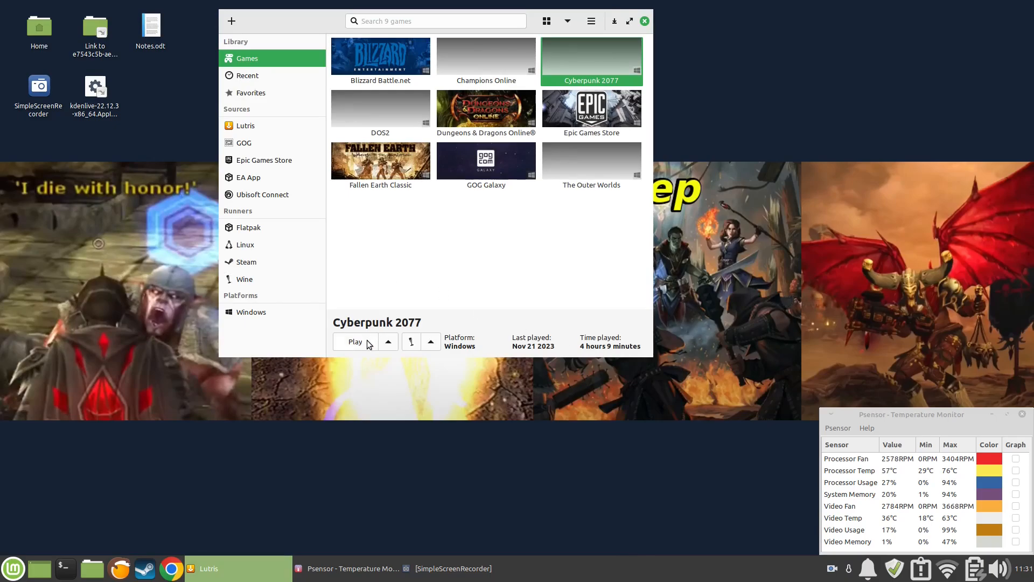
{"action": "left_click", "coordinate": [355, 341]}
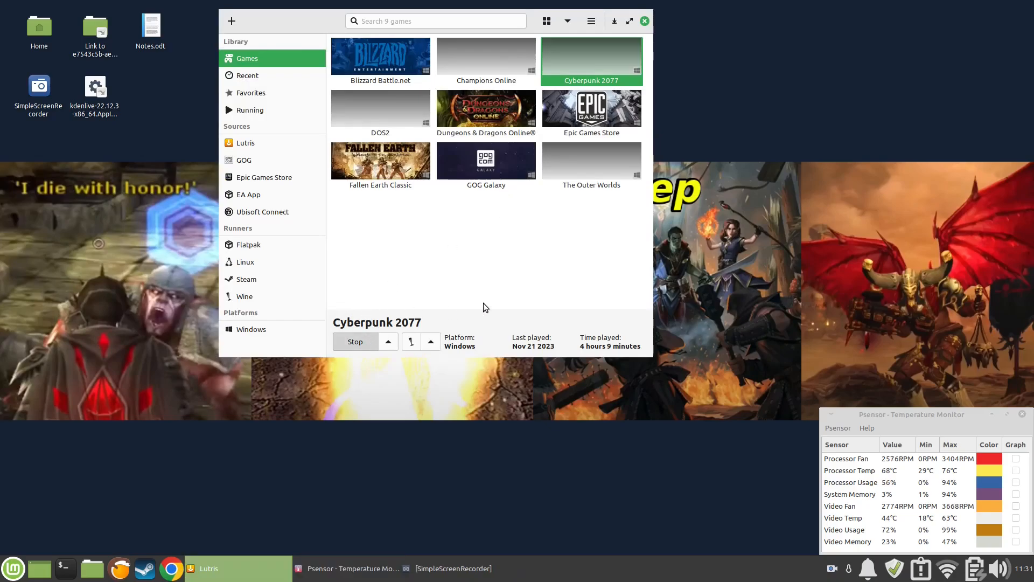
{"action": "left_click", "coordinate": [355, 341]}
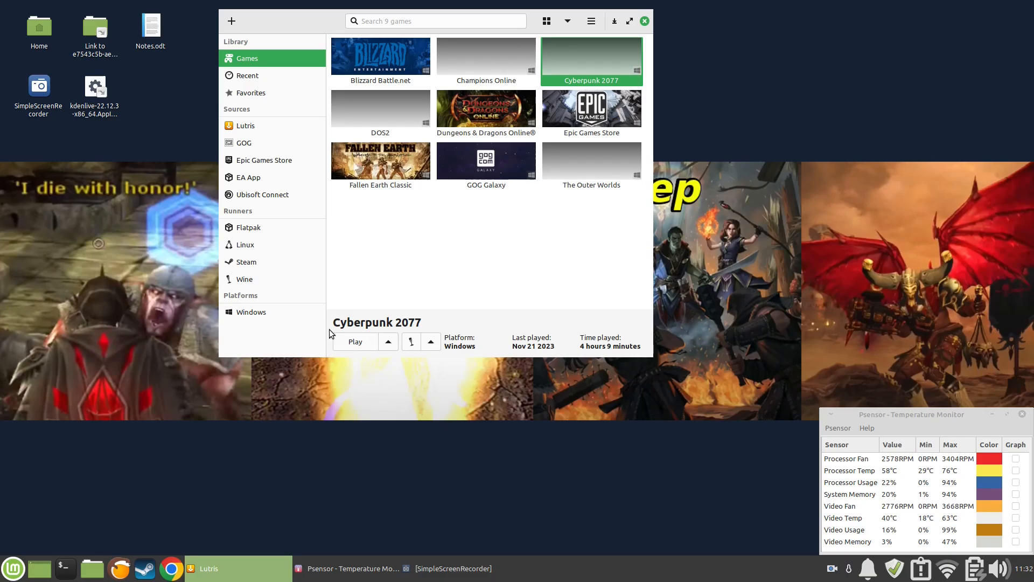
{"action": "mouse_move", "coordinate": [528, 290]}
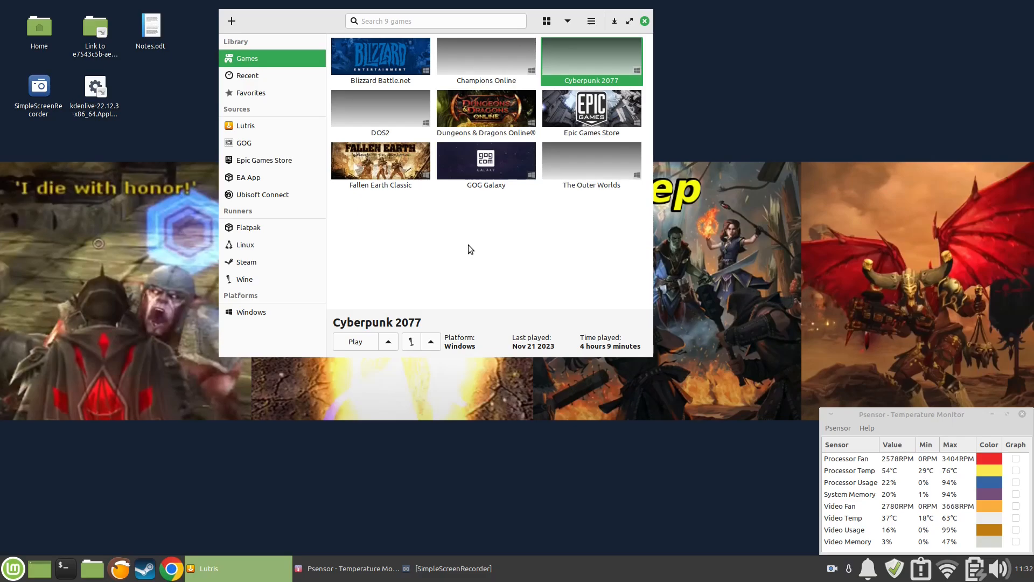
{"action": "mouse_move", "coordinate": [619, 118]}
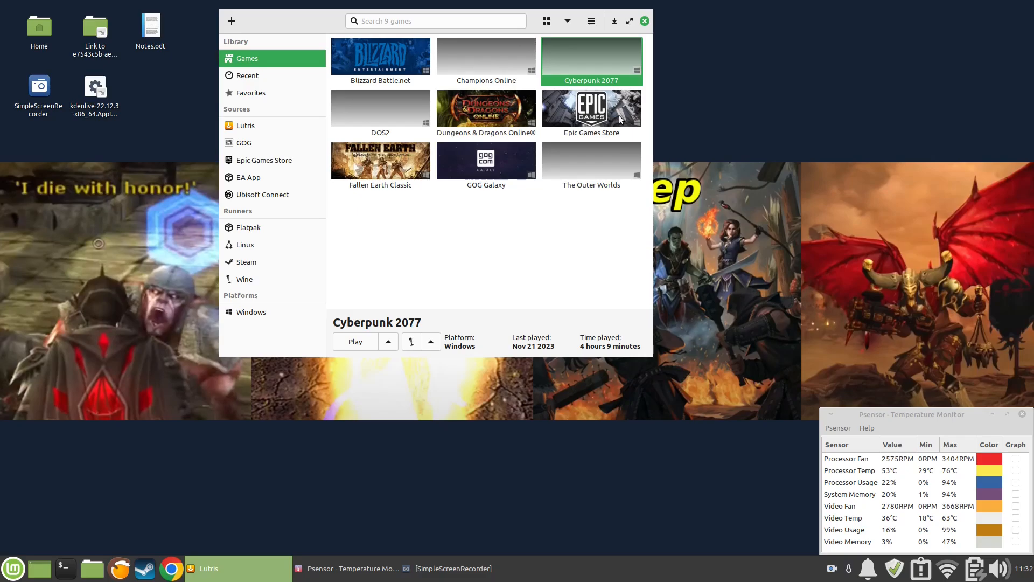
{"action": "right_click", "coordinate": [486, 160]}
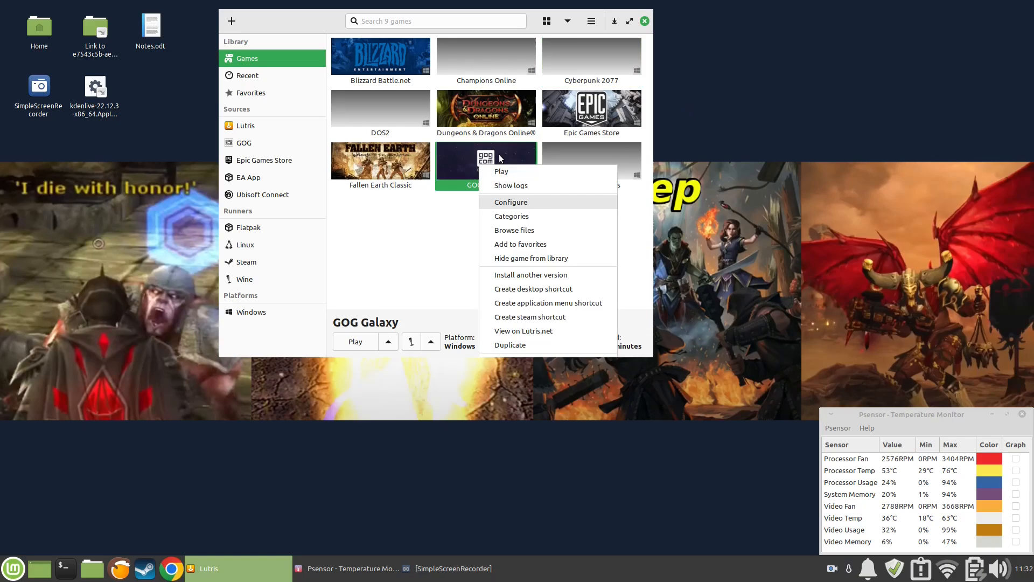
{"action": "left_click", "coordinate": [510, 202]}
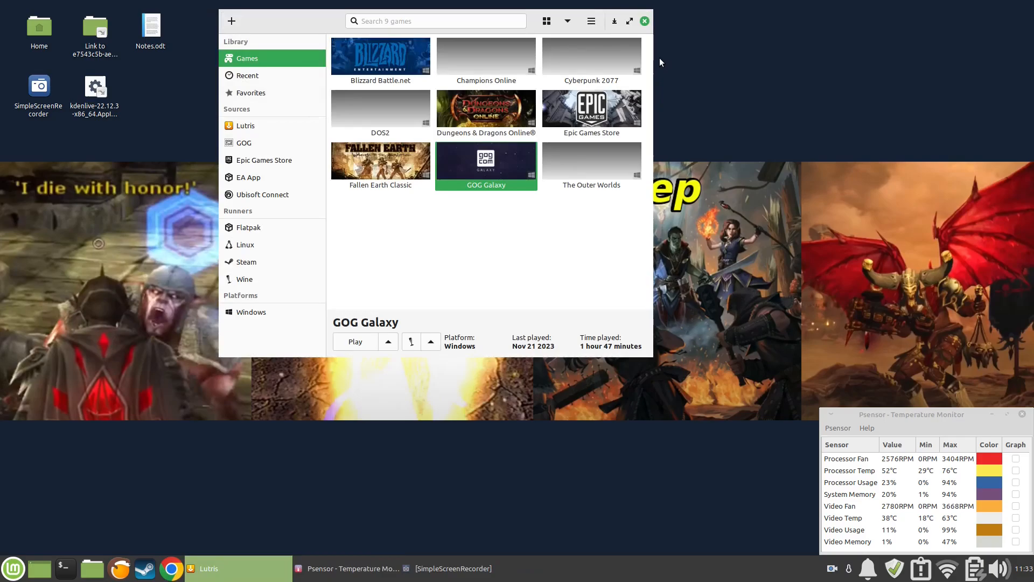
{"action": "mouse_move", "coordinate": [624, 125]}
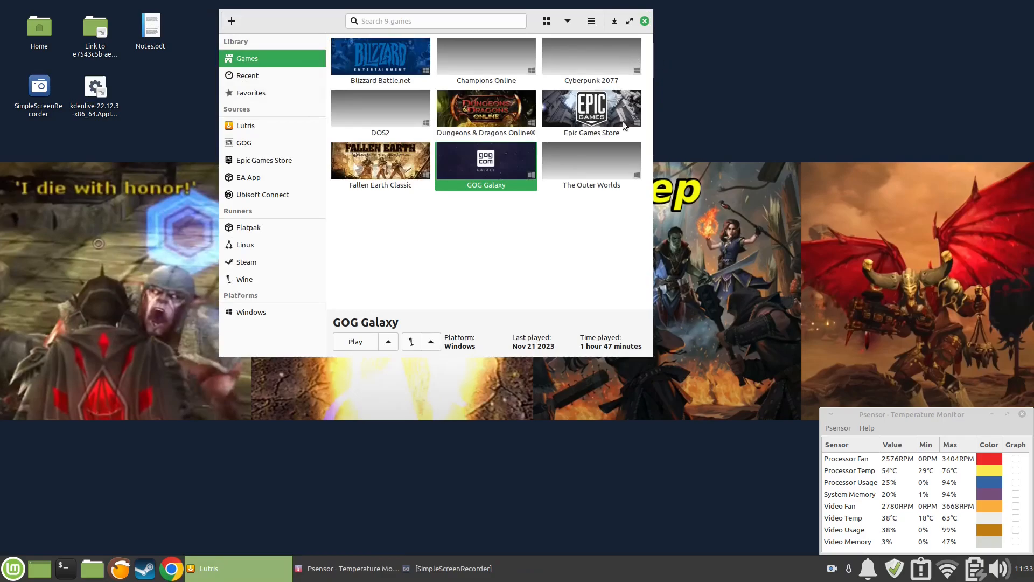
{"action": "mouse_move", "coordinate": [632, 127]}
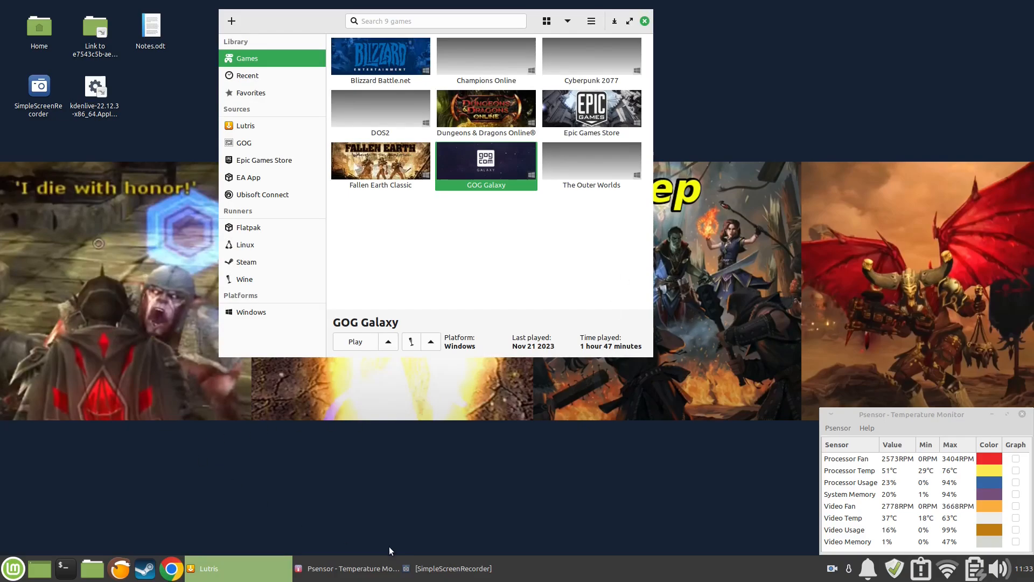
{"action": "mouse_move", "coordinate": [675, 559]}
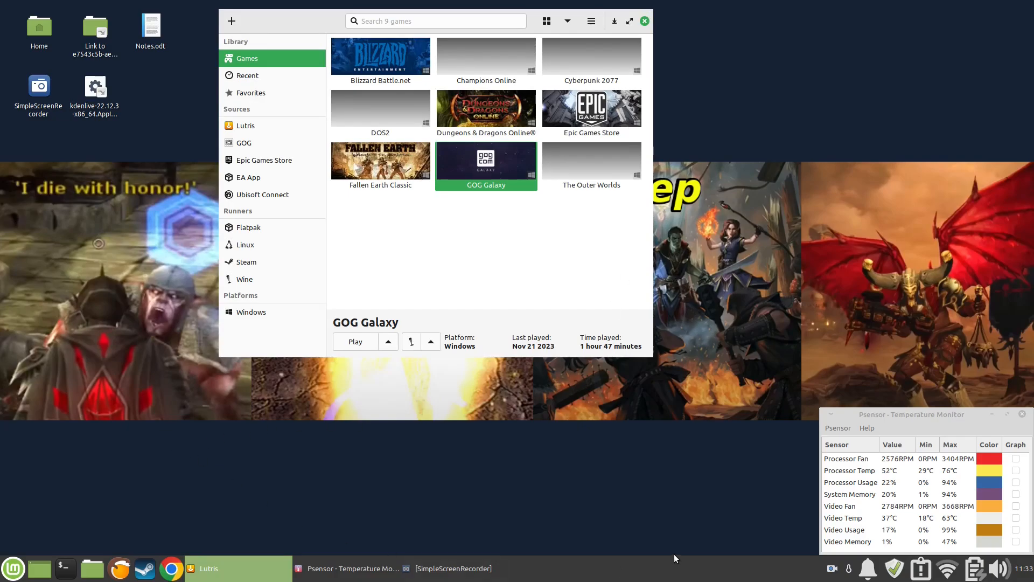
{"action": "mouse_move", "coordinate": [388, 428]}
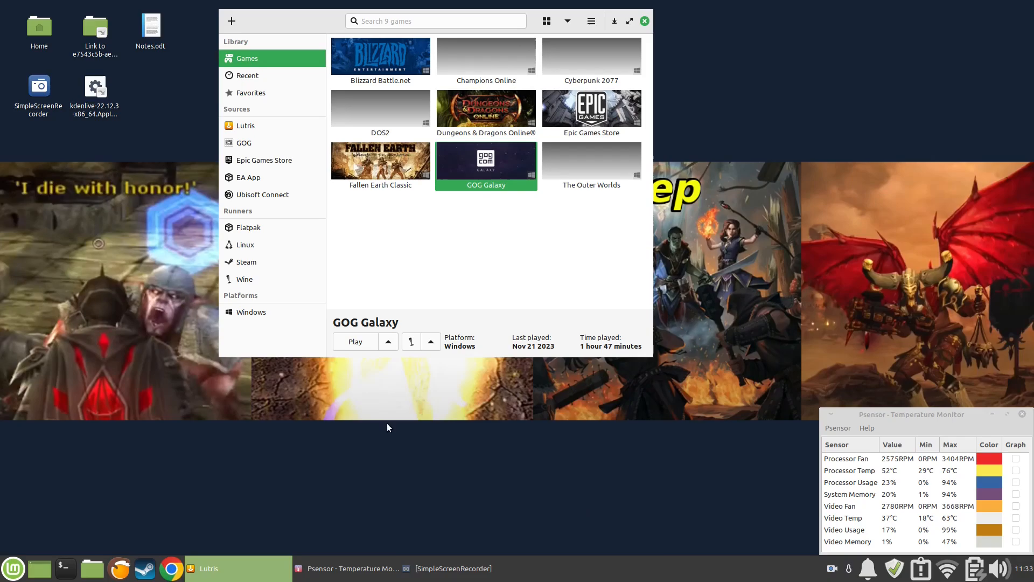
{"action": "mouse_move", "coordinate": [433, 256]}
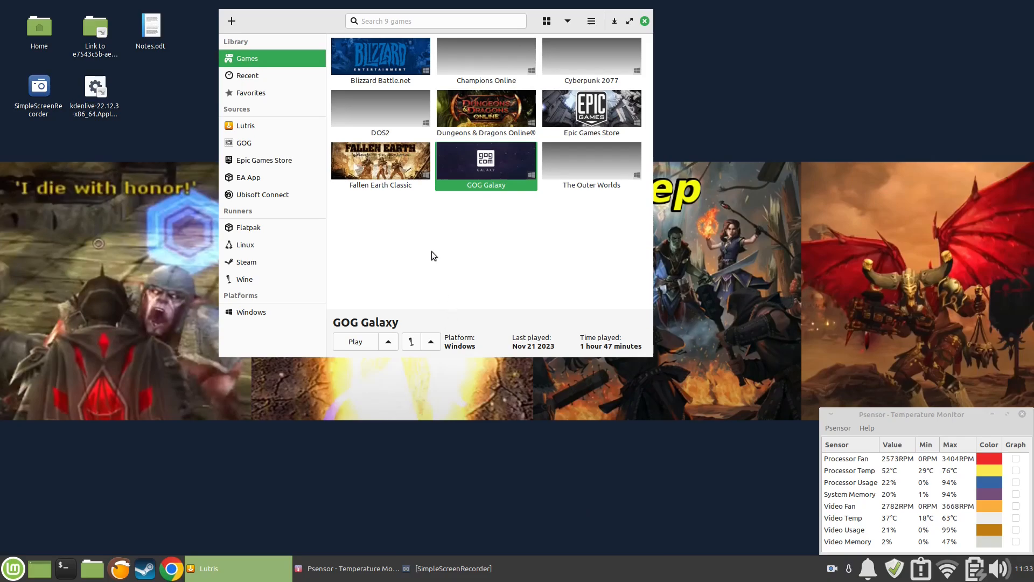
{"action": "left_click", "coordinate": [381, 109]}
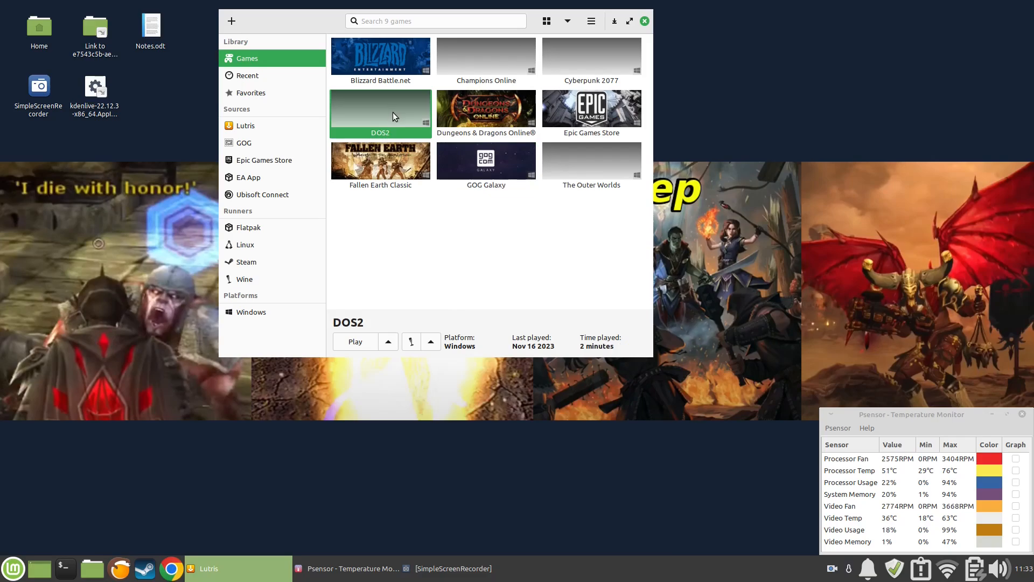
{"action": "mouse_move", "coordinate": [413, 100]}
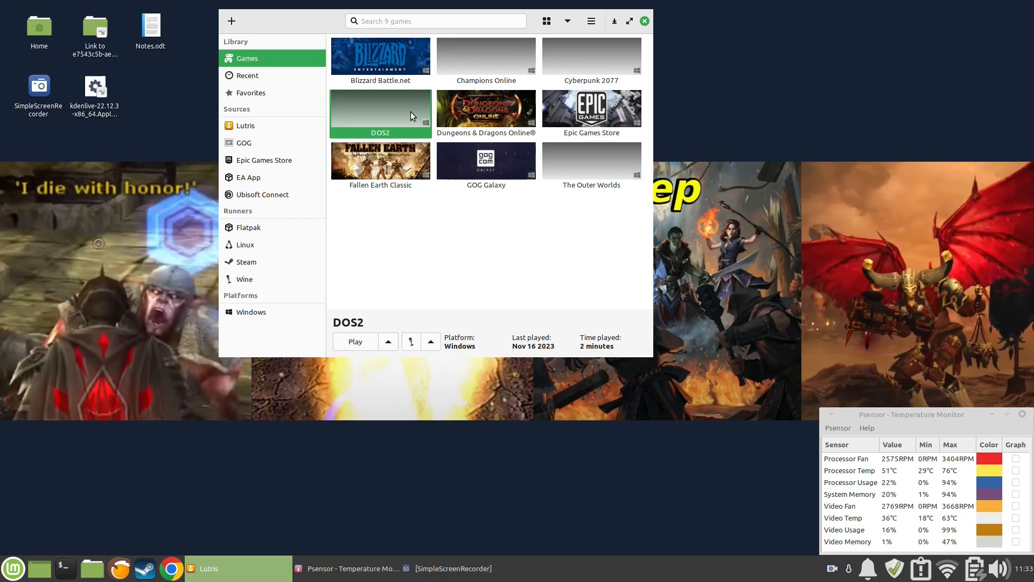